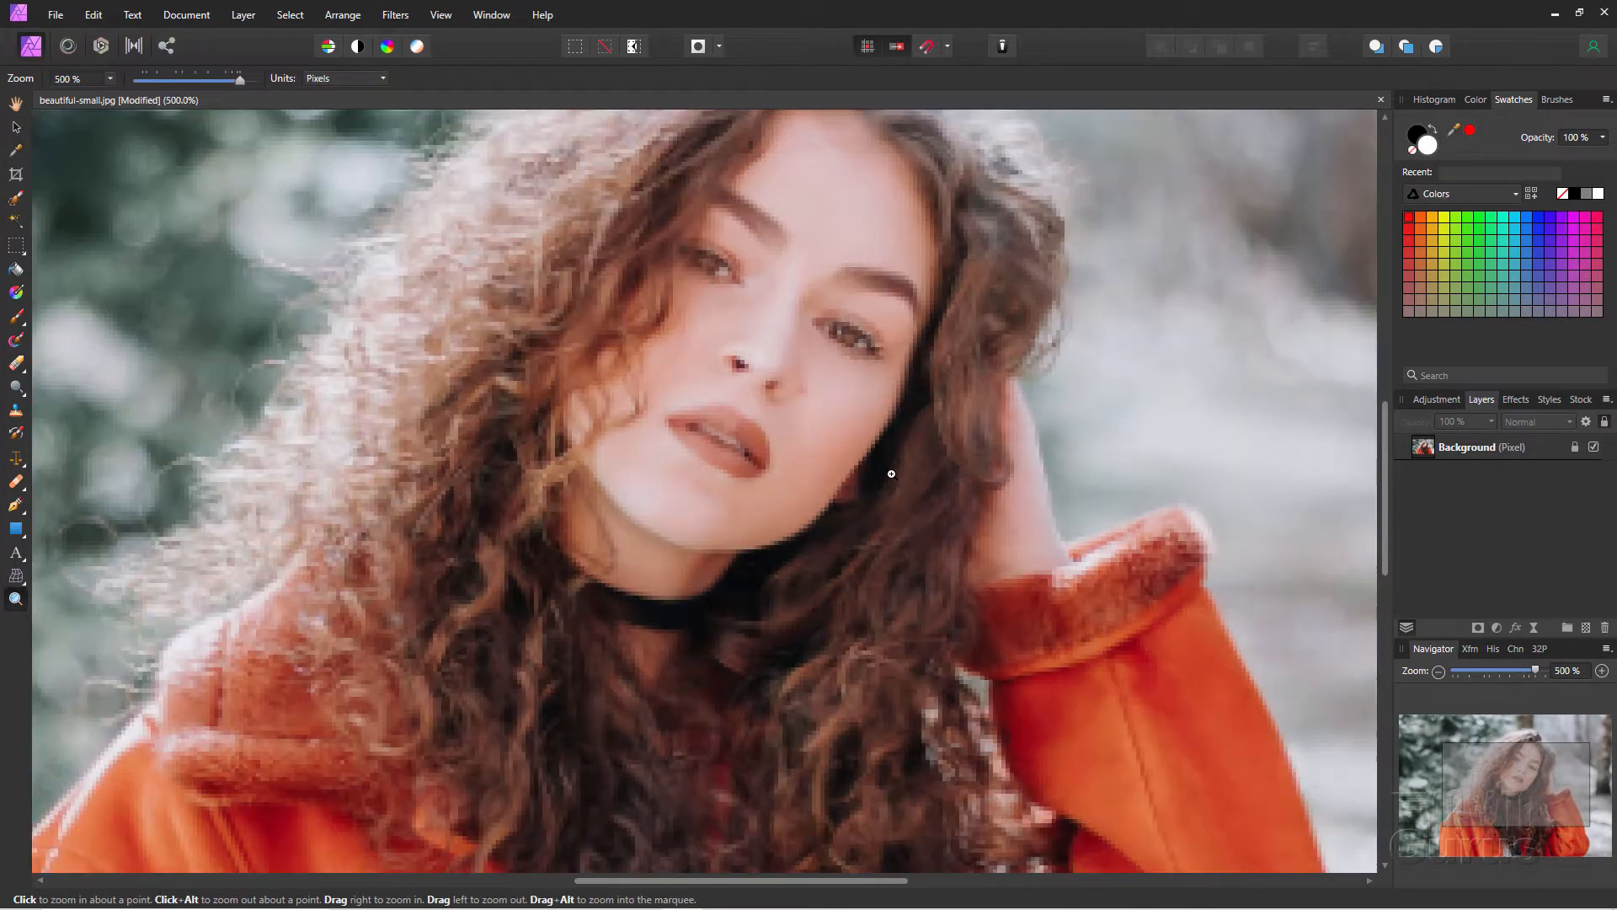
- Zoom to 700% on the pixelated face, then zoom to fit the whole portrait
click(892, 473)
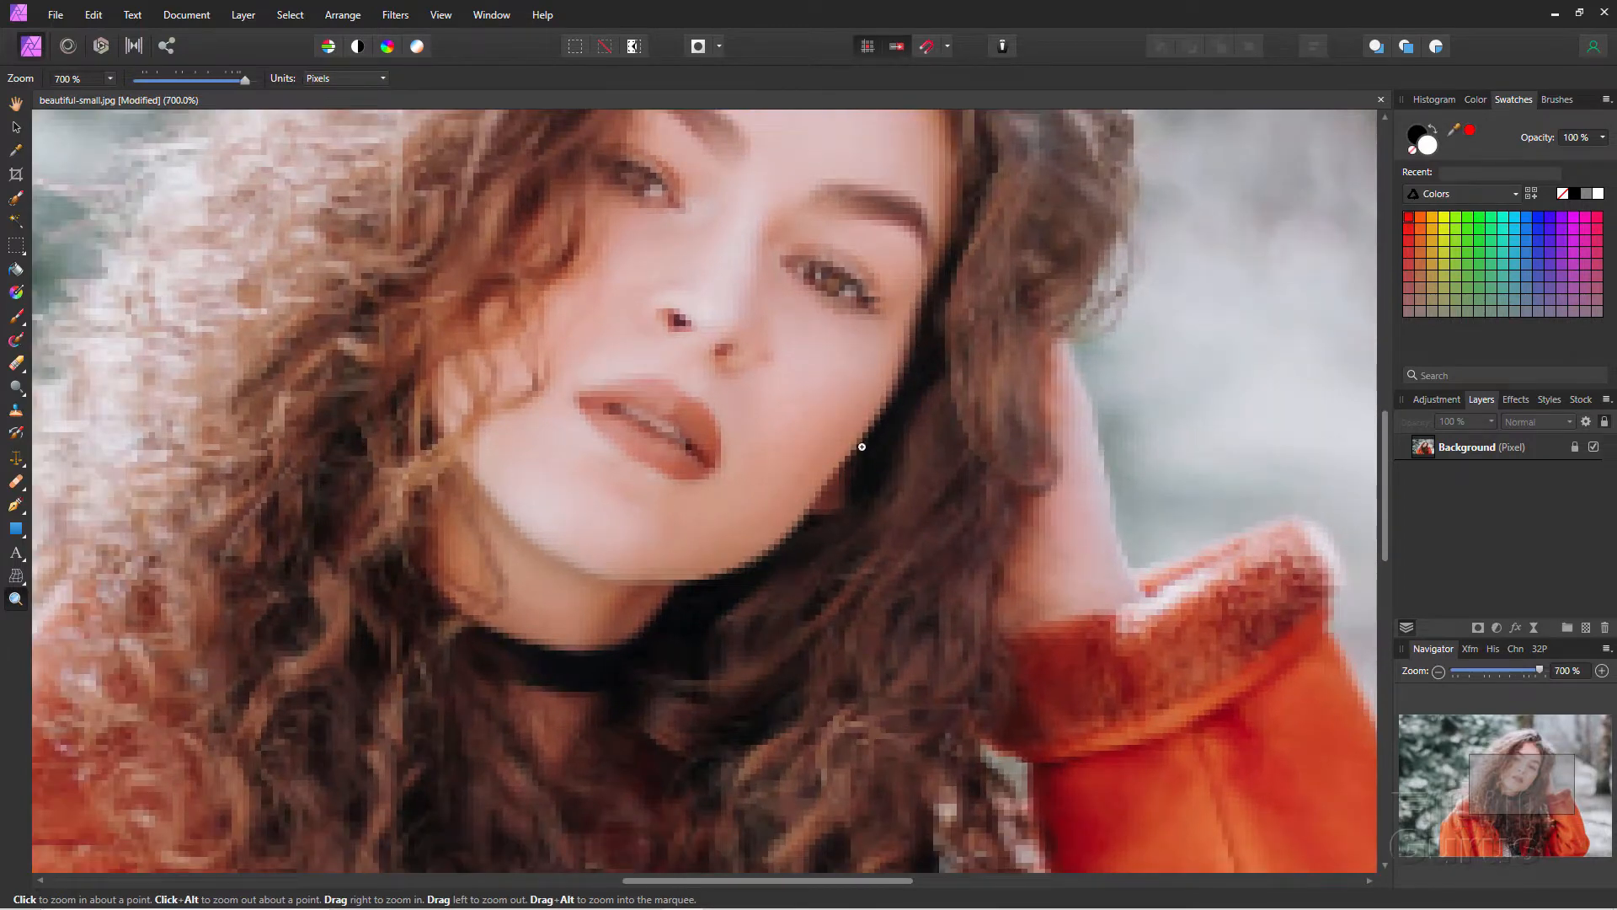
mouse_move(566, 251)
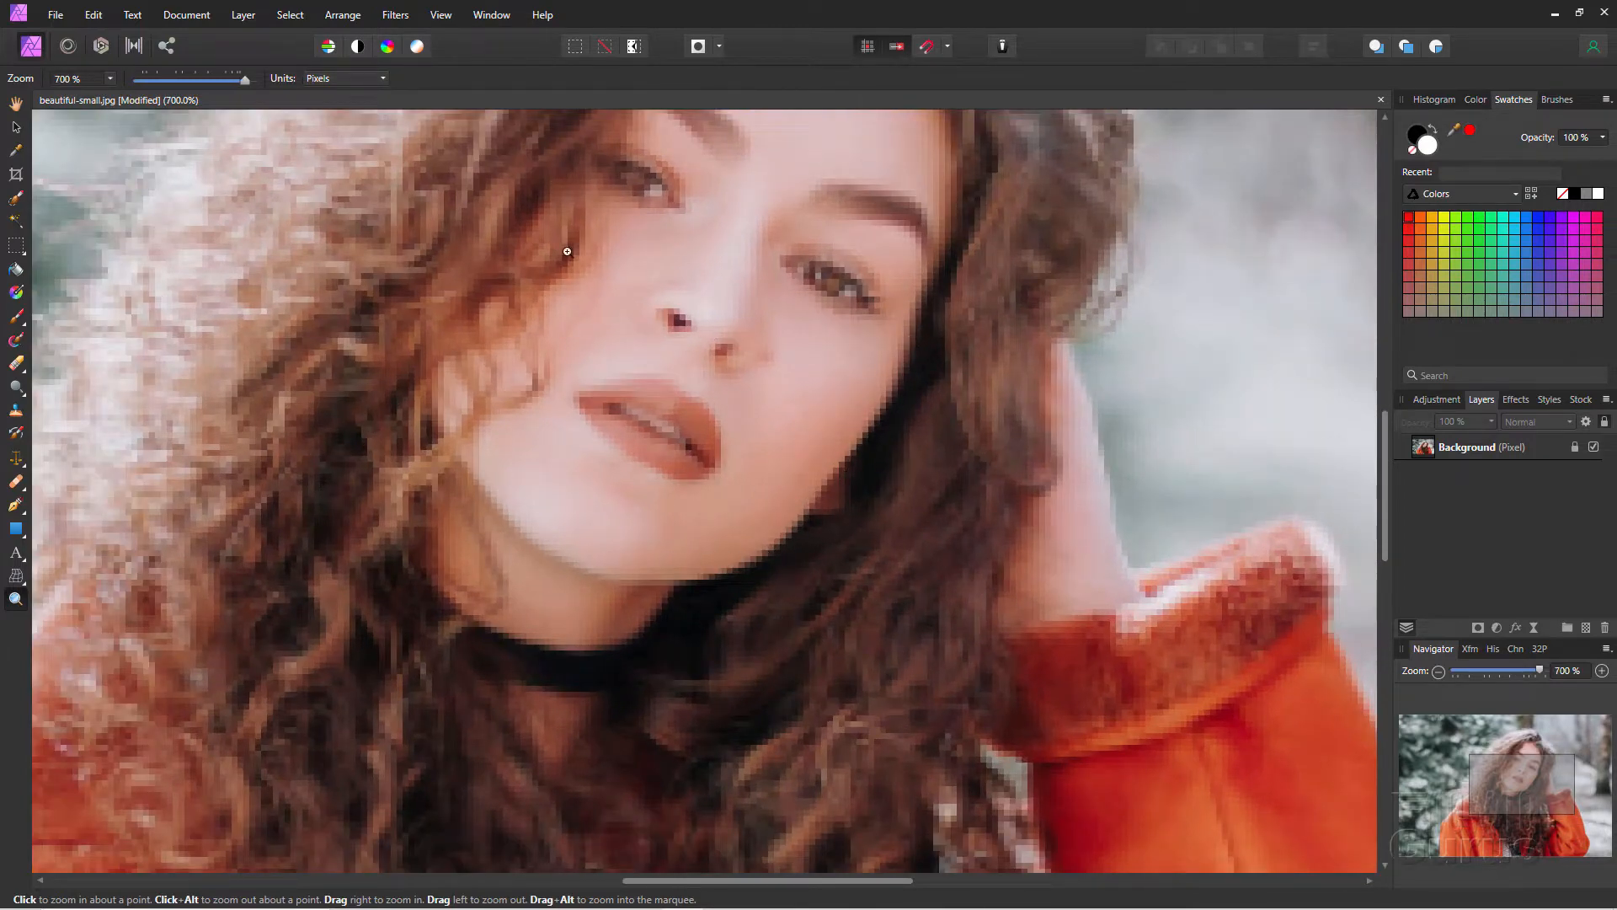
click(441, 14)
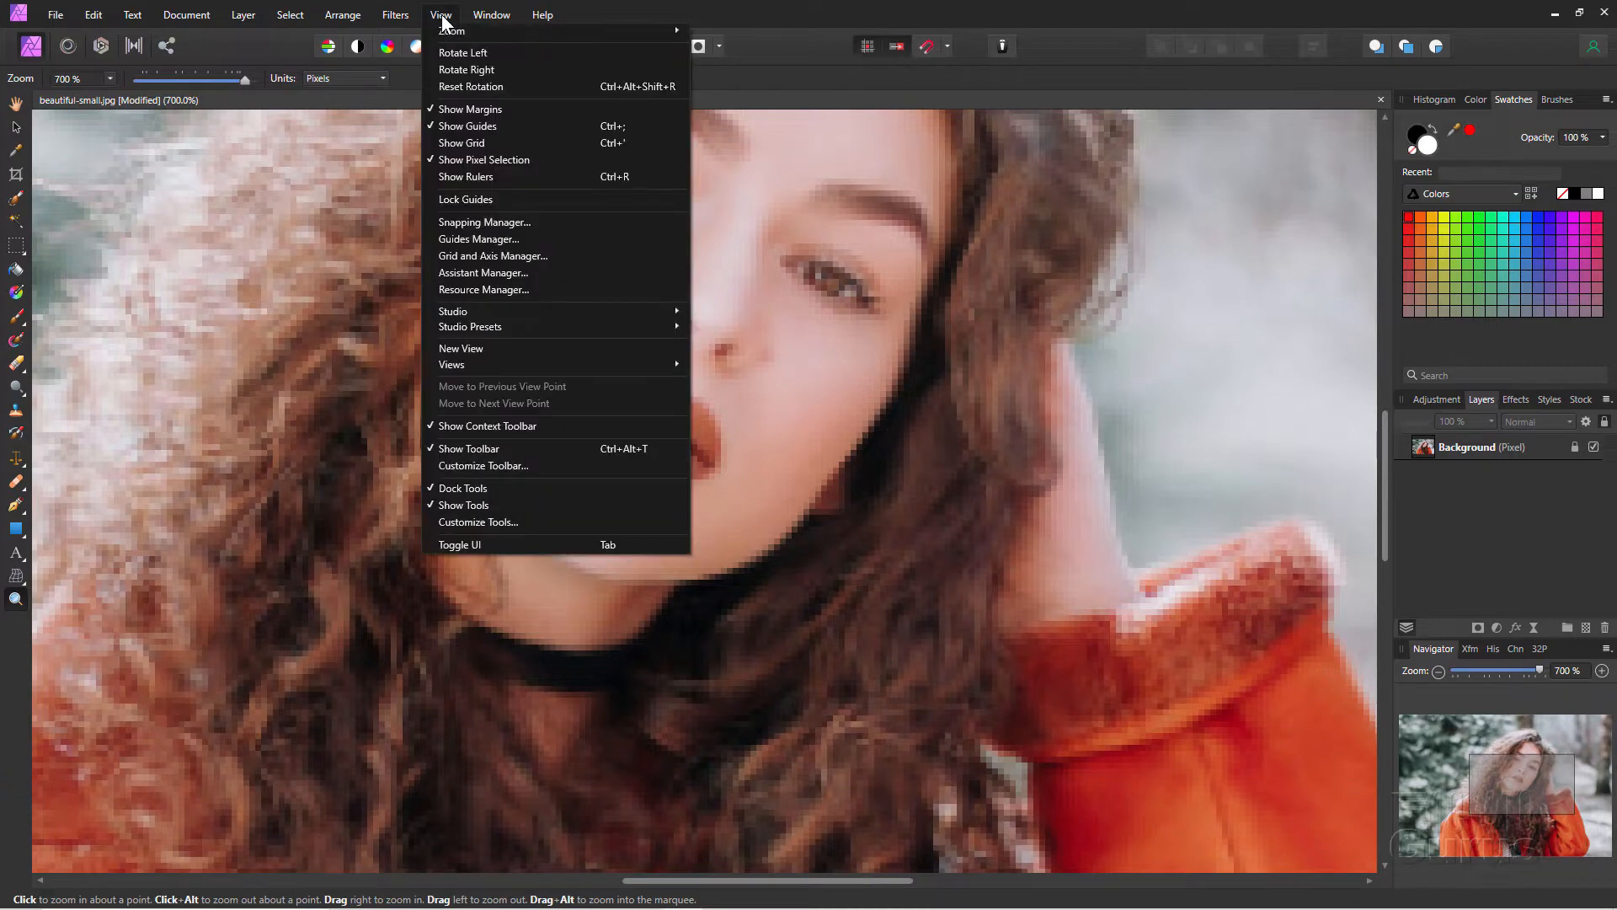
mouse_move(451, 30)
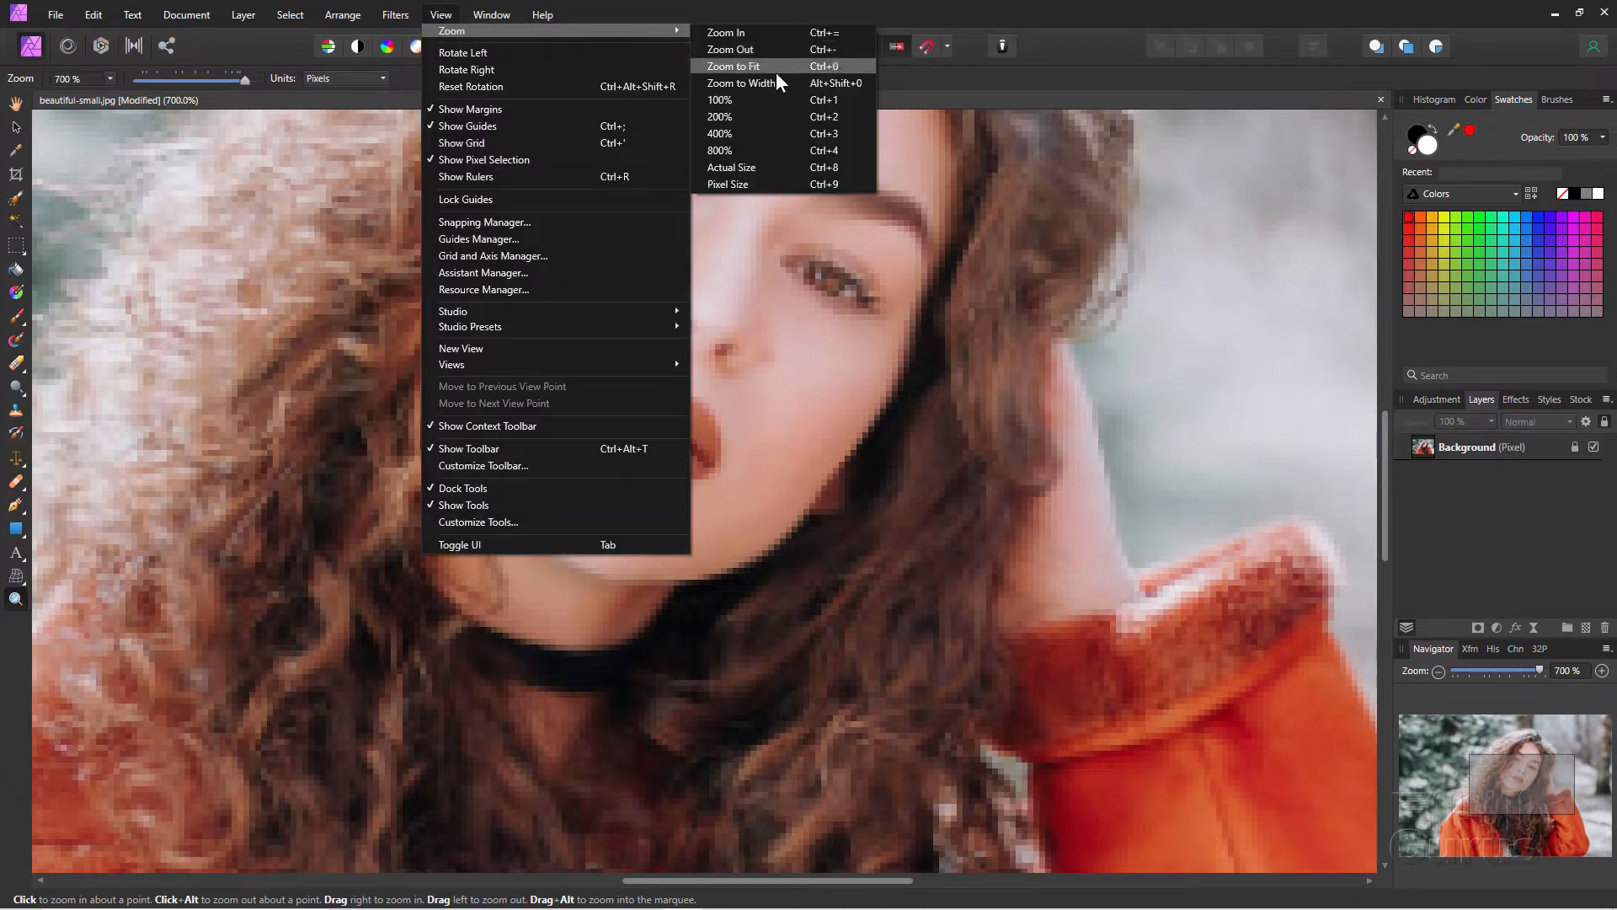
click(731, 66)
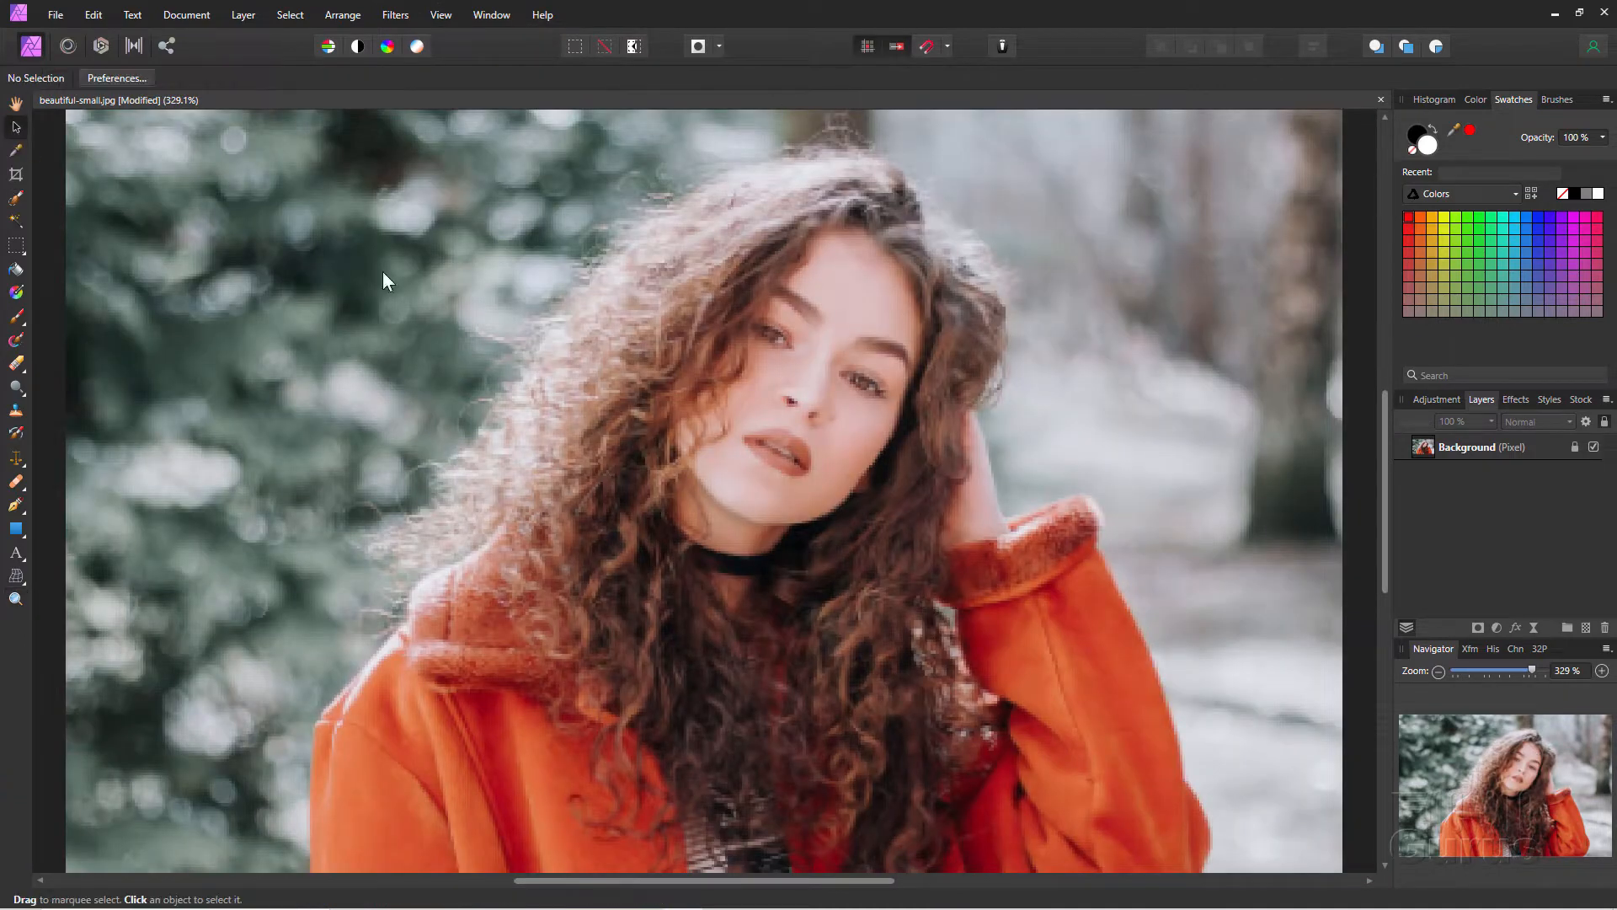
mouse_move(984, 521)
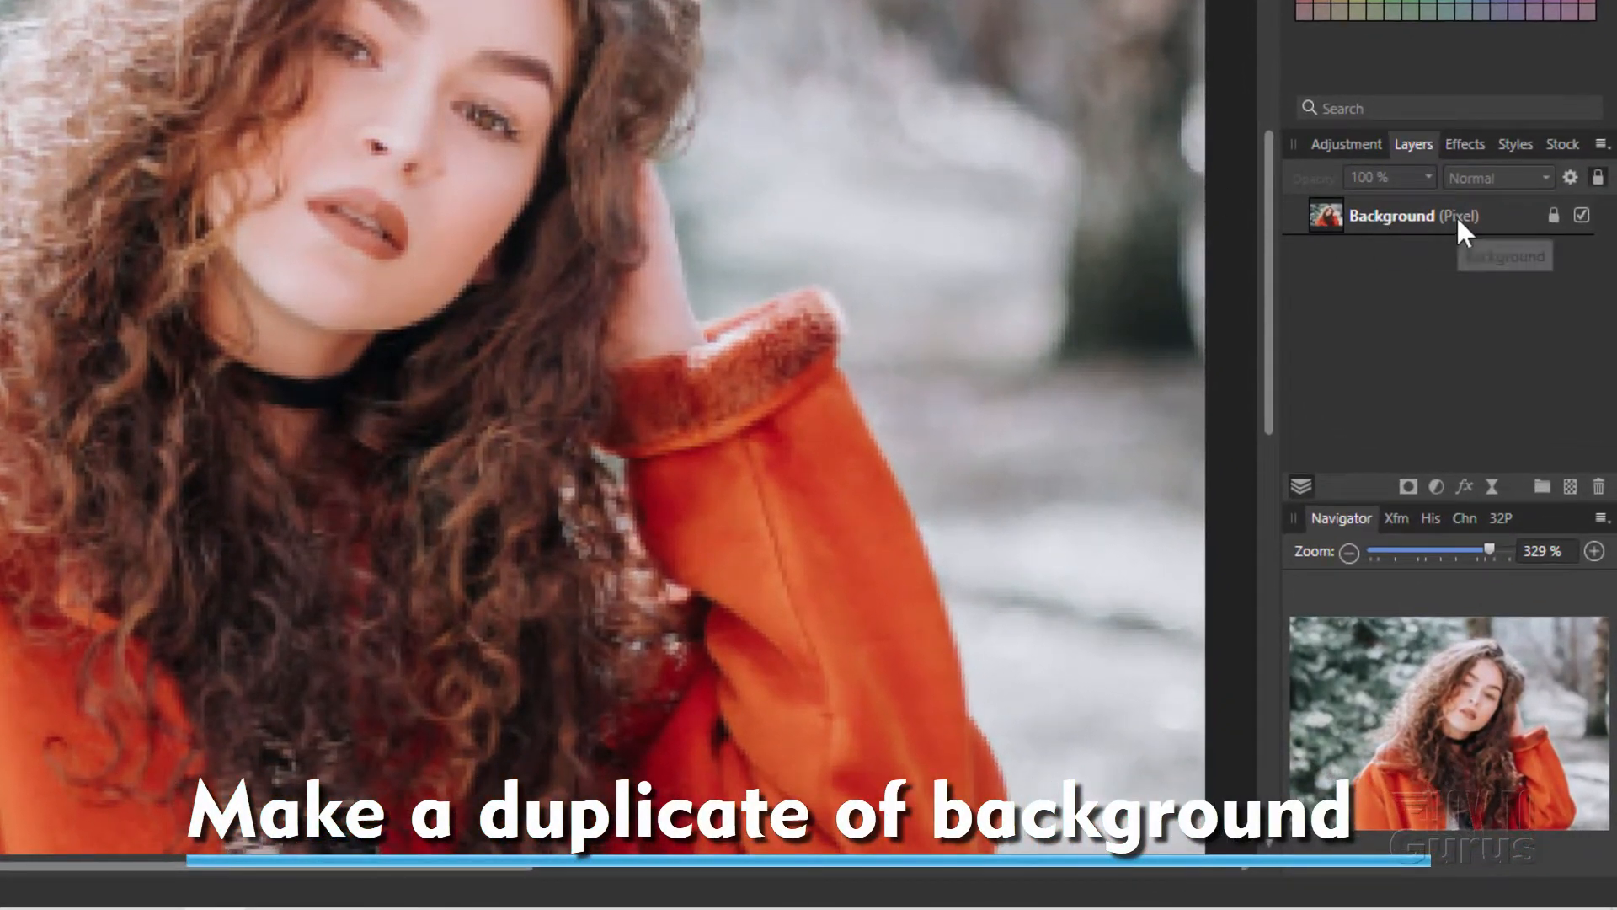
- Duplicate the Background layer and briefly open the copy's name for editing
right_click(1413, 215)
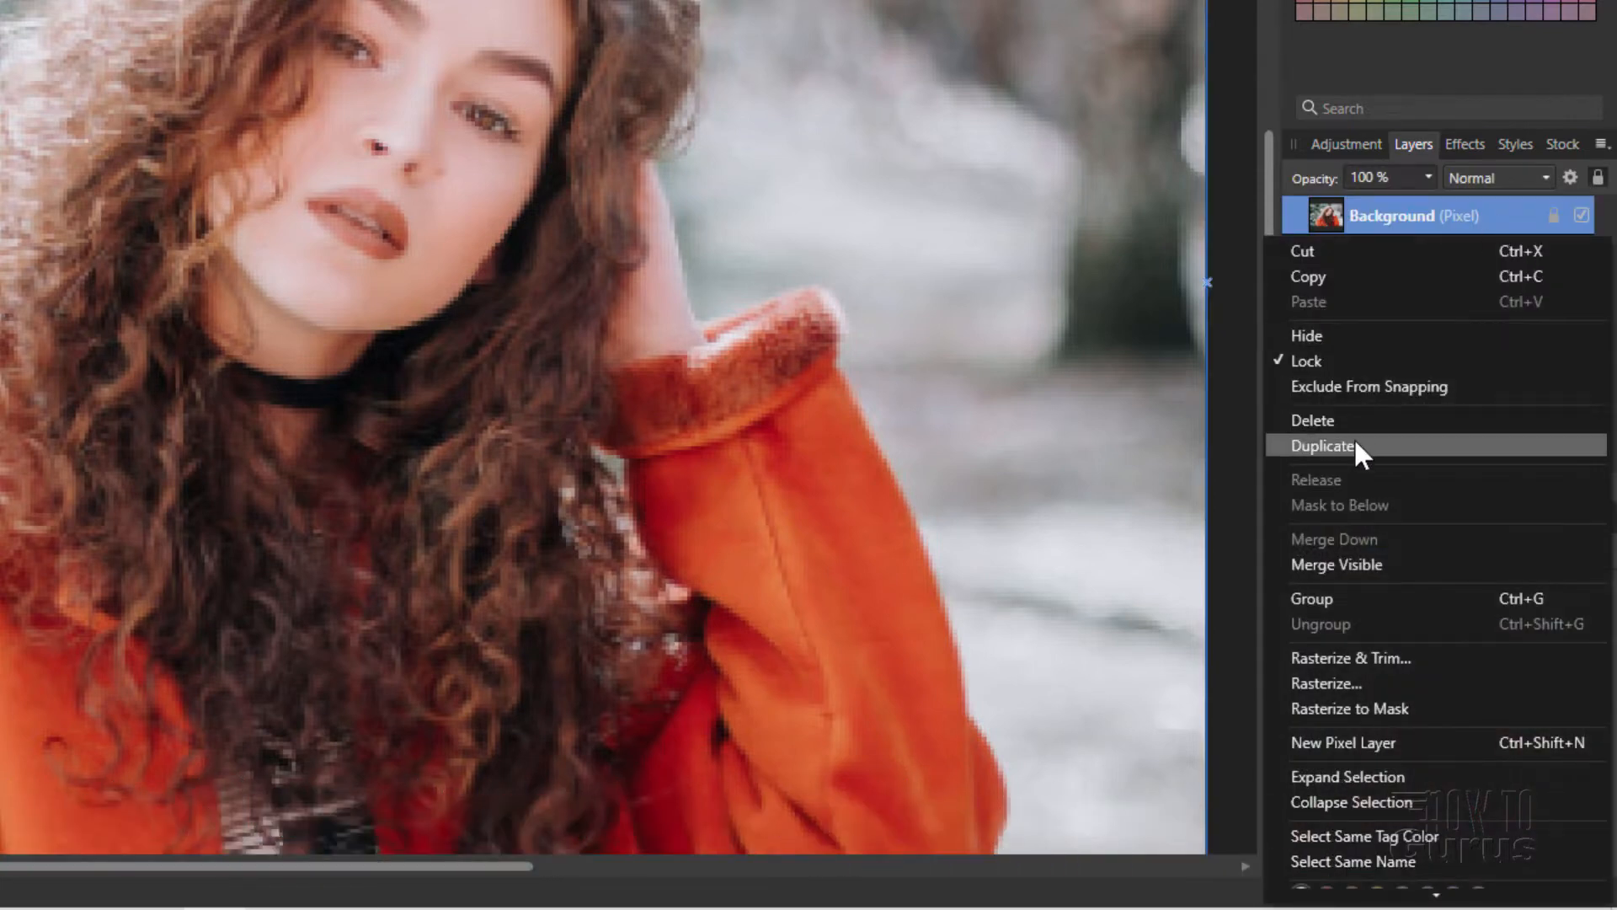
click(1325, 446)
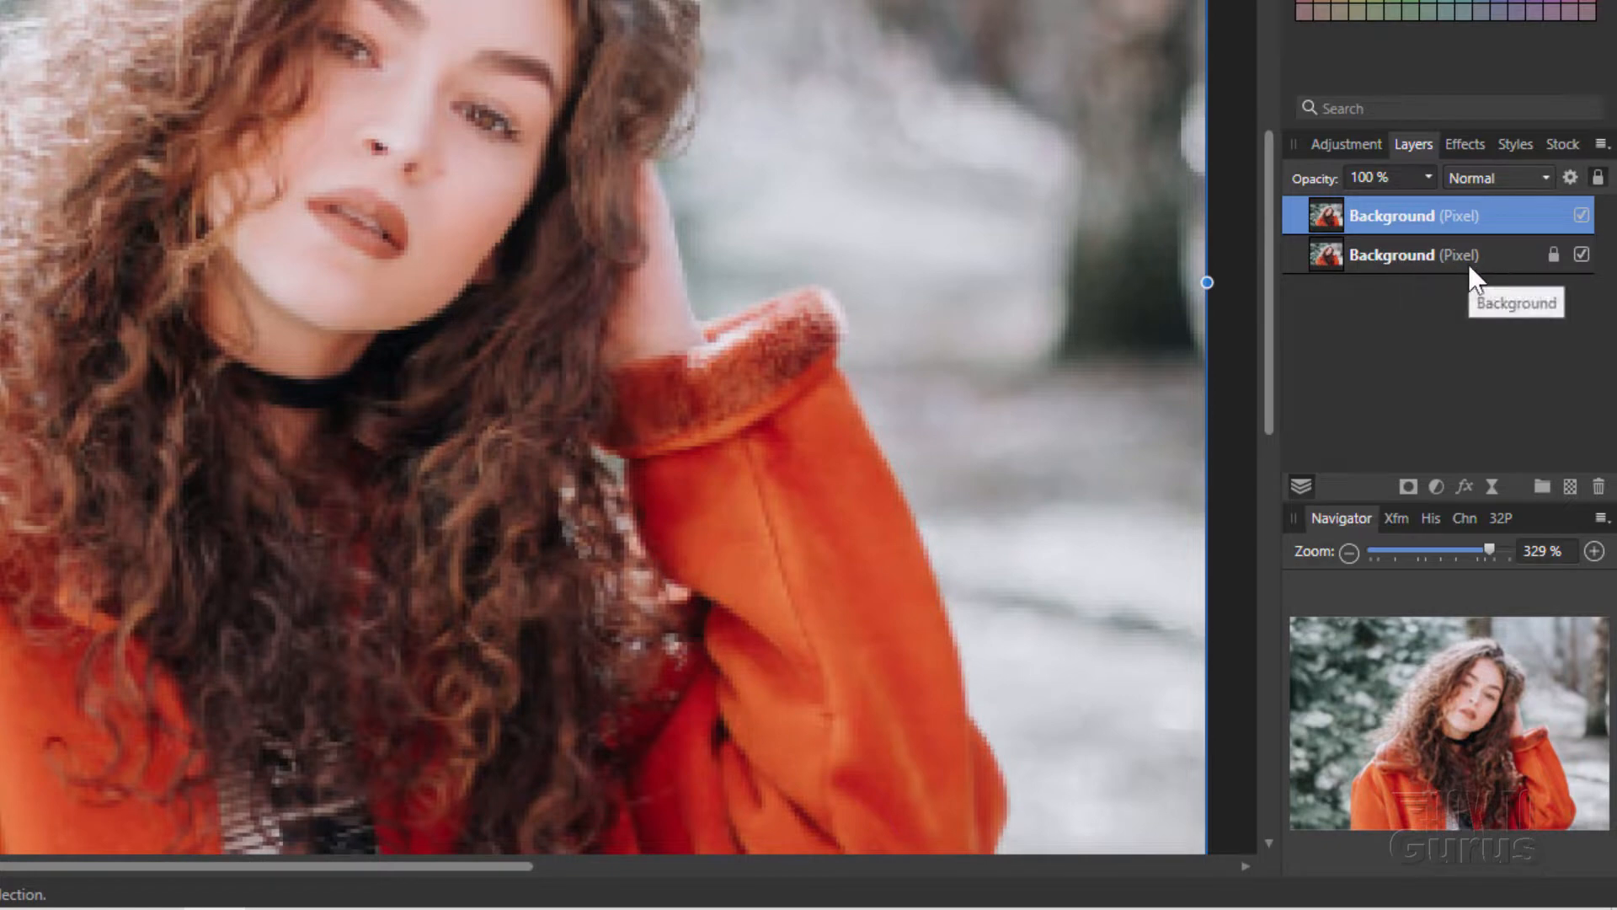
double_click(1392, 216)
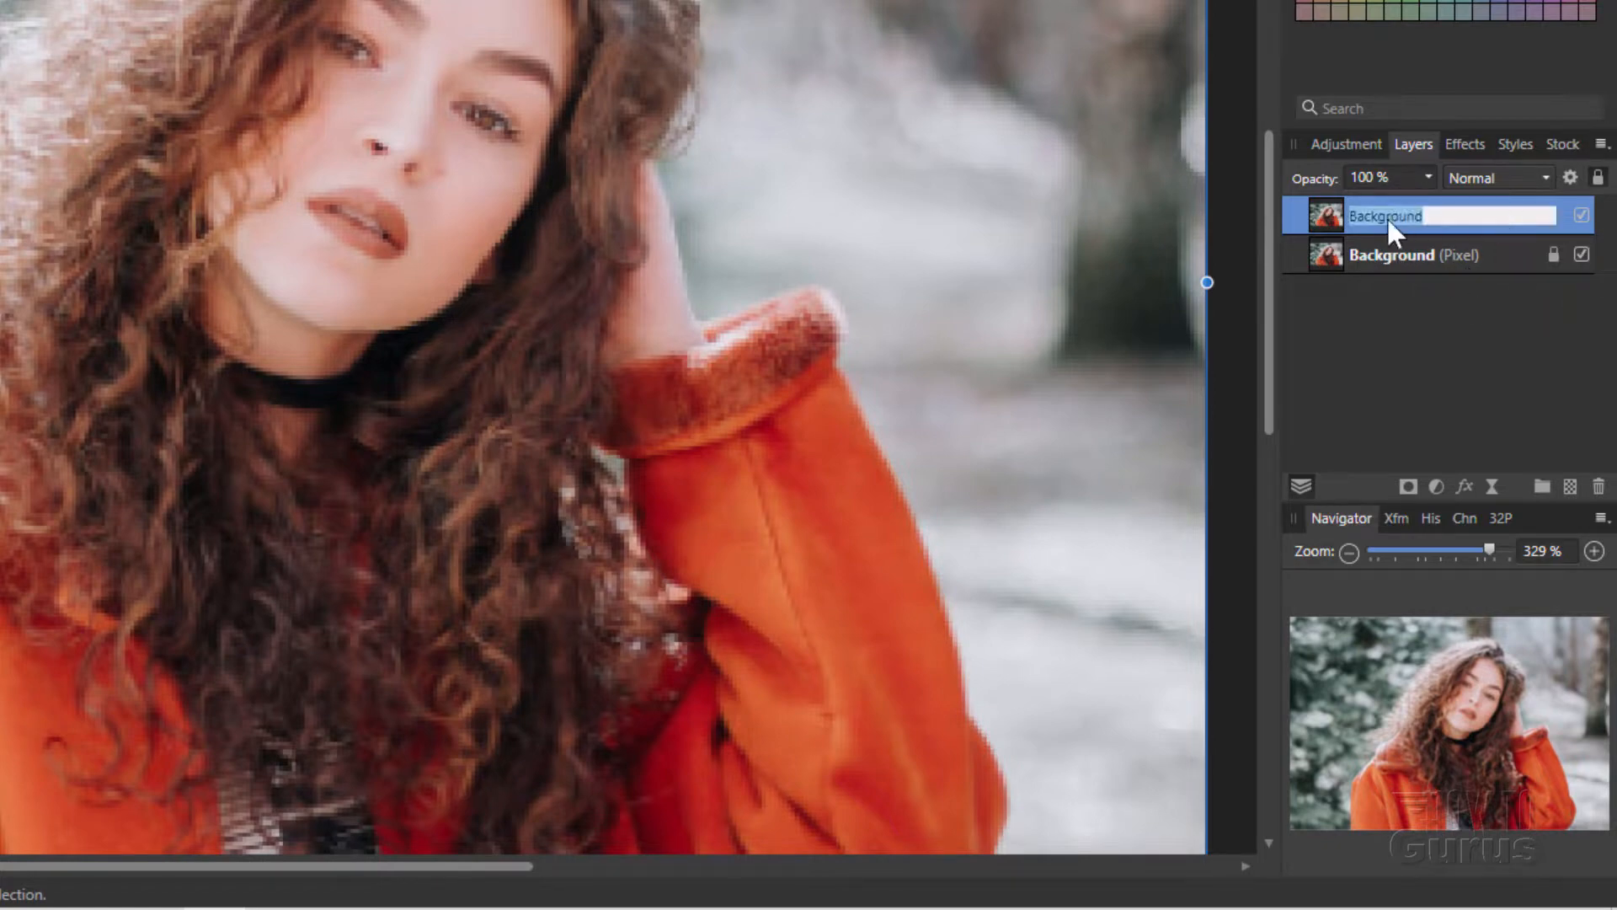
click(1393, 225)
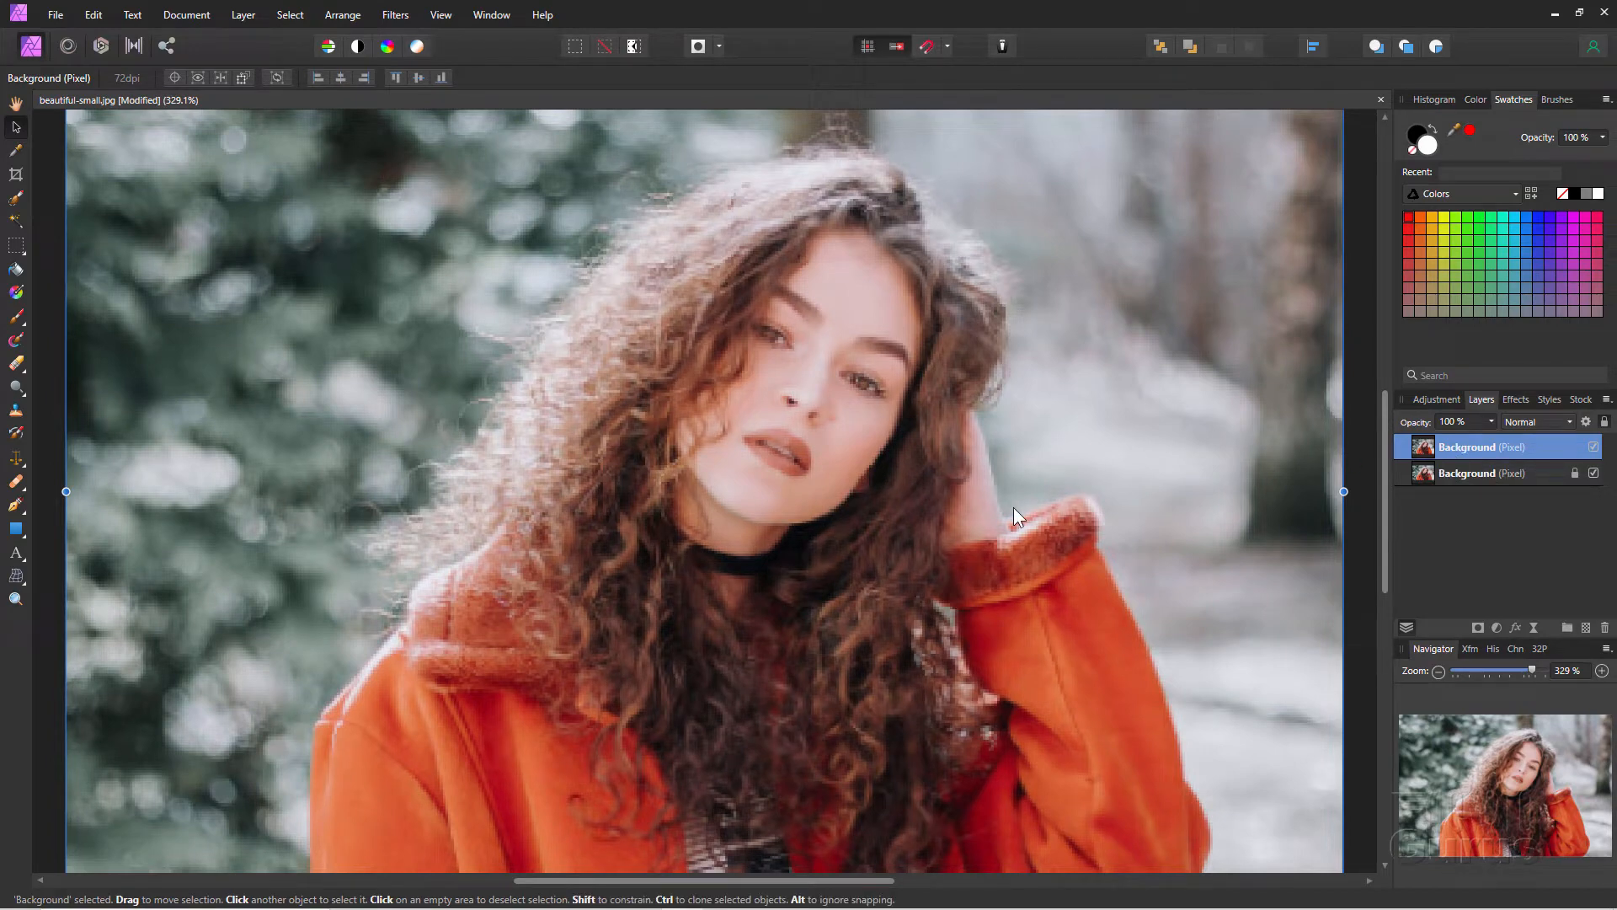
mouse_move(1202, 448)
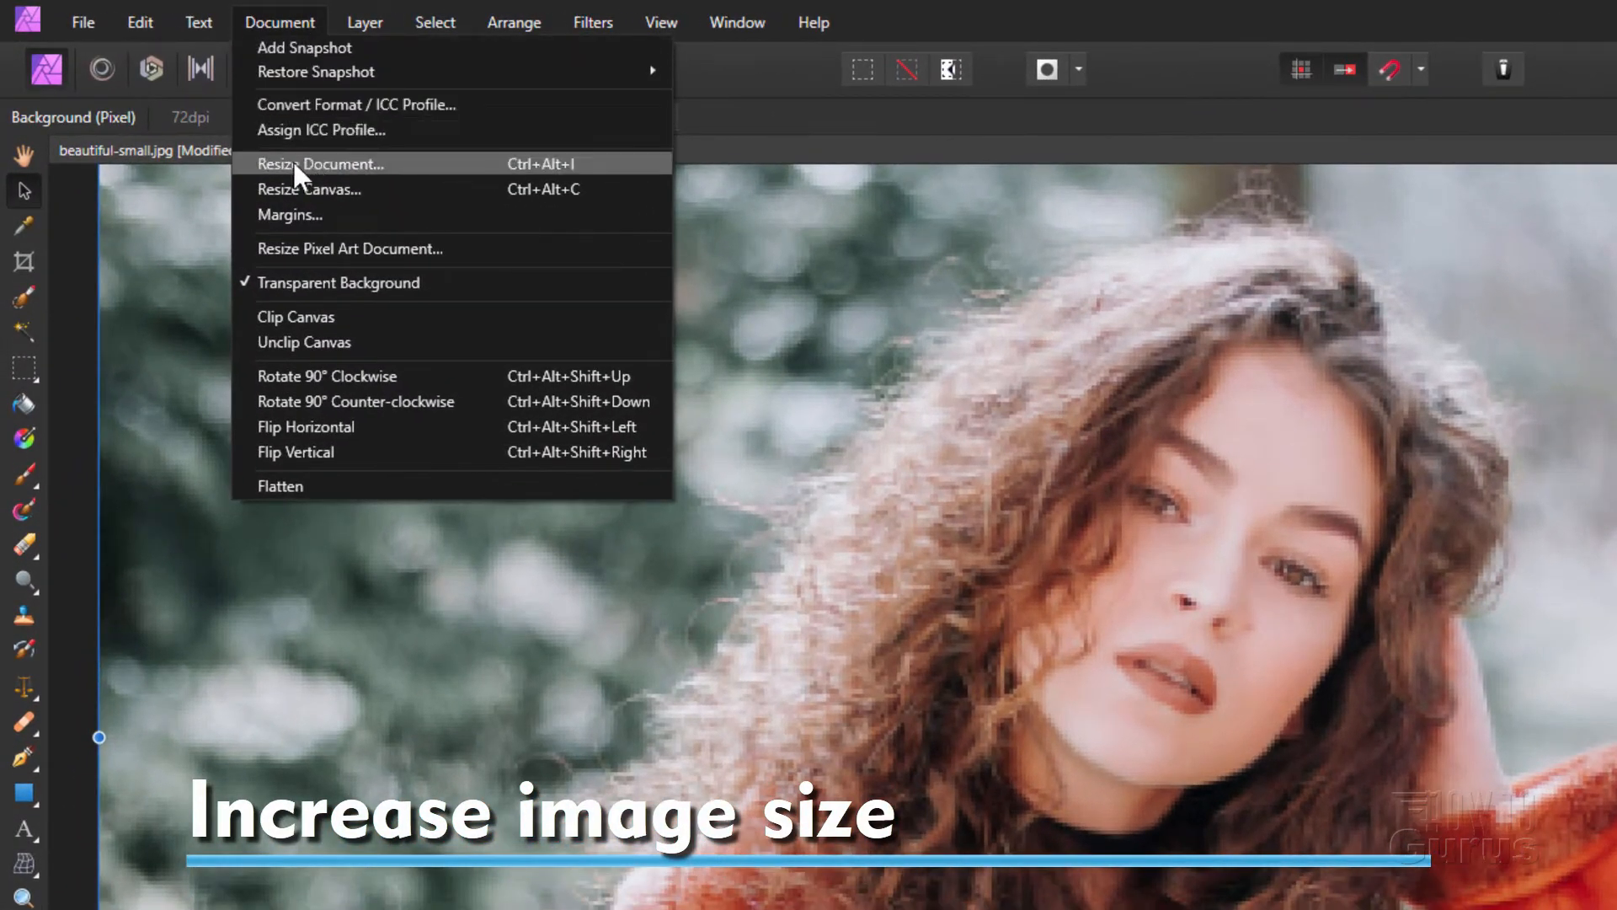
- Resize the document to 4000 px wide at 300 DPI using Bicubic resampling
click(323, 163)
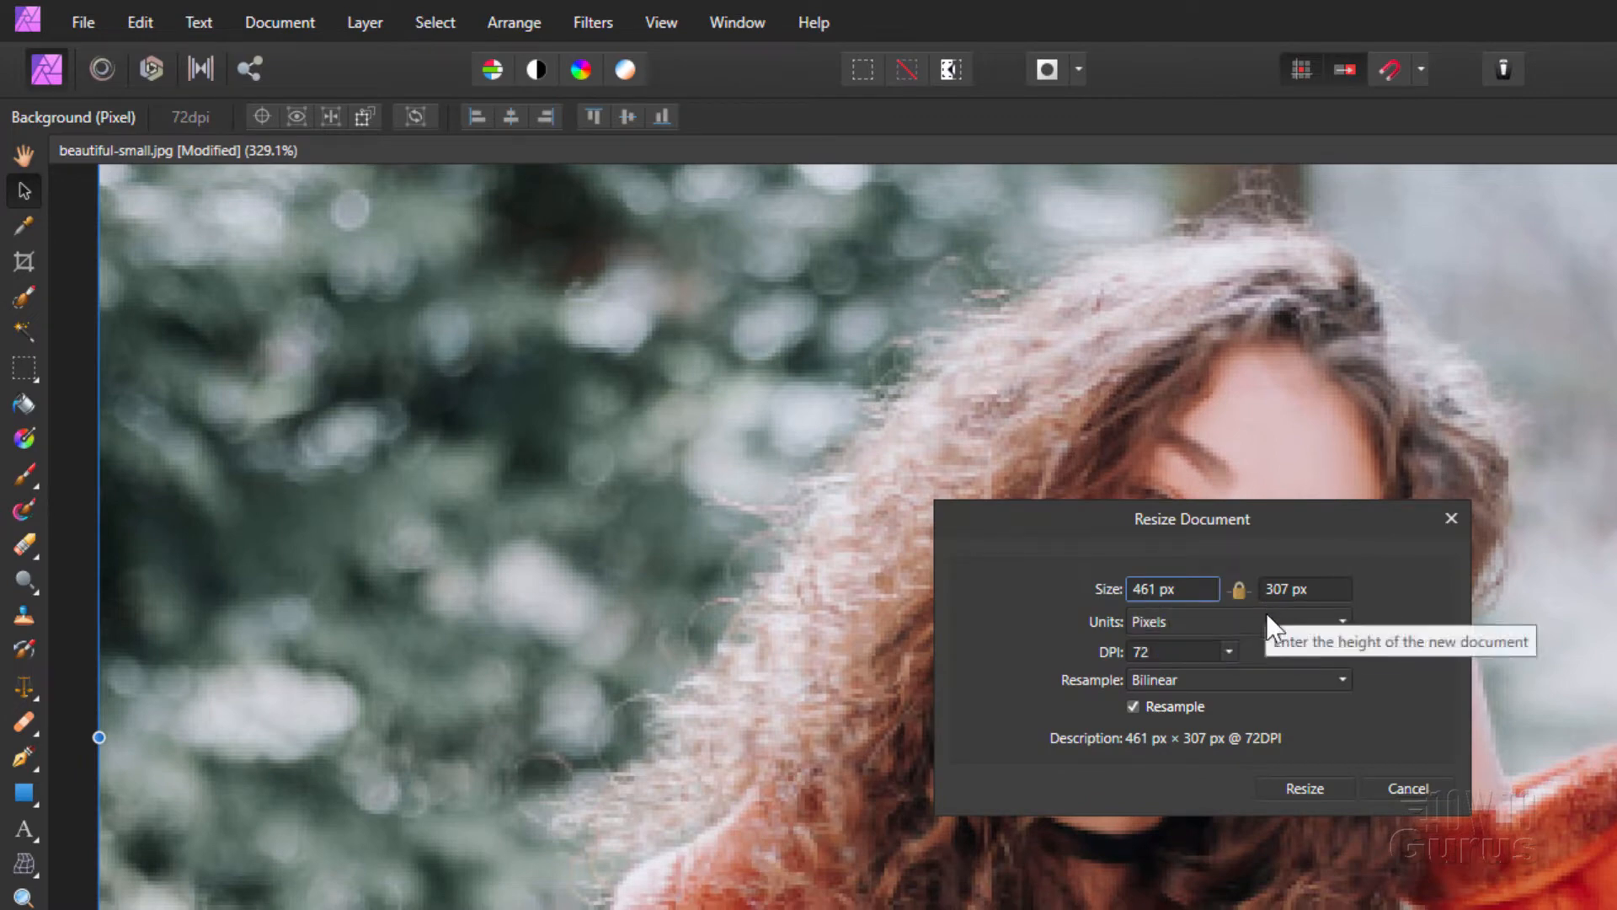
mouse_move(1241, 603)
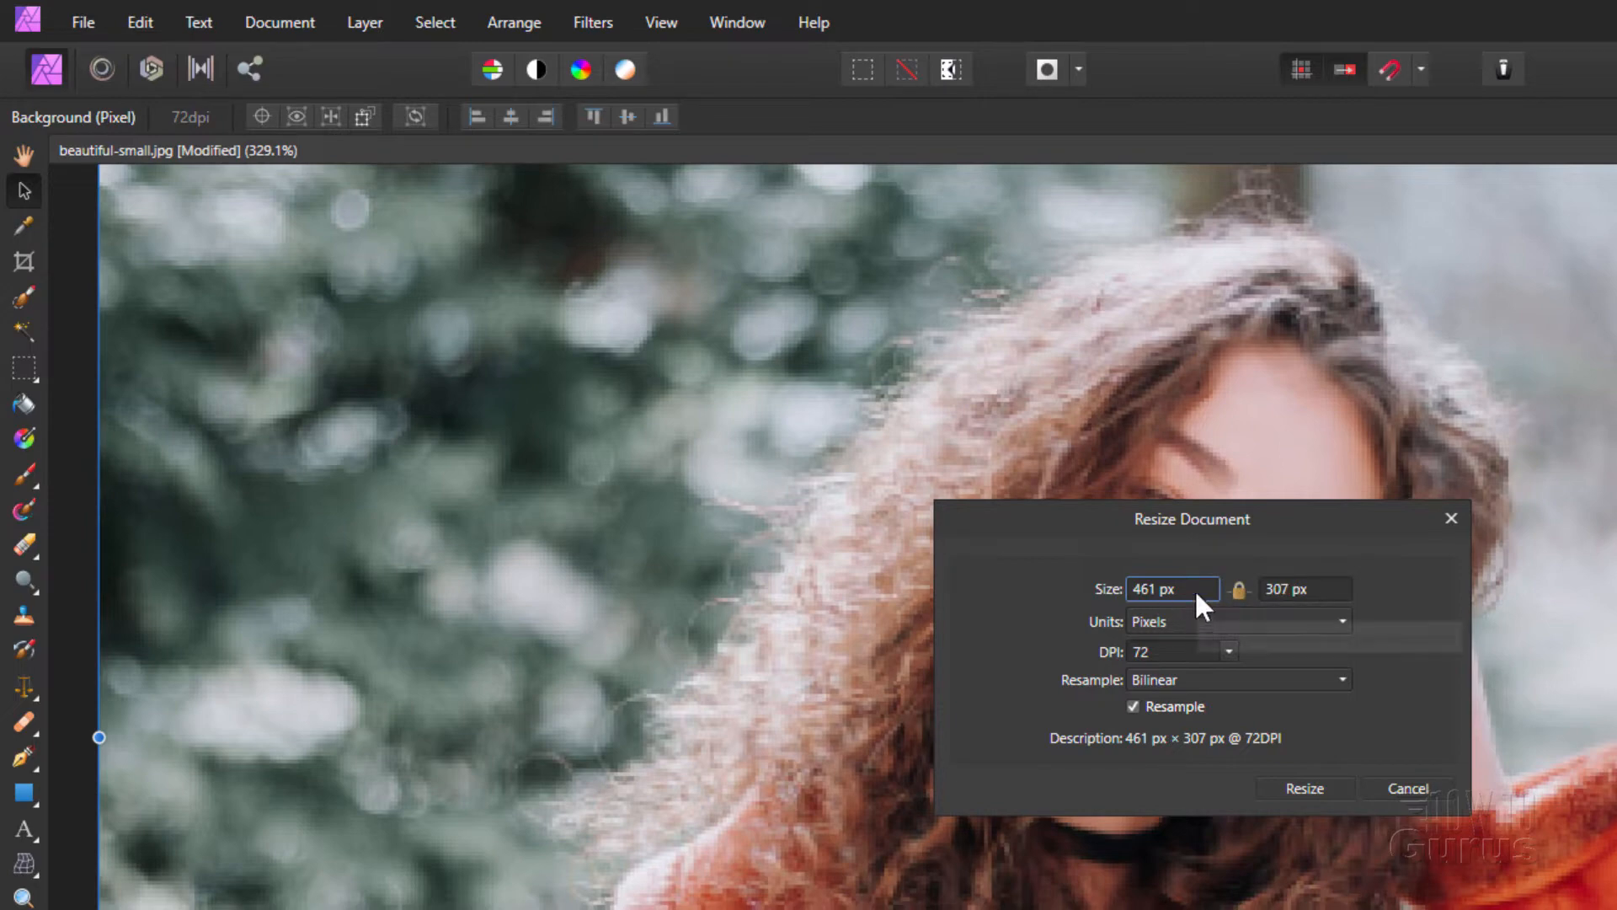
mouse_move(1279, 662)
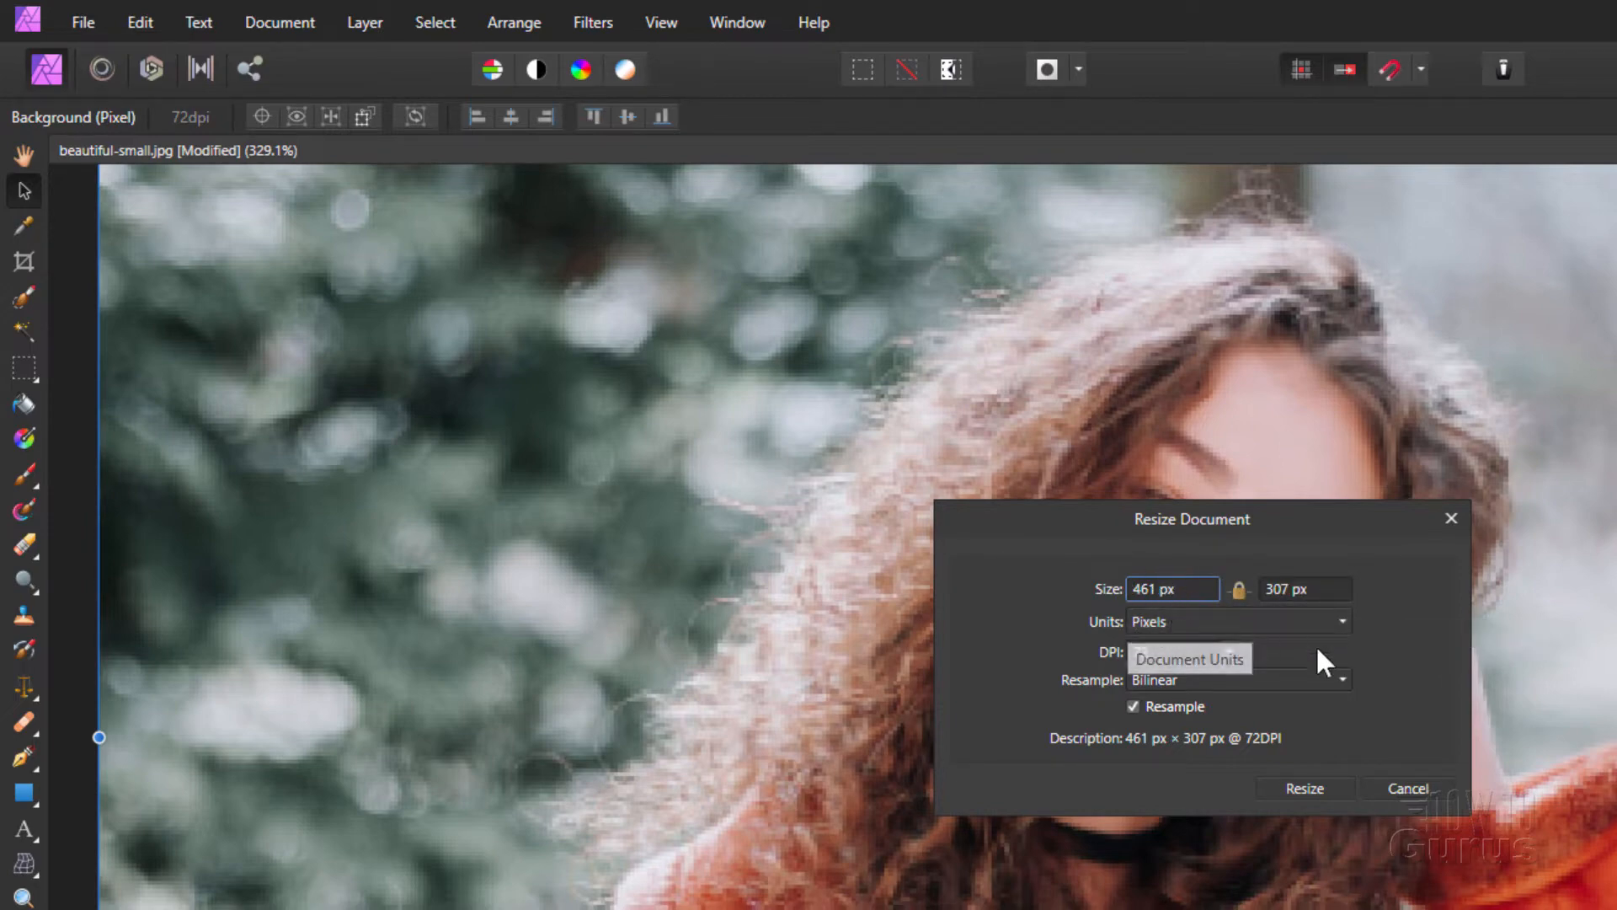
click(1181, 651)
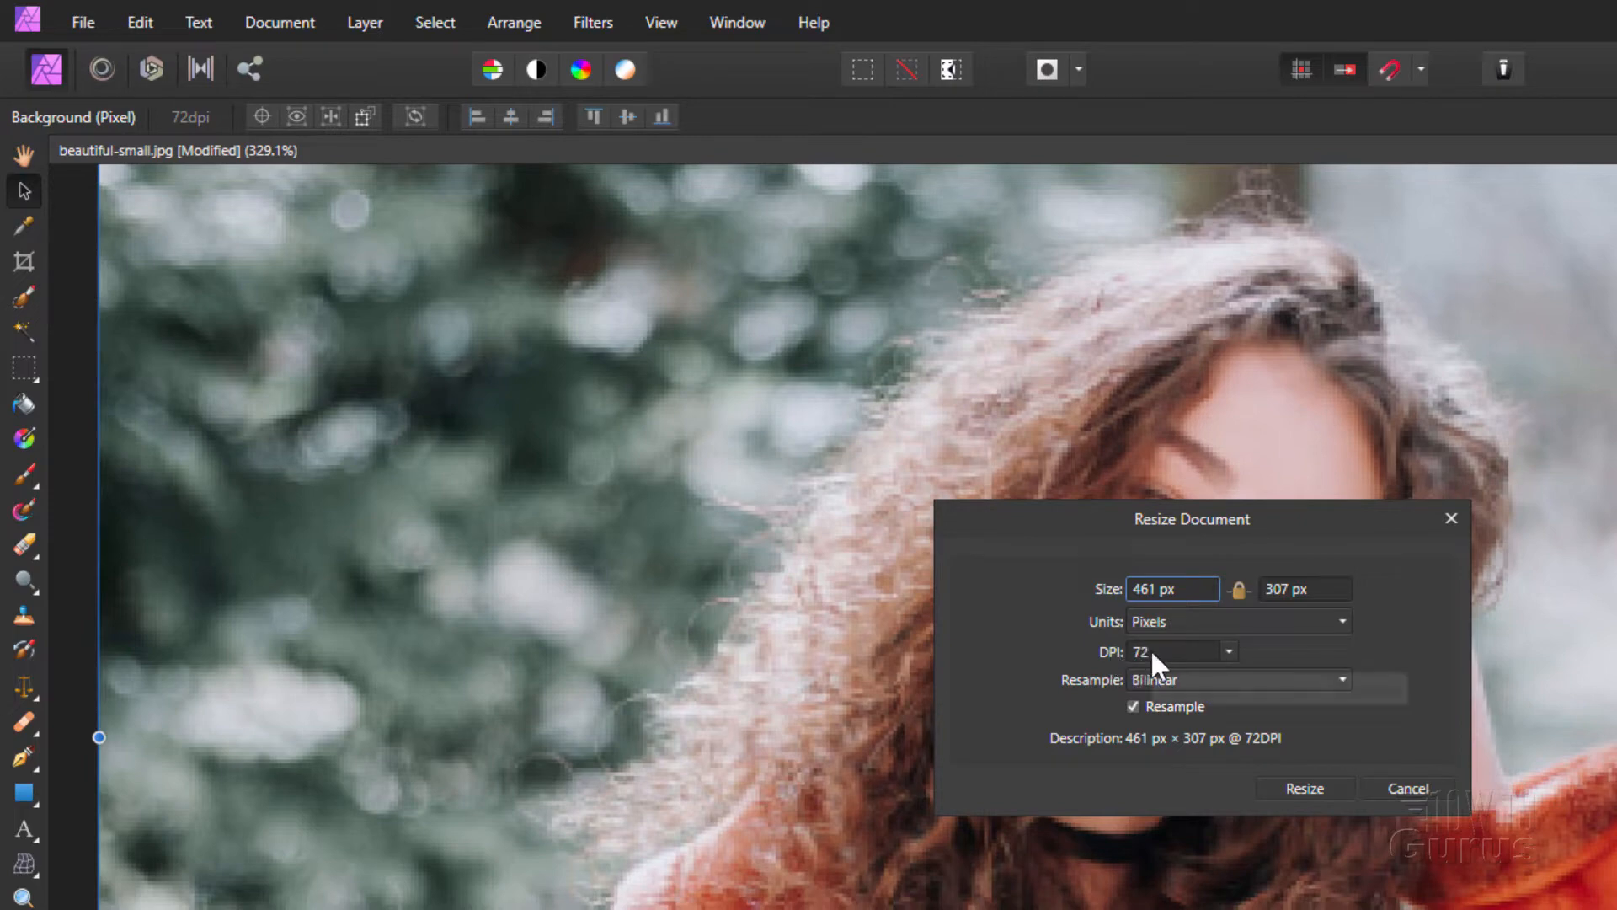
mouse_move(1145, 666)
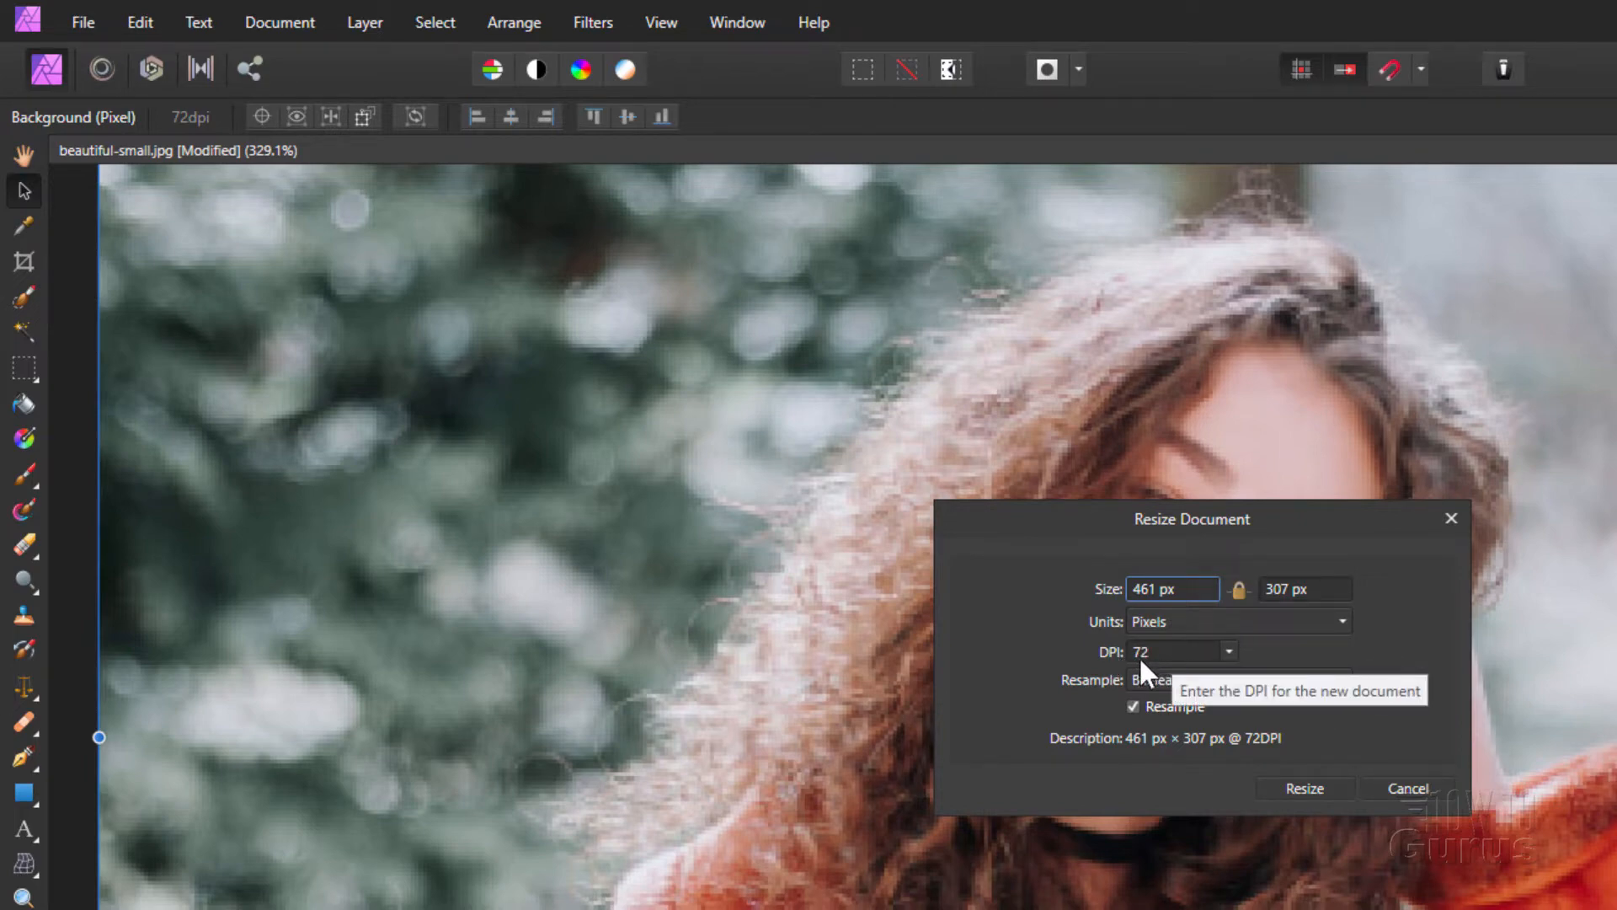
click(1227, 679)
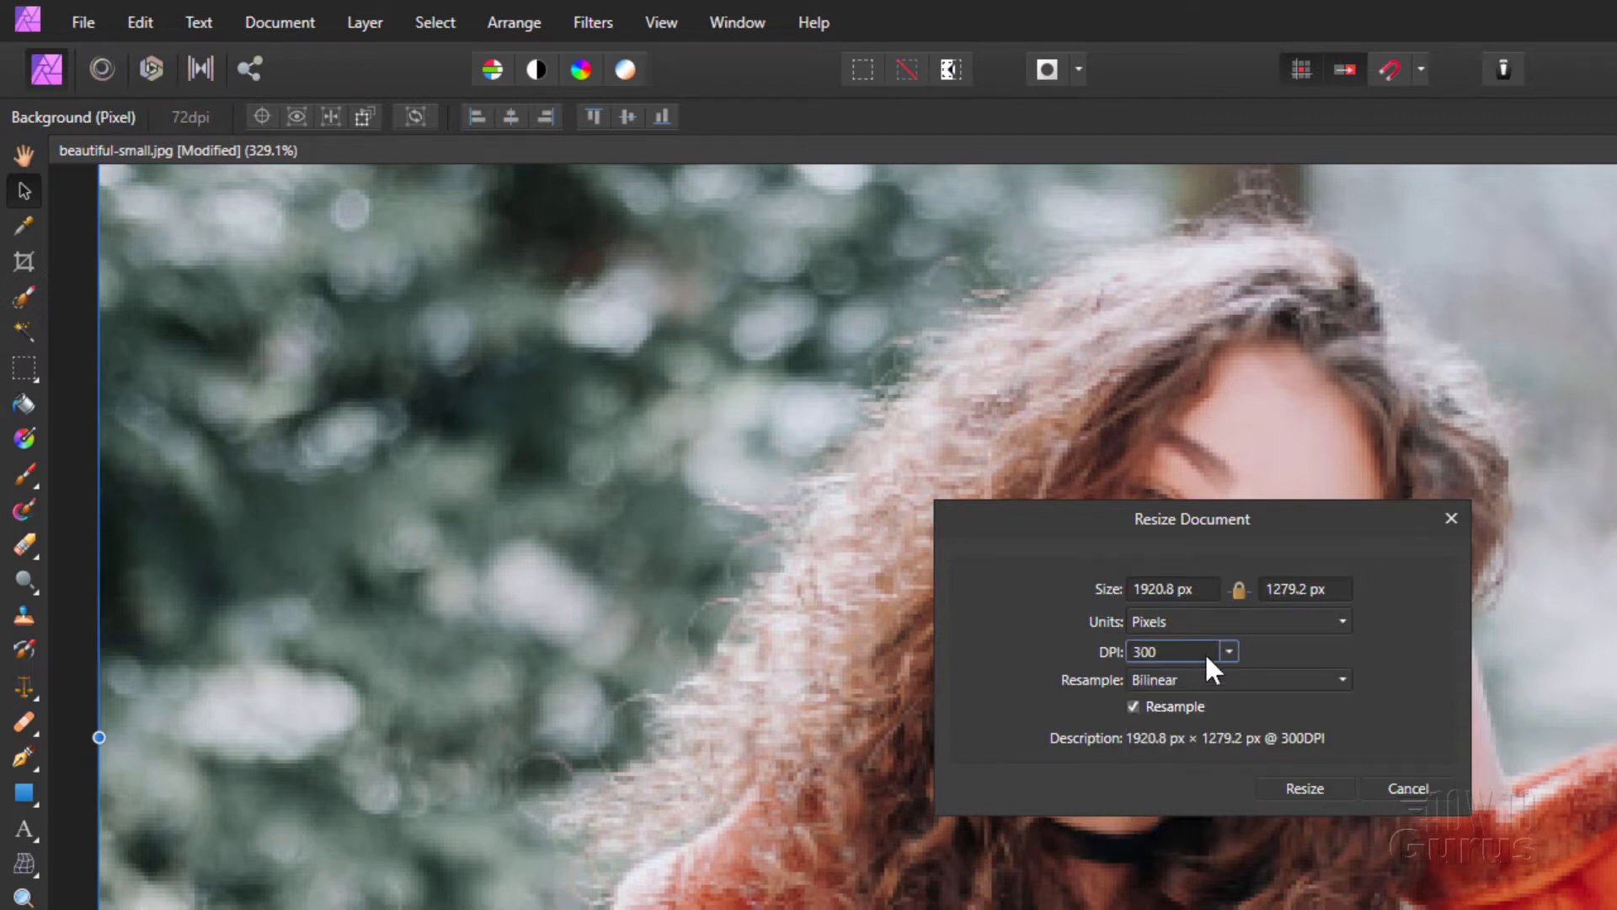
mouse_move(1283, 704)
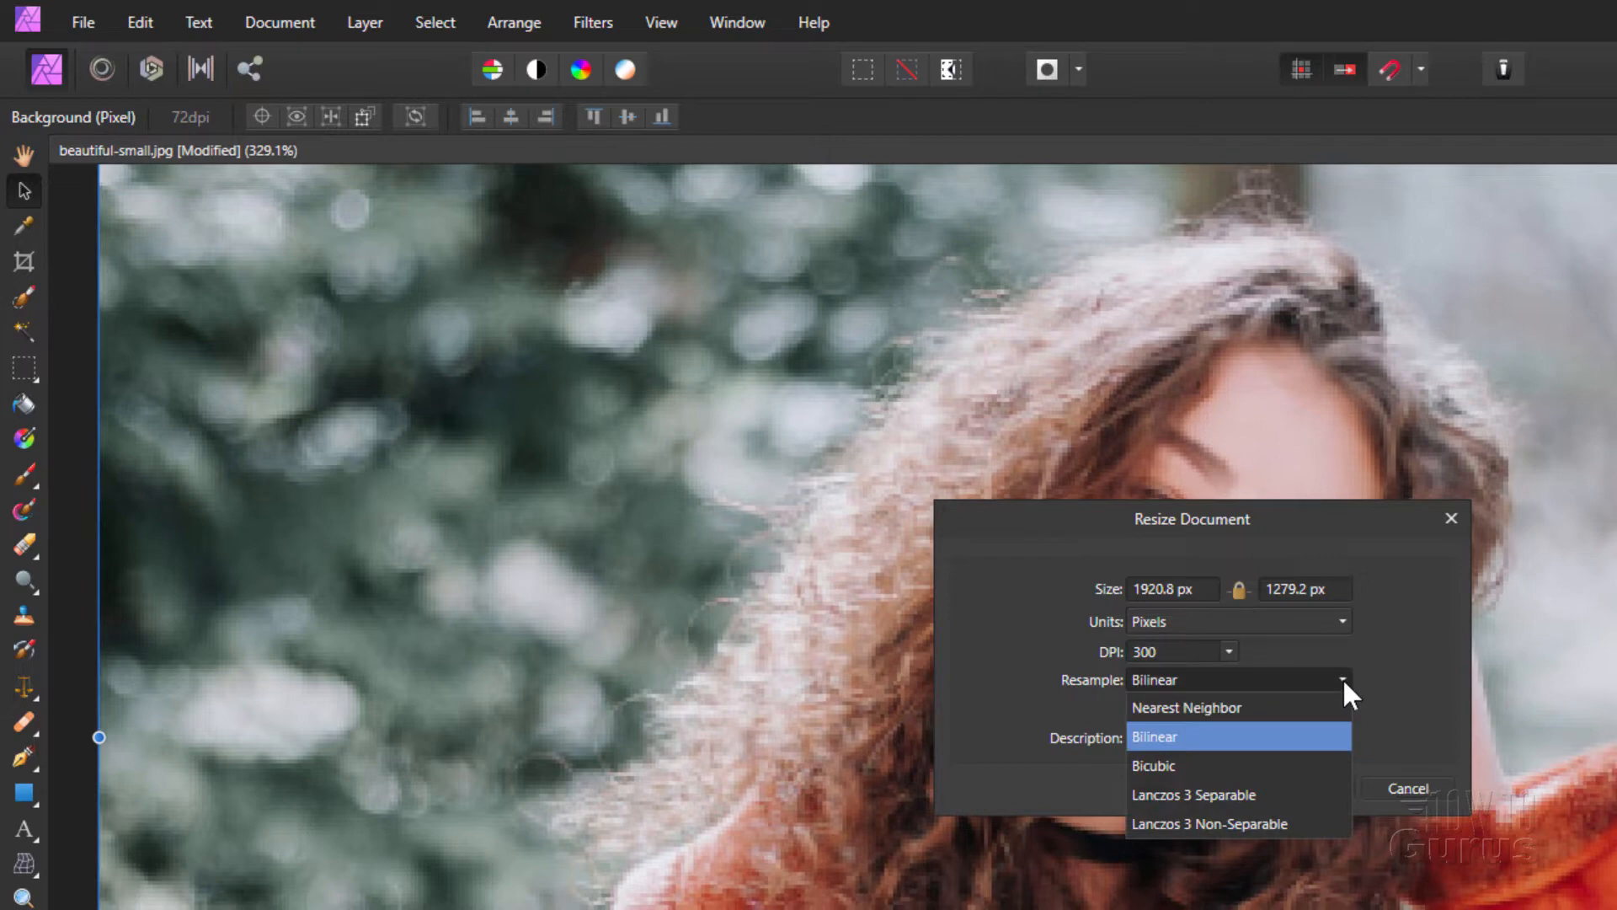
mouse_move(1176, 772)
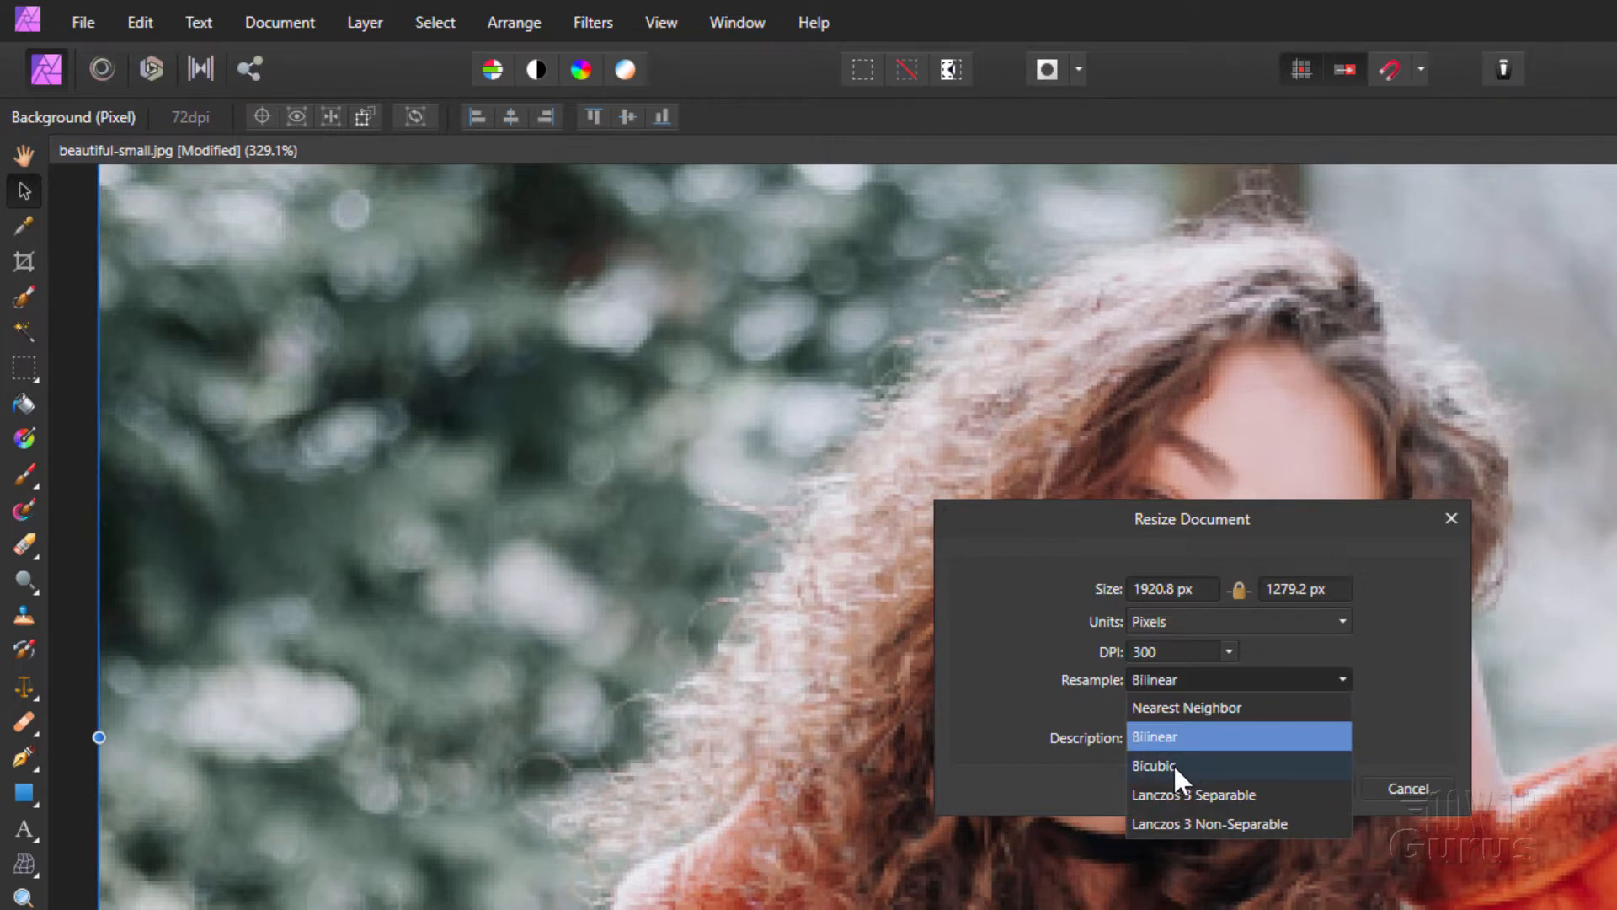
click(1154, 766)
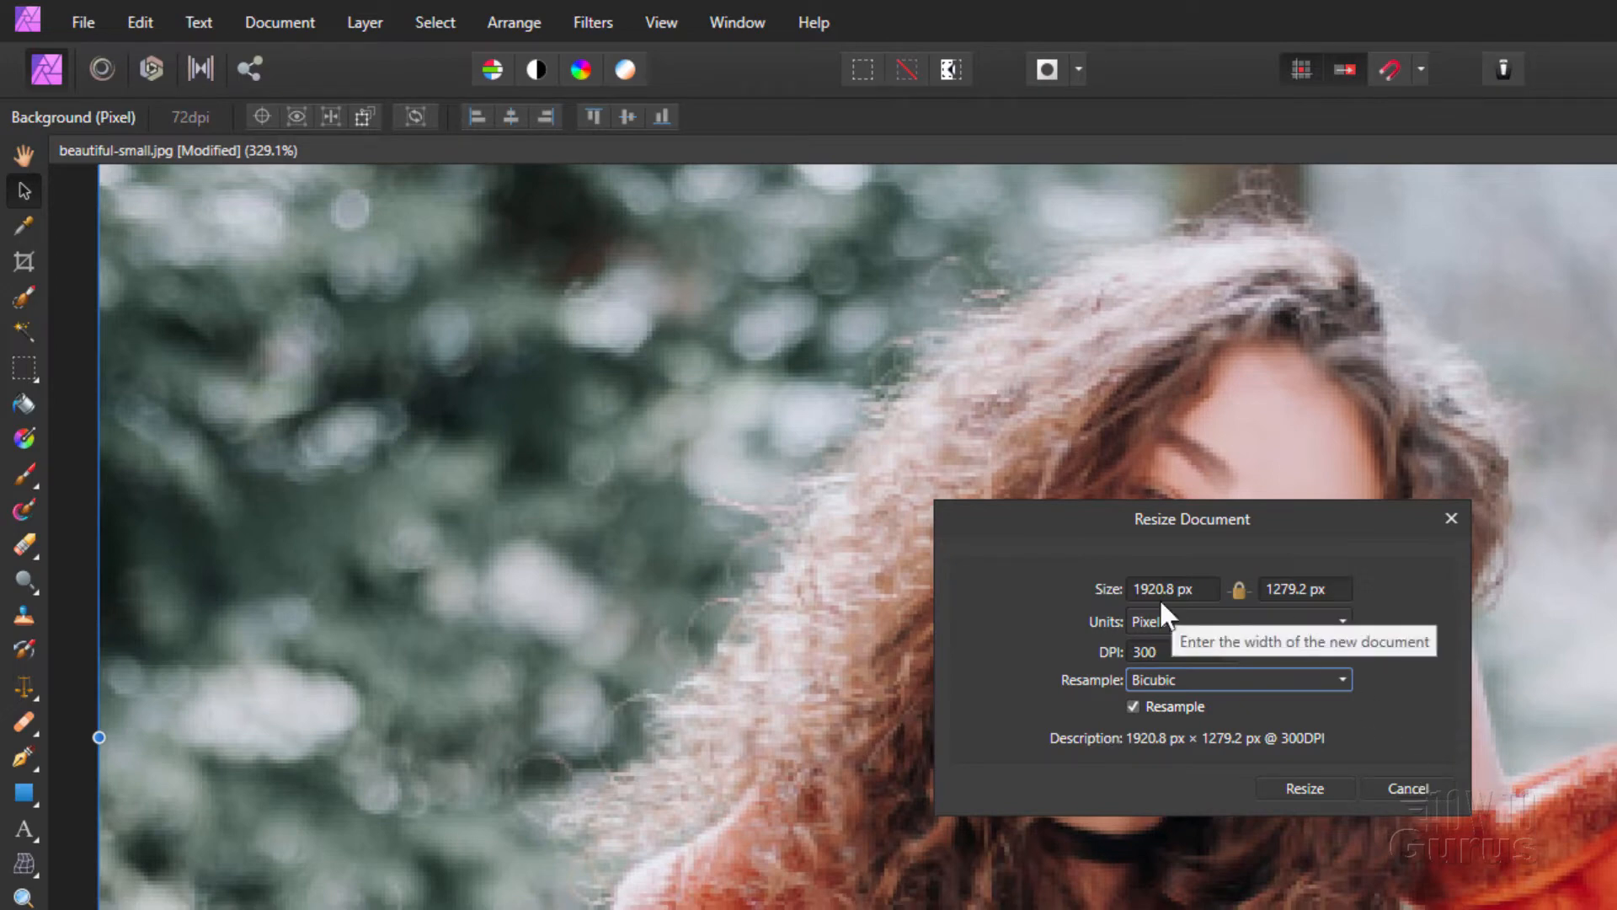
mouse_move(1171, 602)
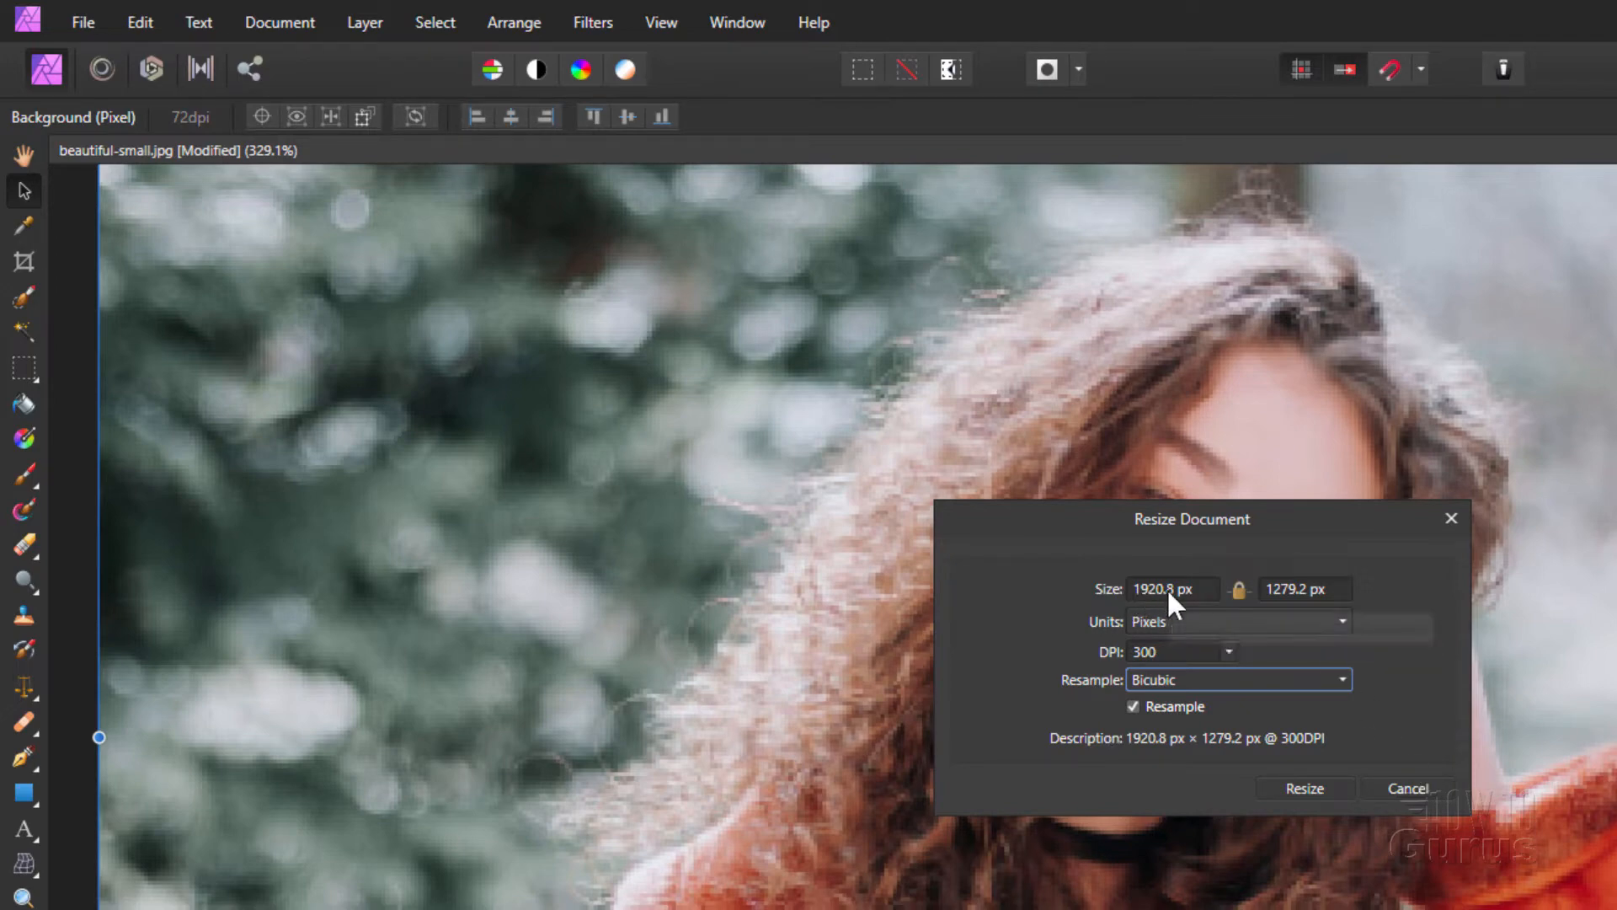
mouse_move(1163, 589)
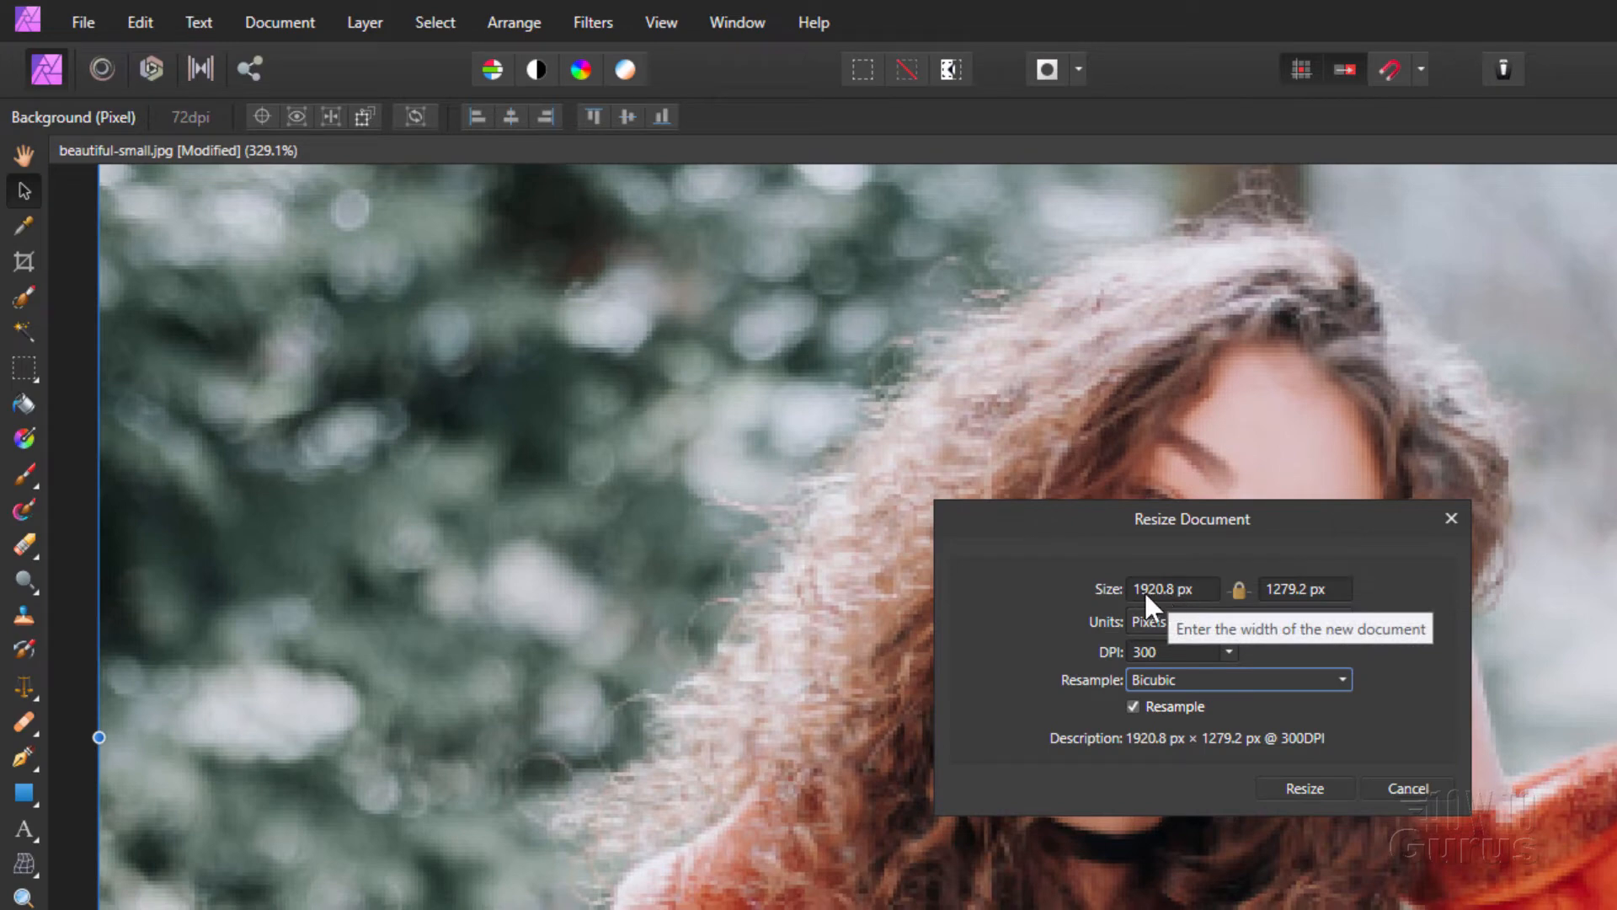
click(1171, 589)
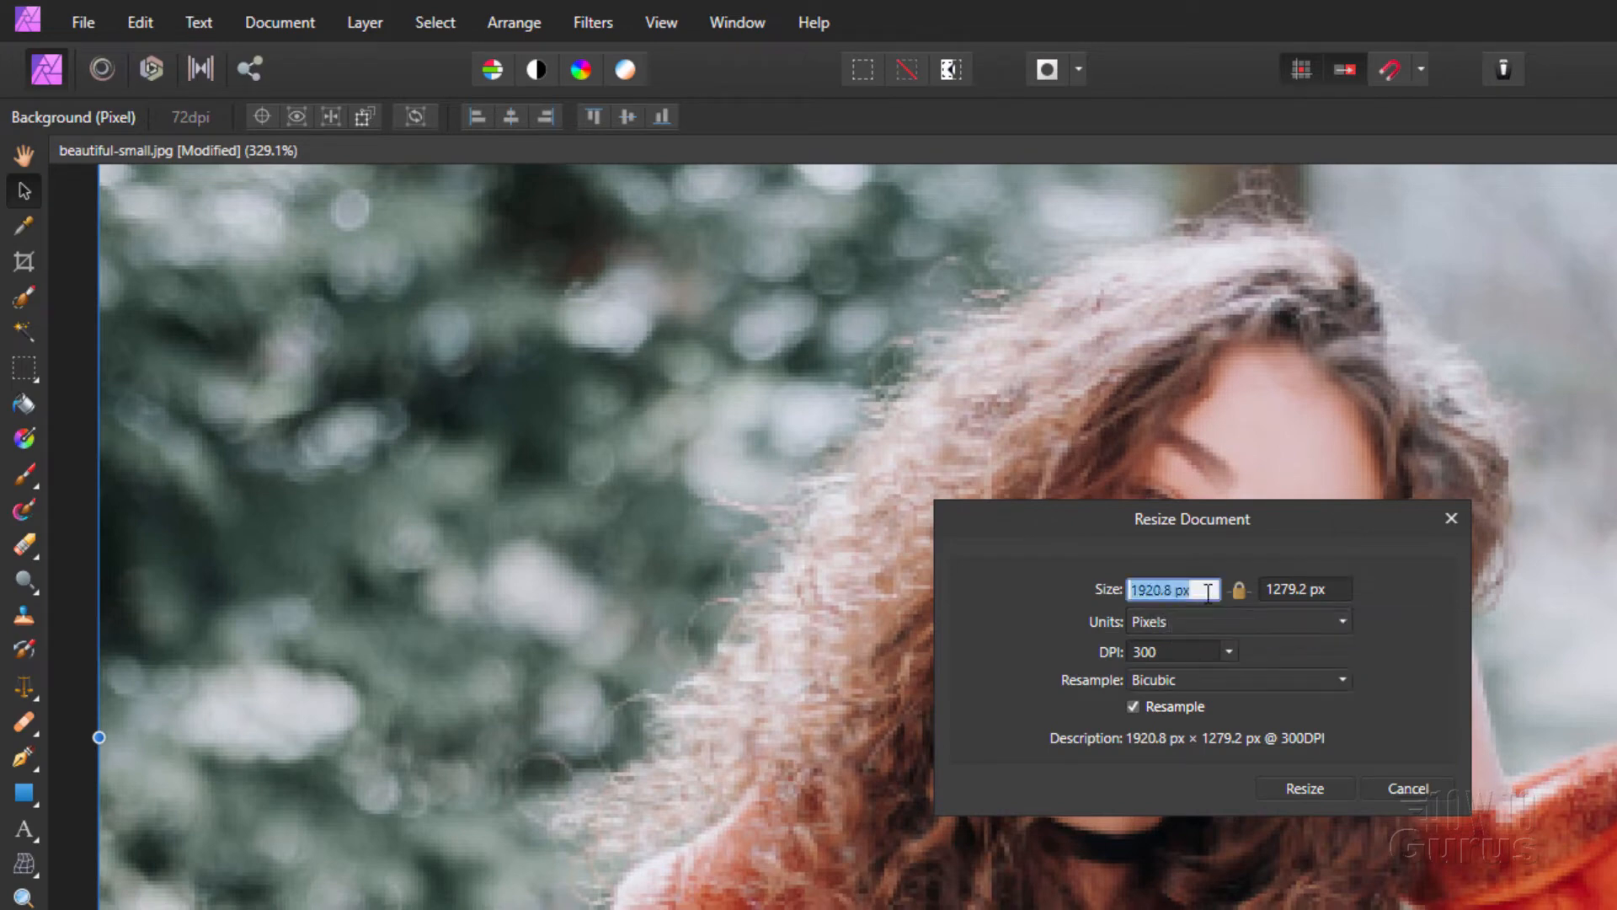
text(4000)
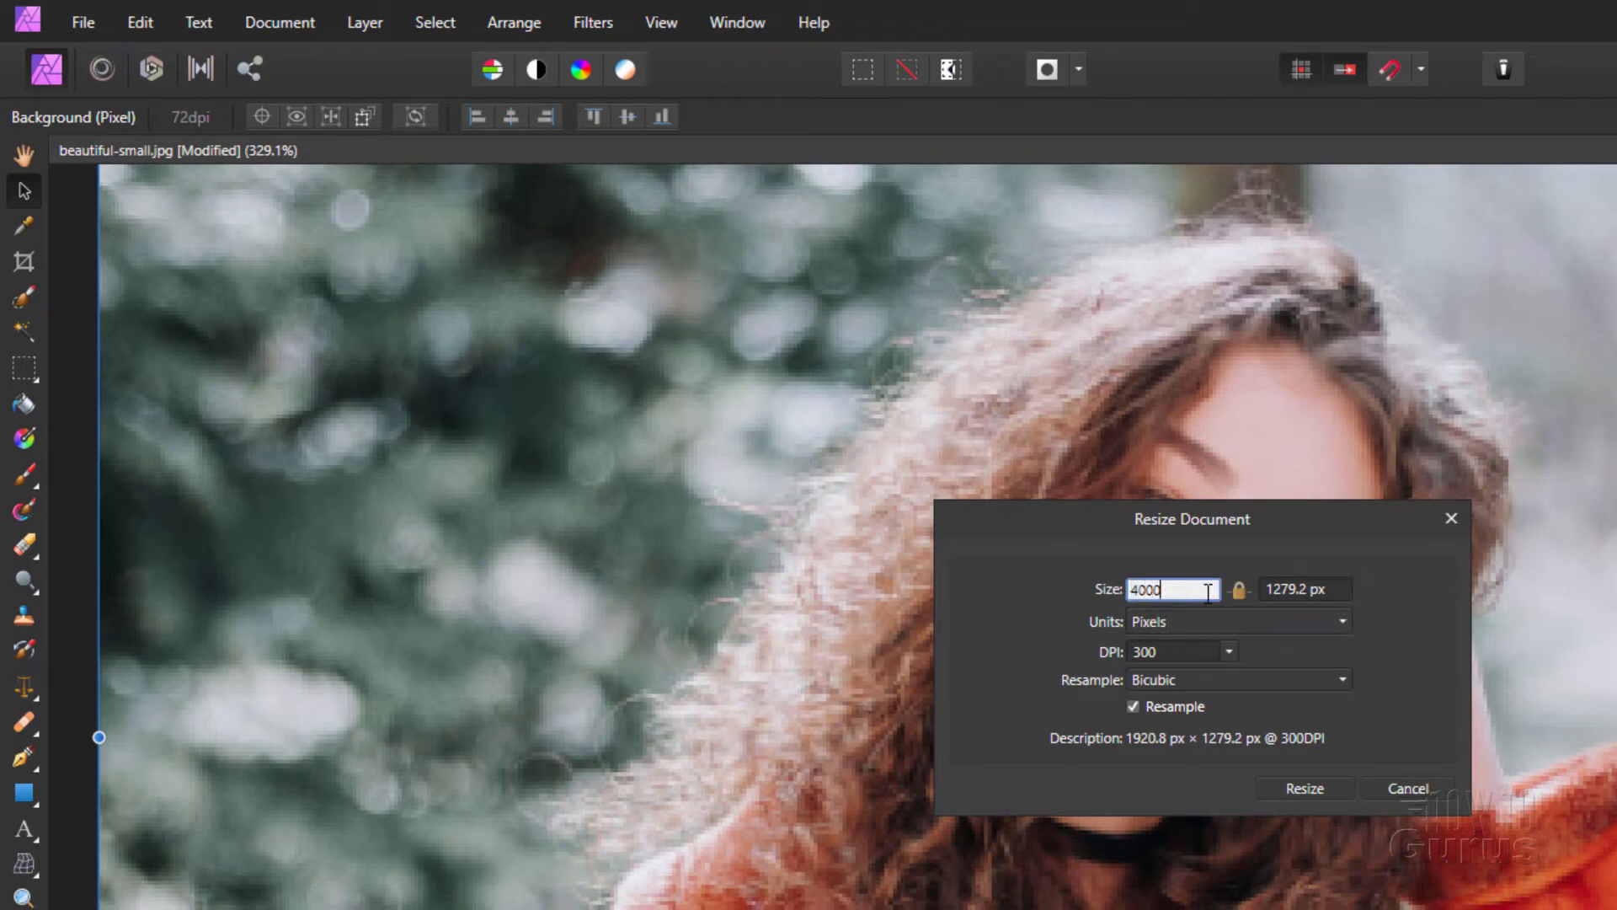
click(1237, 621)
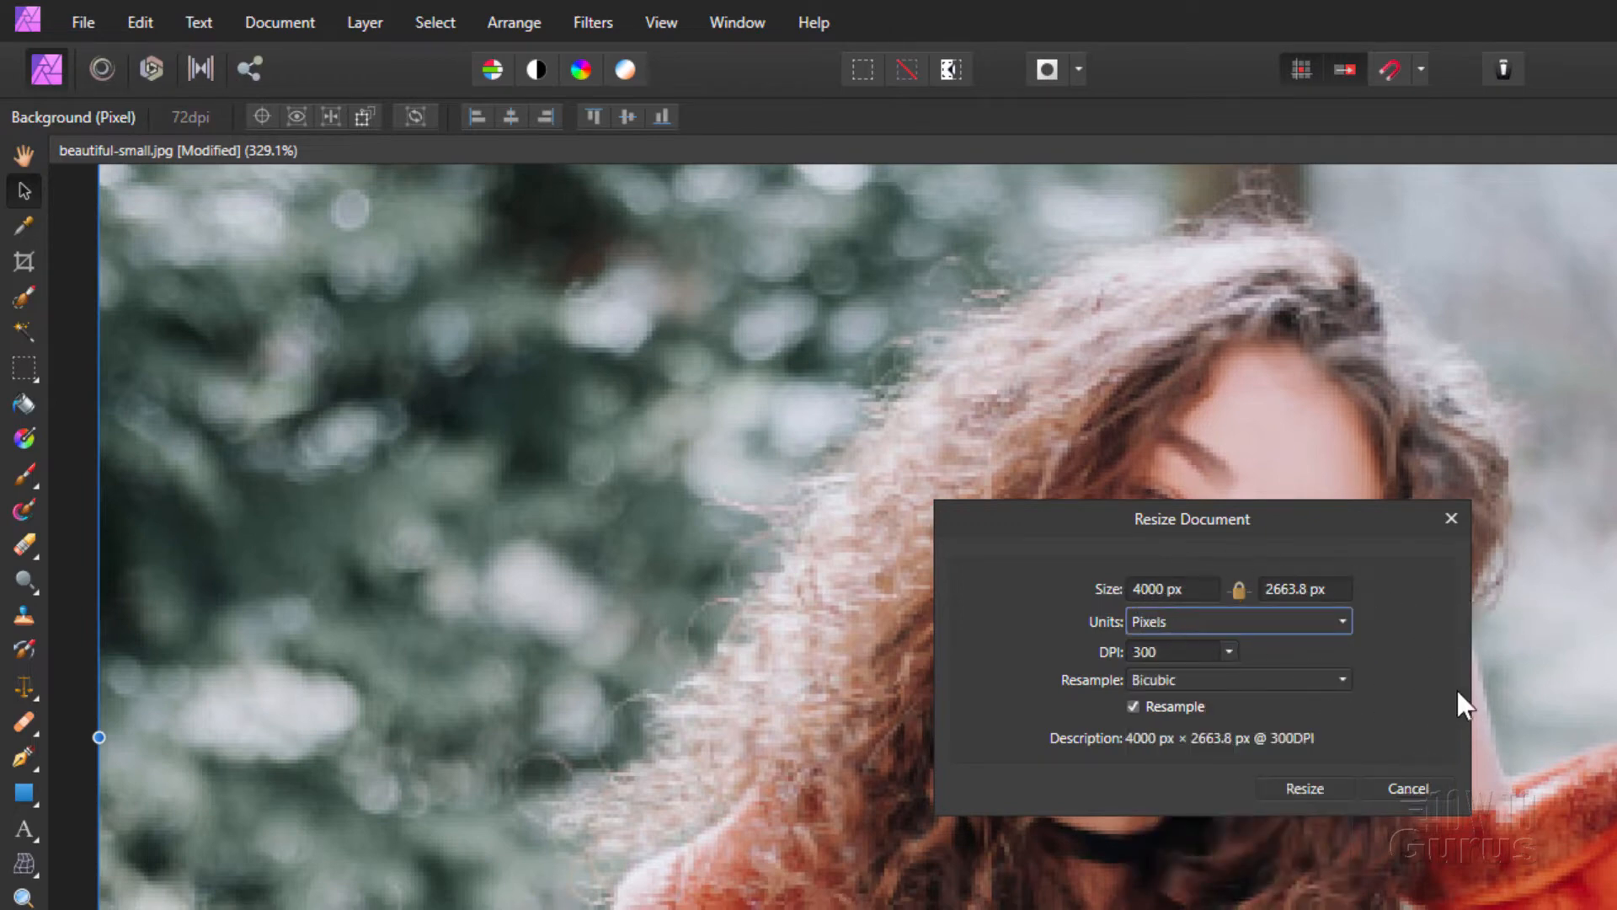
click(1305, 789)
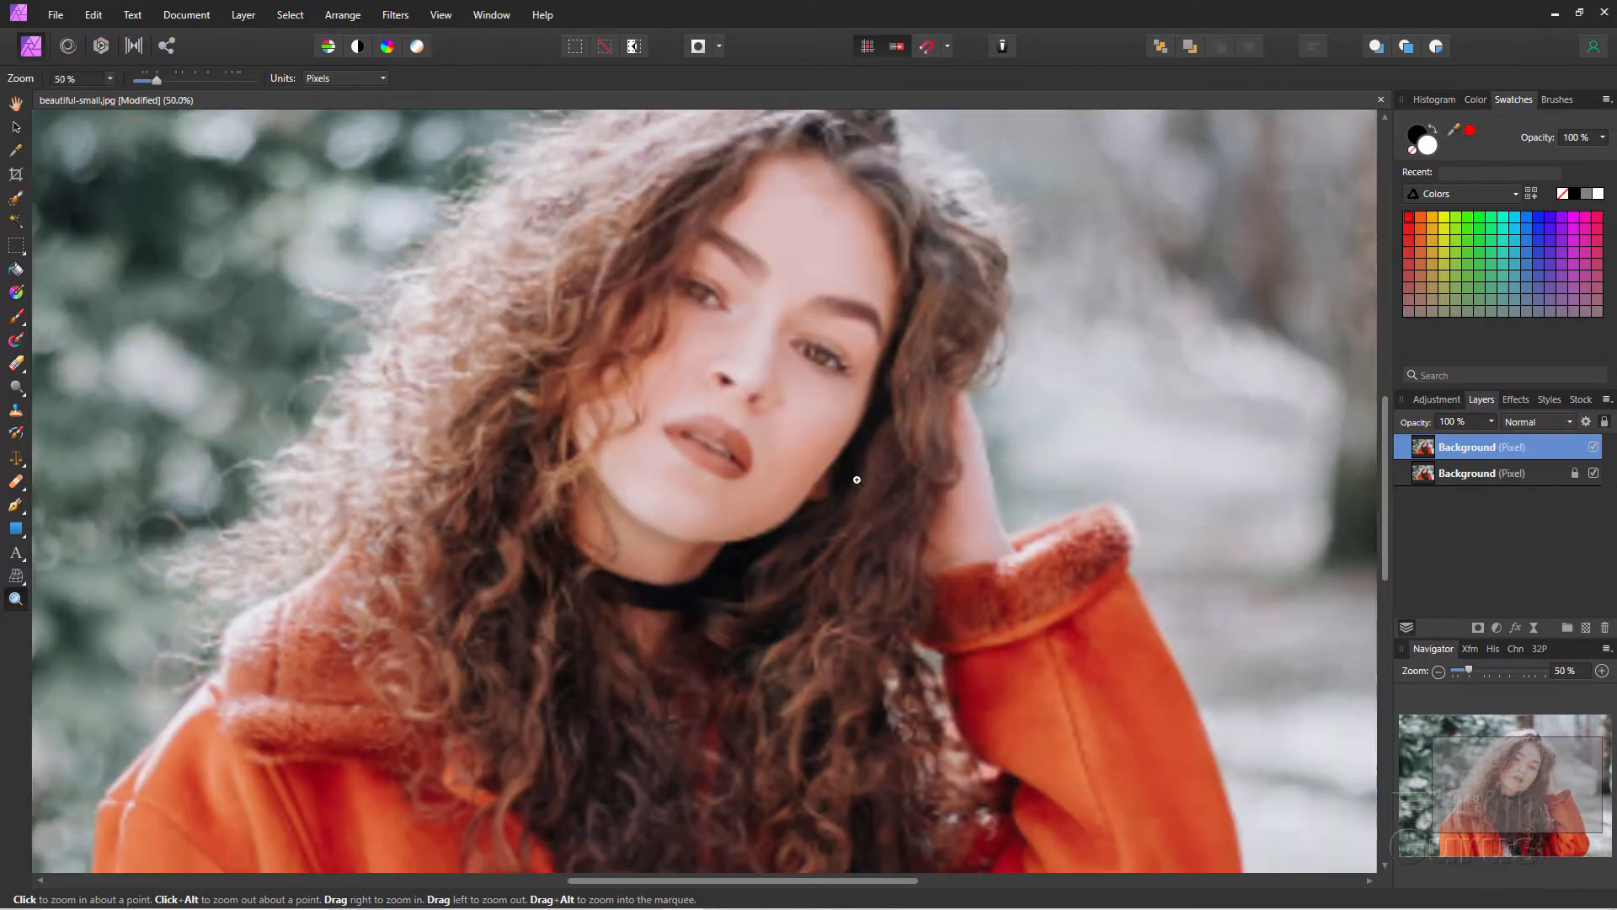
click(856, 479)
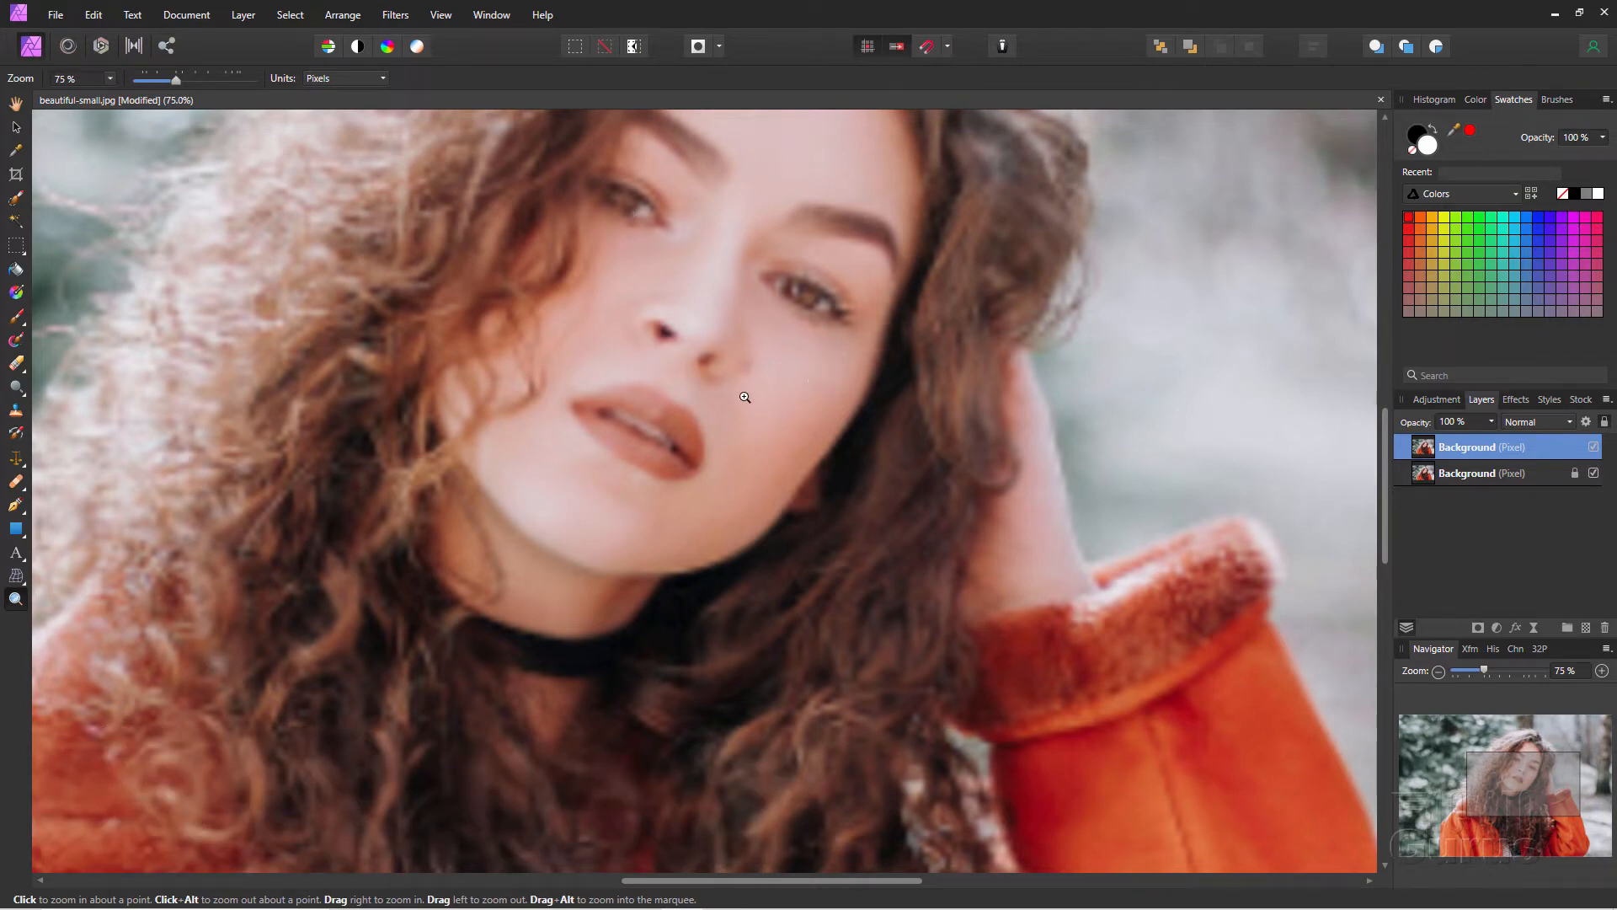
mouse_move(488, 53)
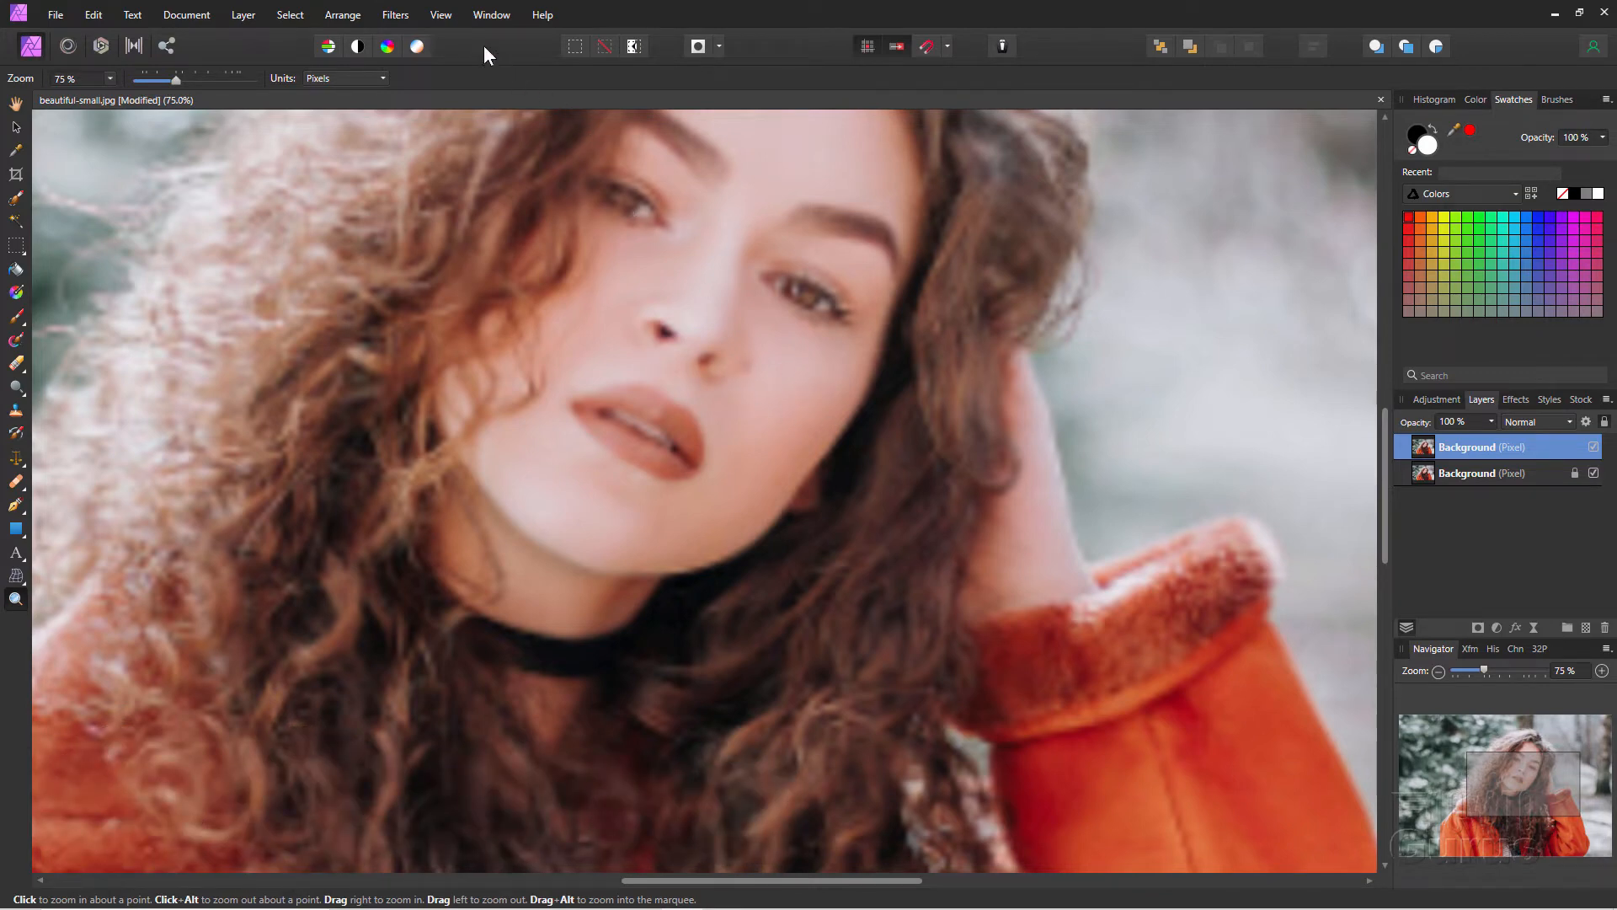
click(441, 15)
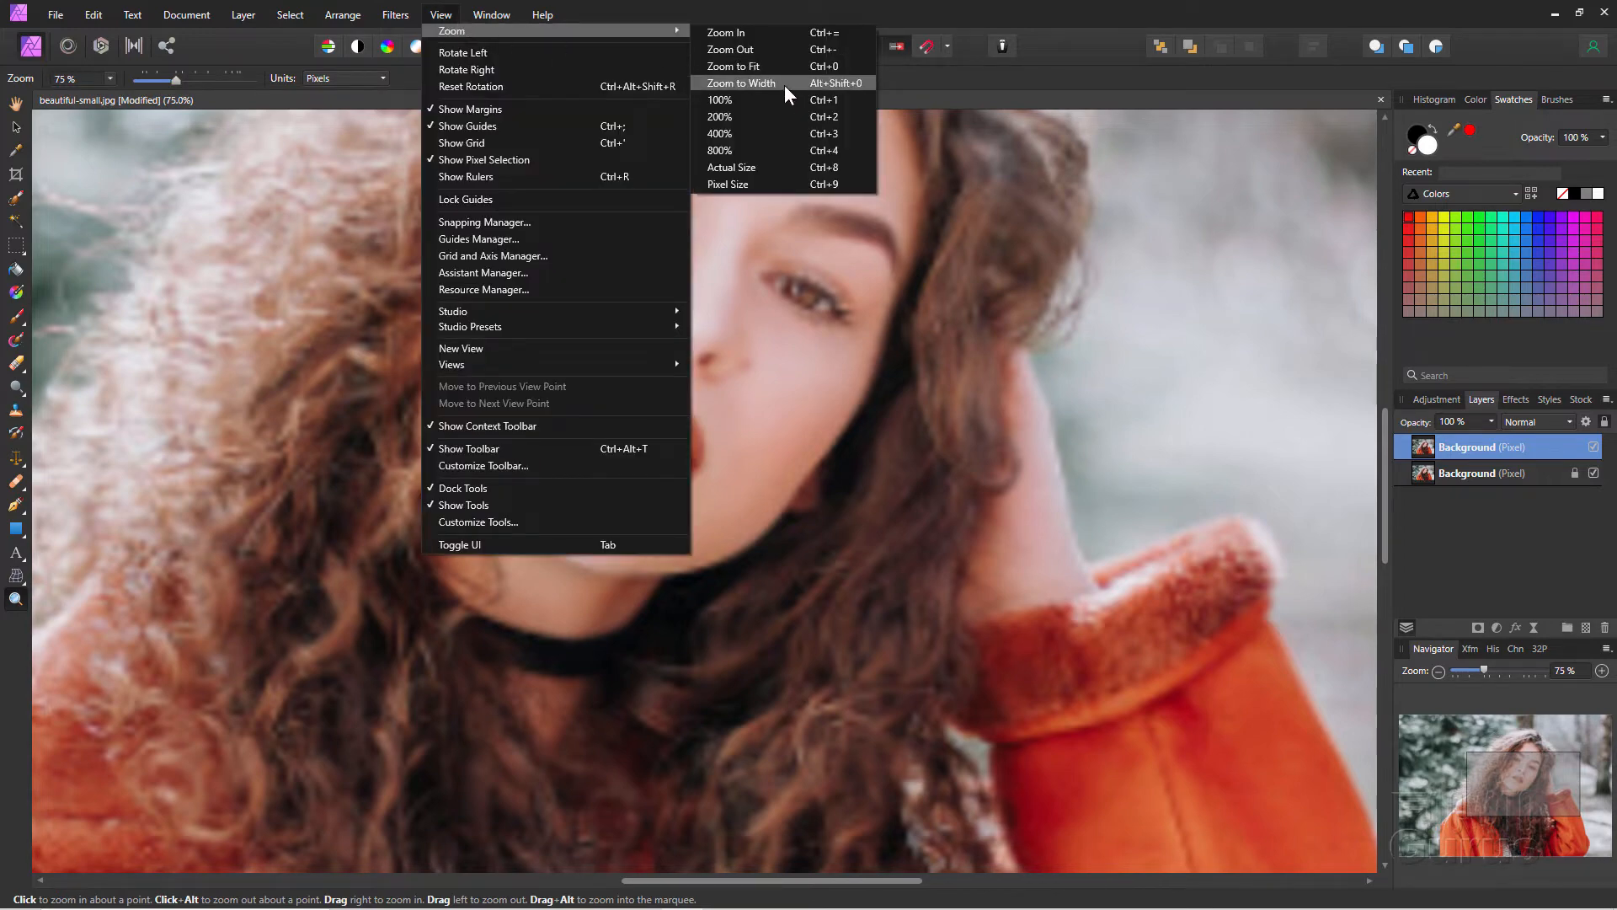
click(732, 66)
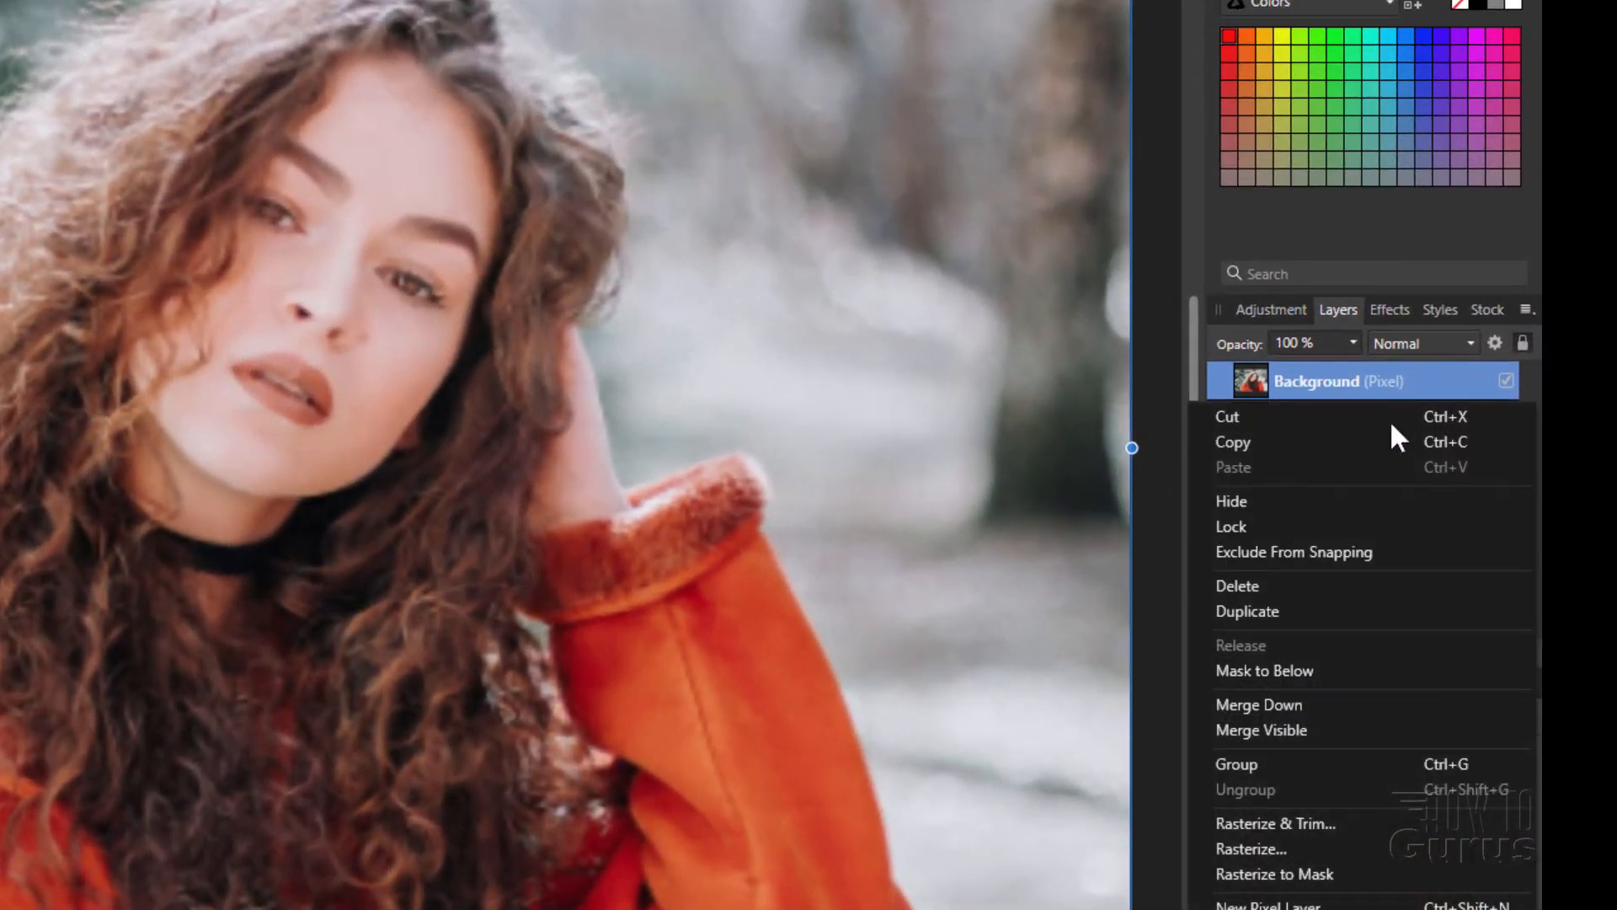
- Duplicate the top Background layer to create a third stacked copy
click(1247, 610)
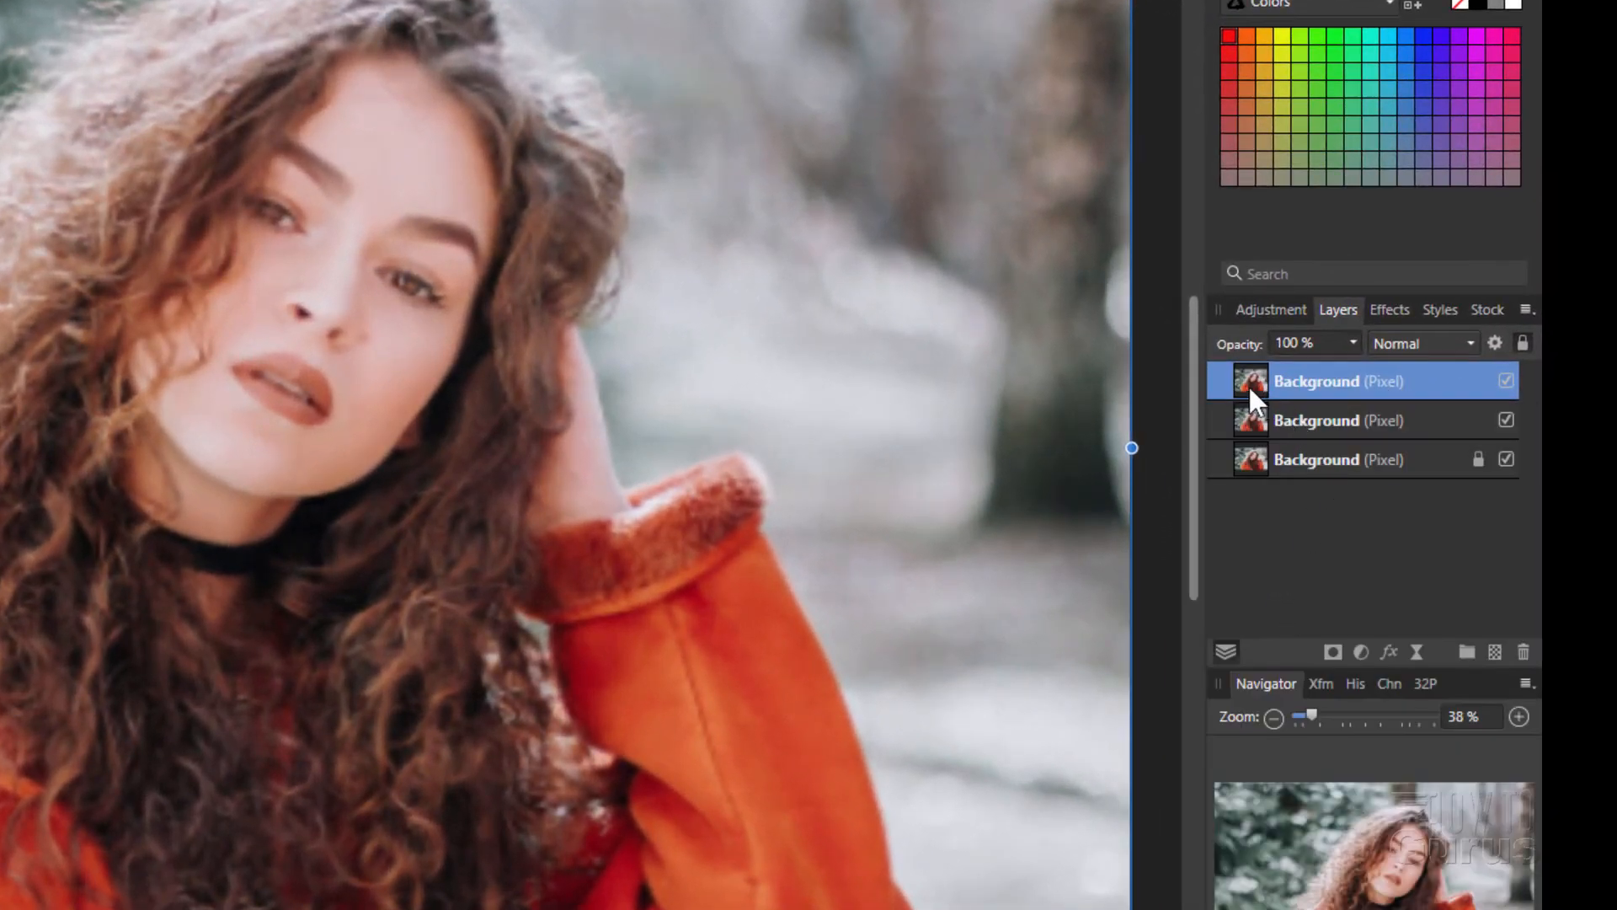
double_click(1316, 381)
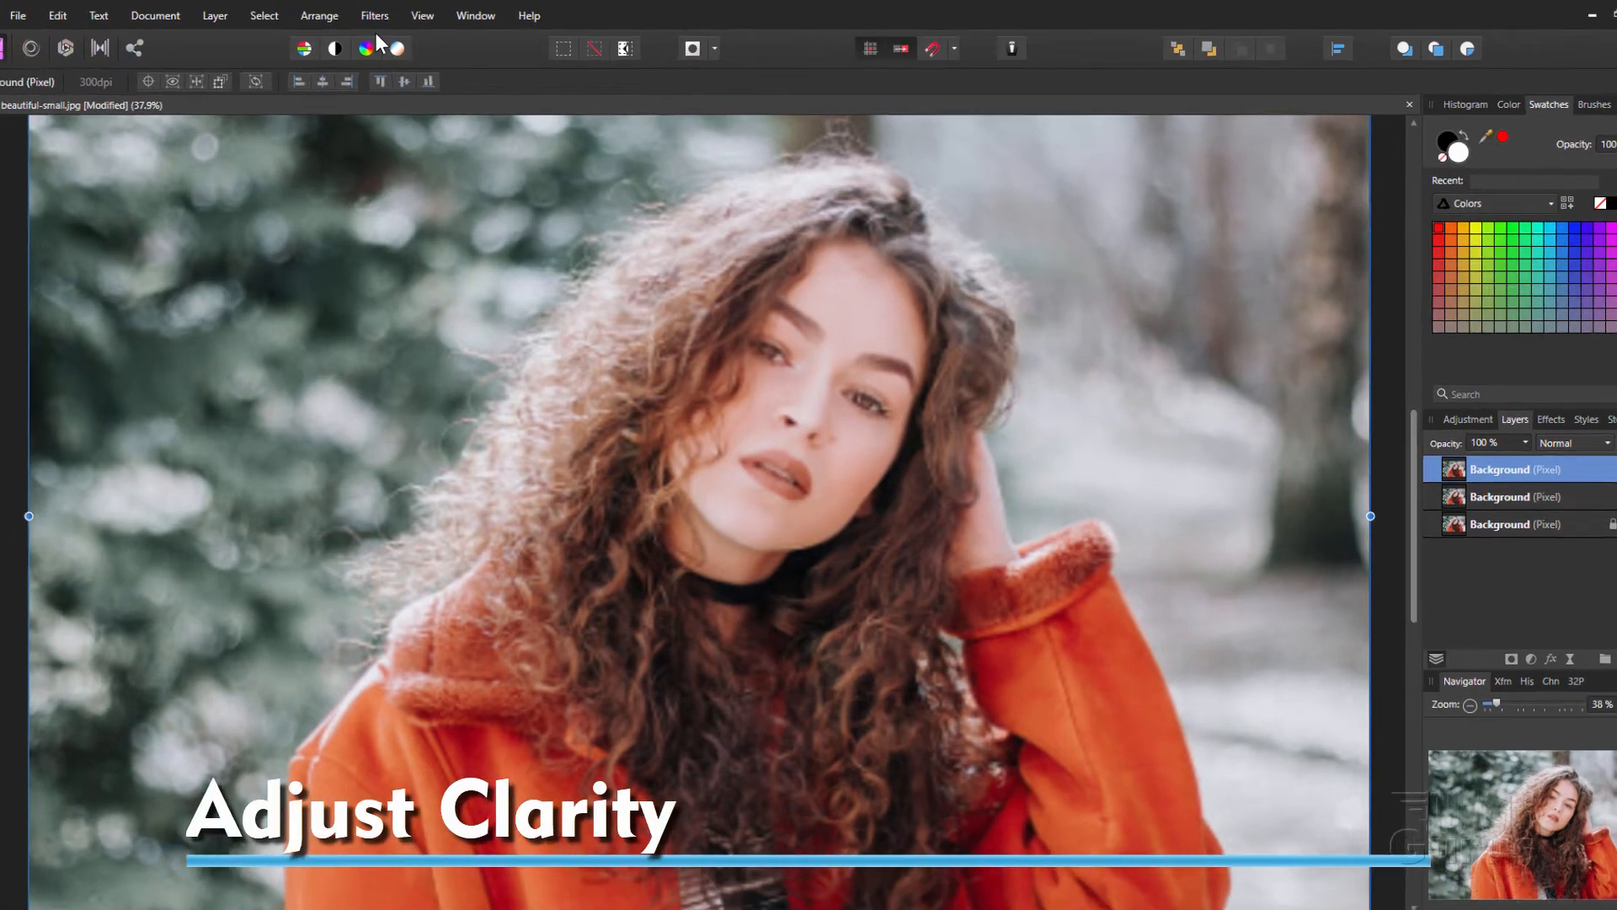
- Apply the Clarity filter to the top Background copy at 27% strength
click(373, 14)
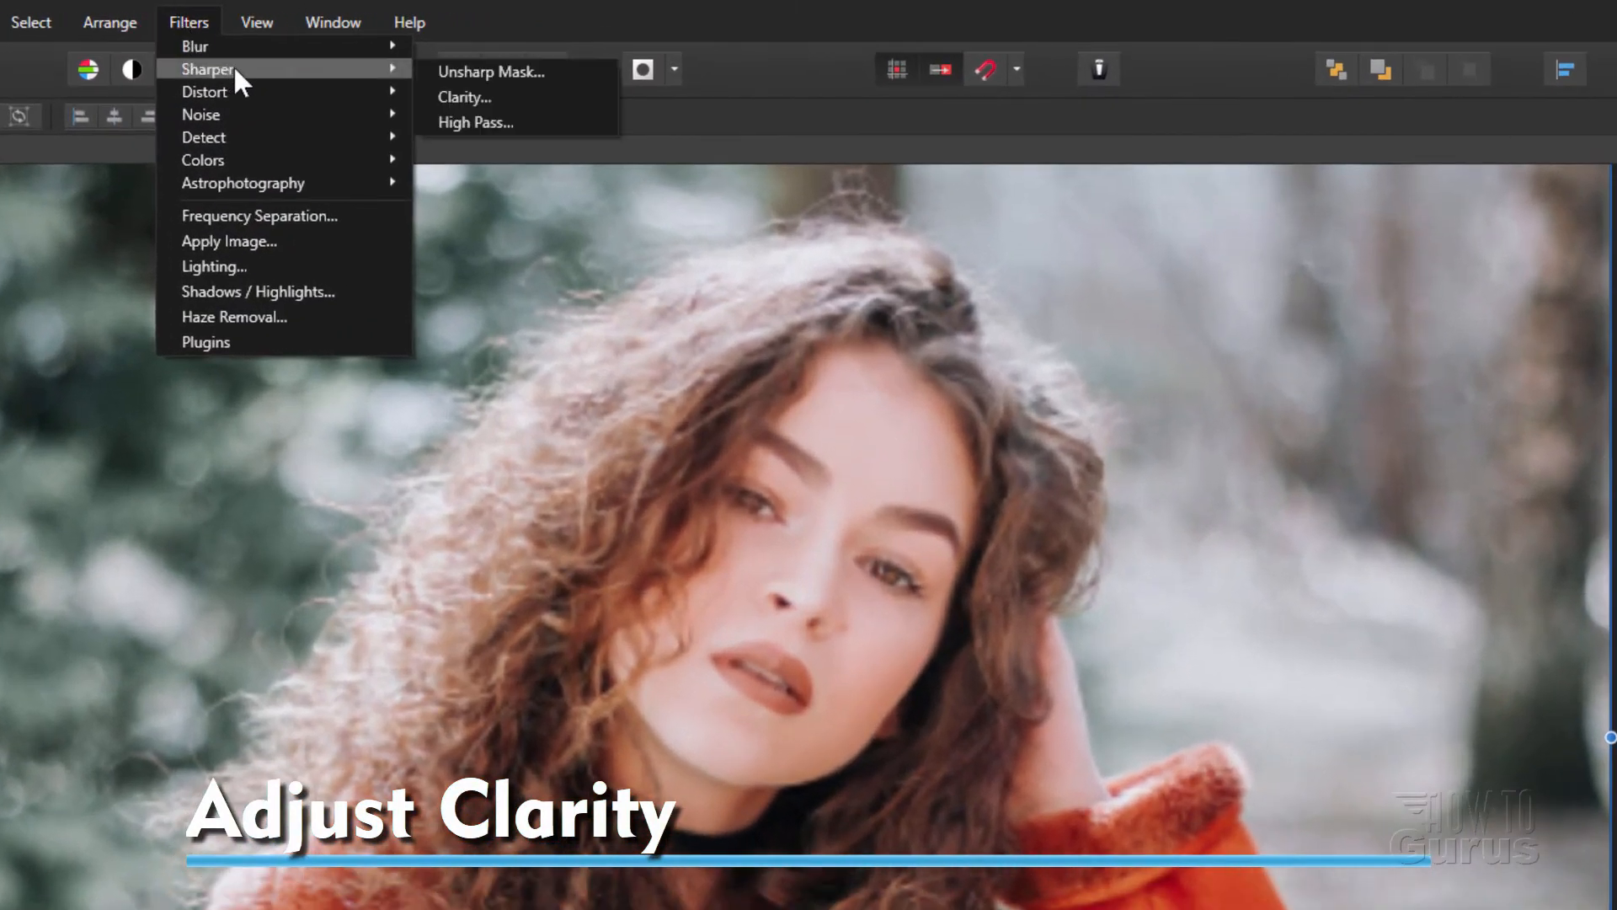
mouse_move(464, 96)
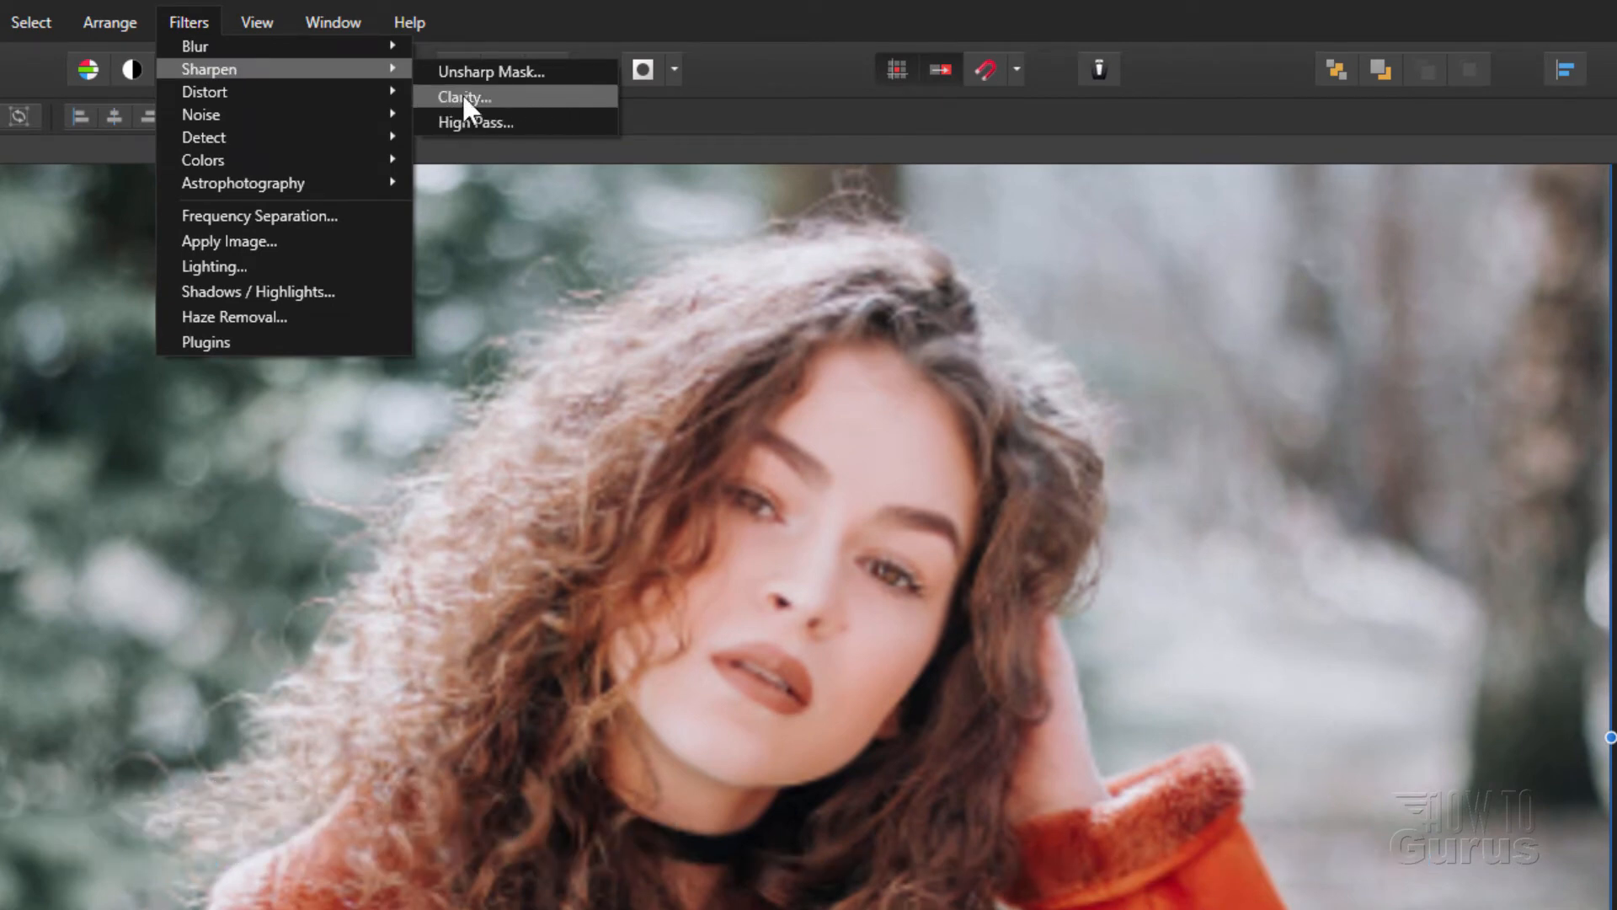
click(462, 96)
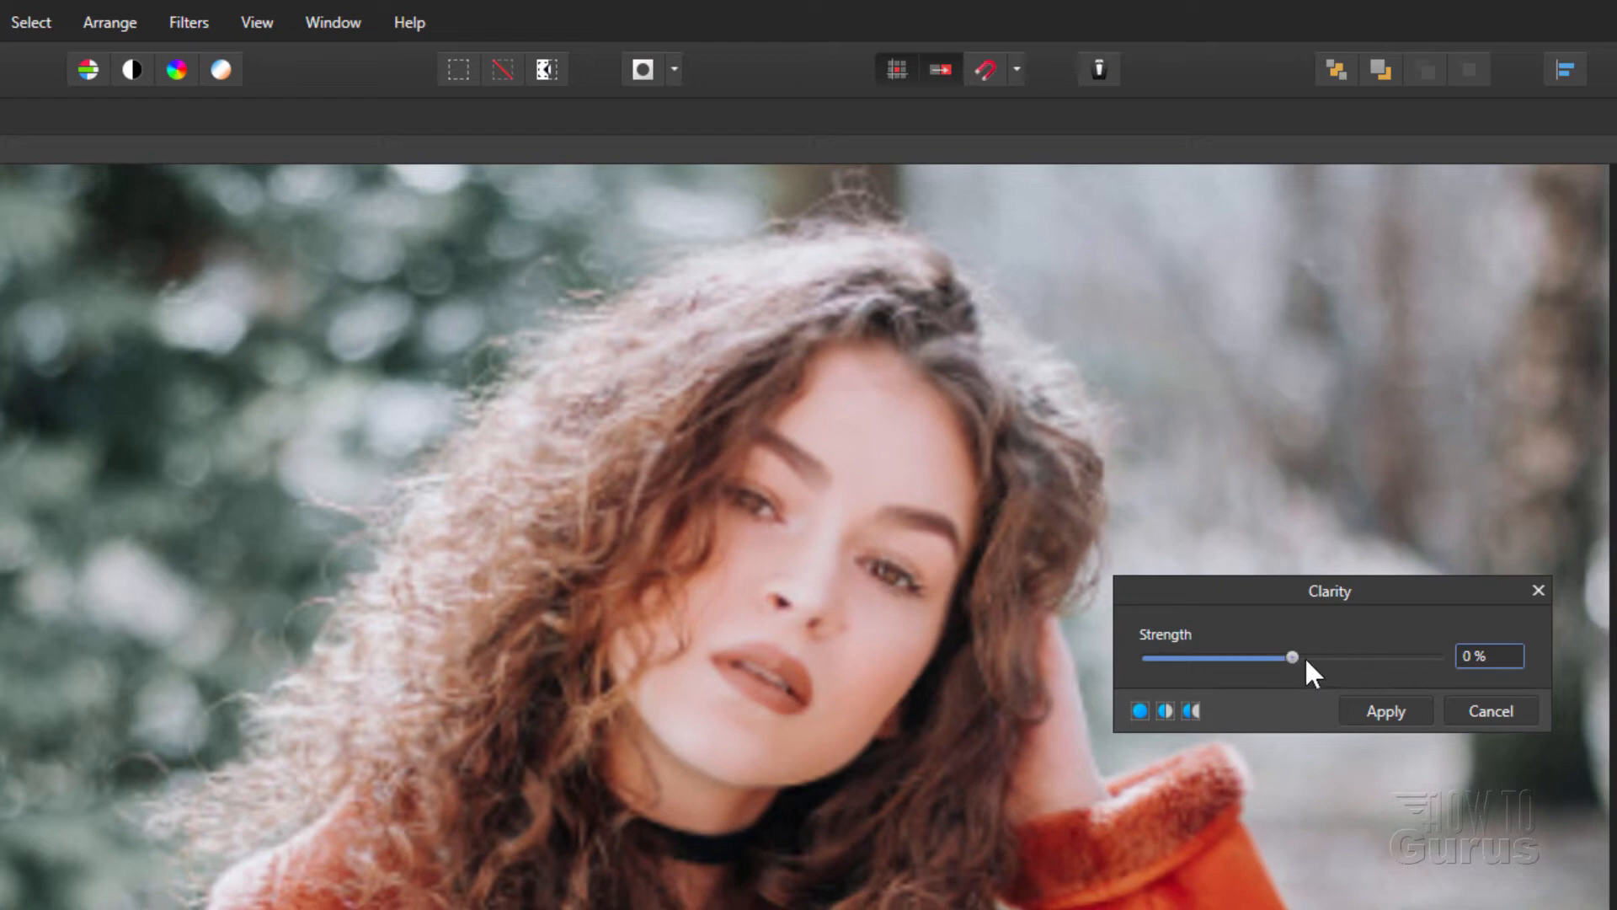
drag(1291, 657, 1315, 657)
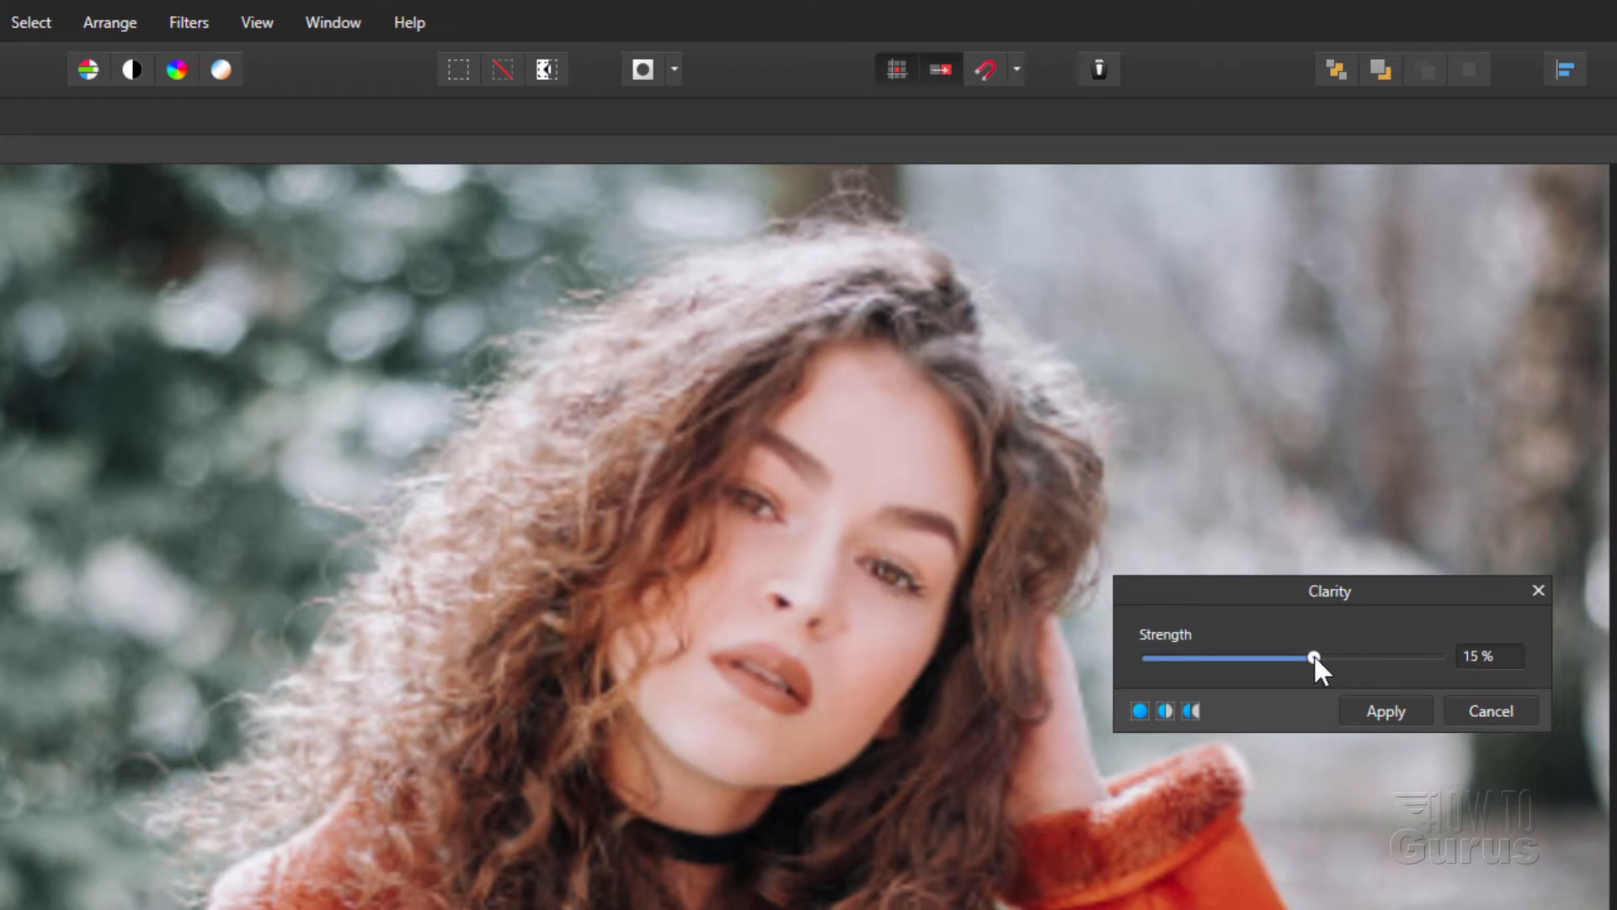
drag(1315, 658, 1359, 658)
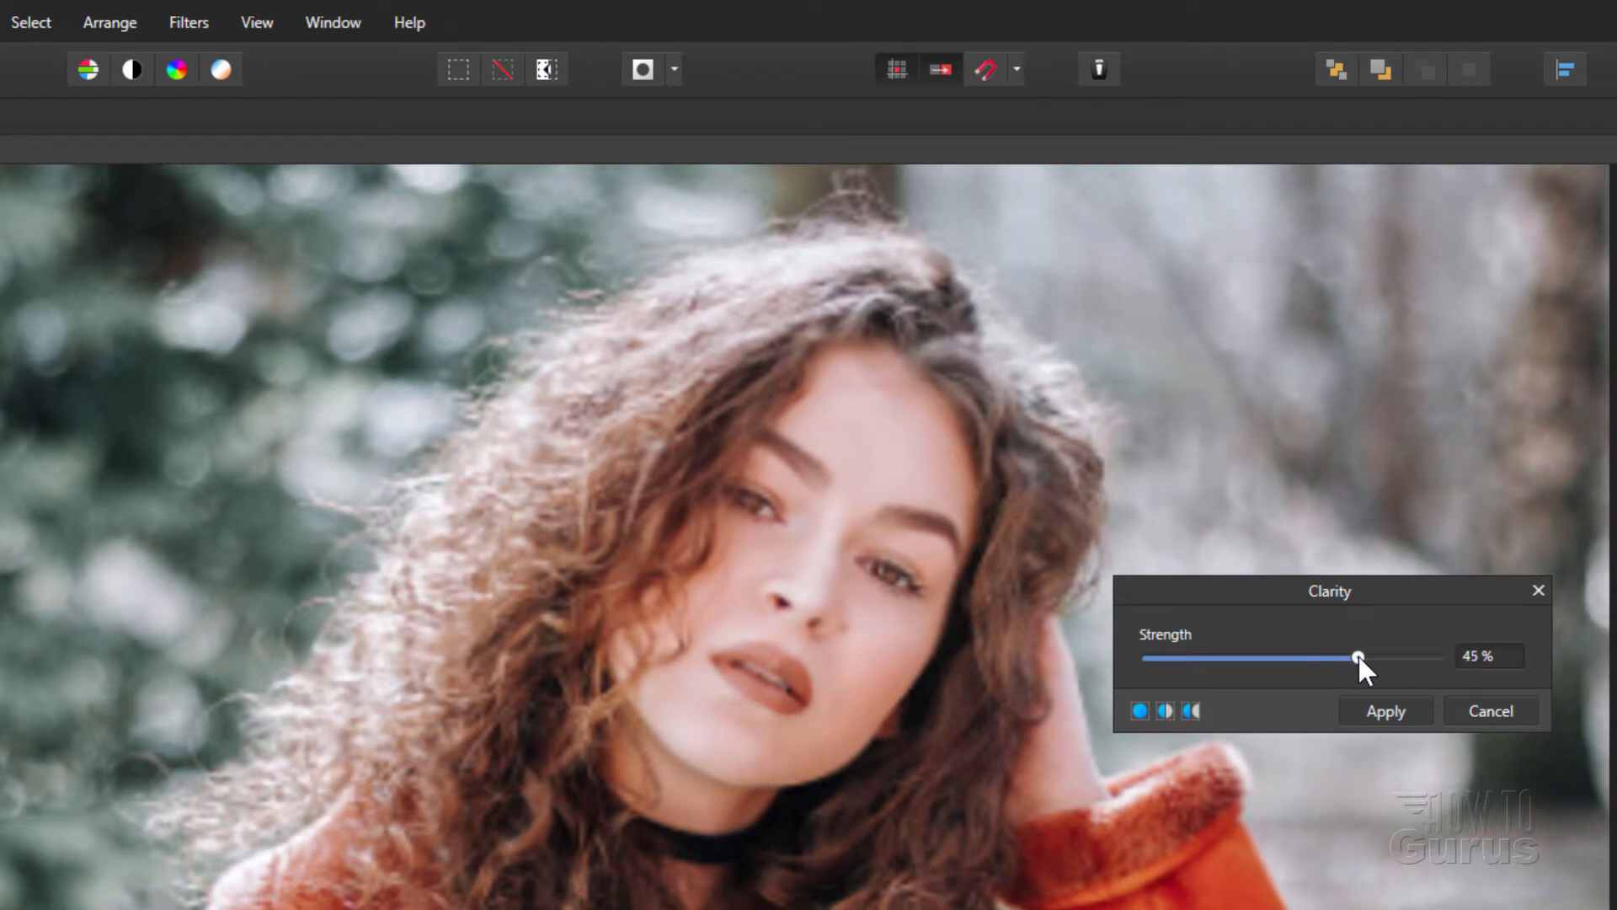
drag(1357, 658, 1364, 658)
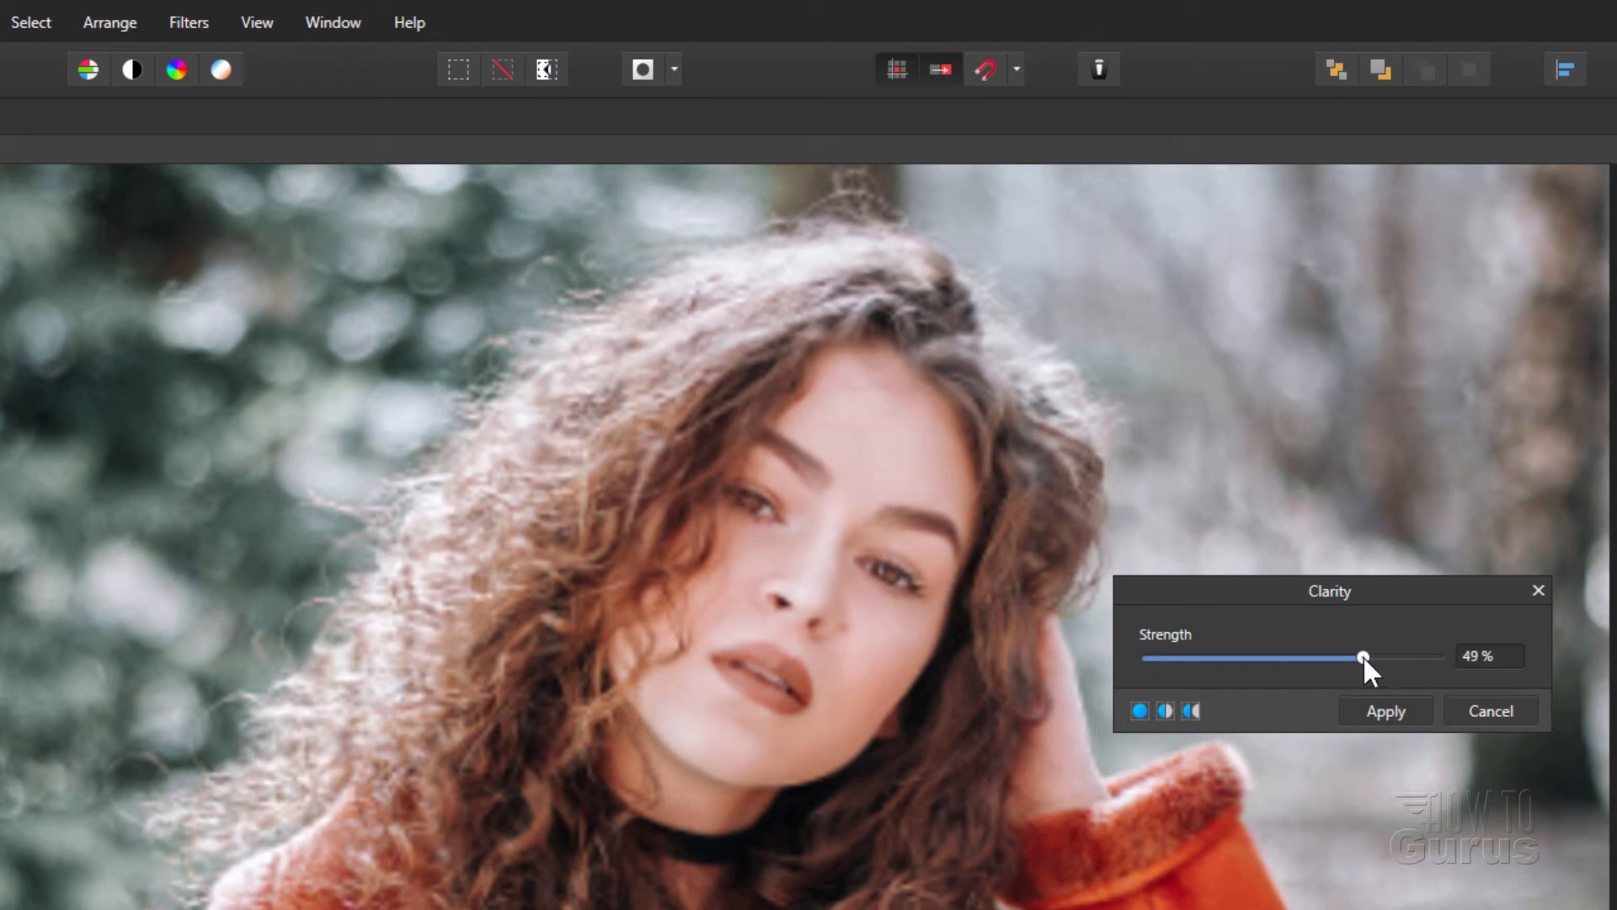
drag(1364, 658, 1436, 658)
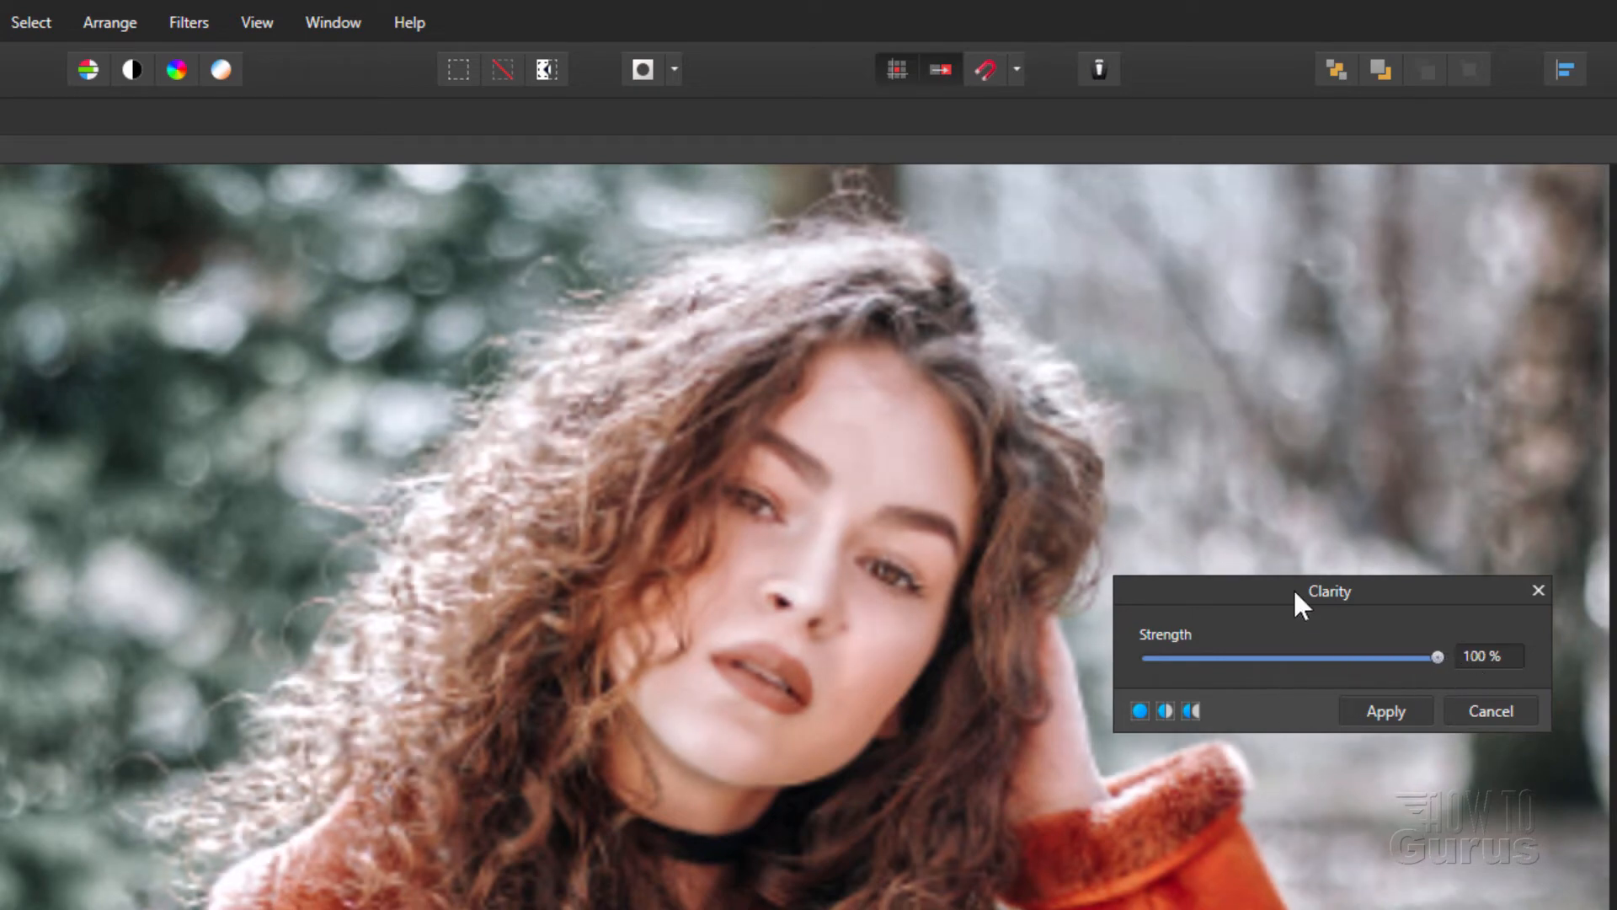
drag(1436, 657, 1379, 658)
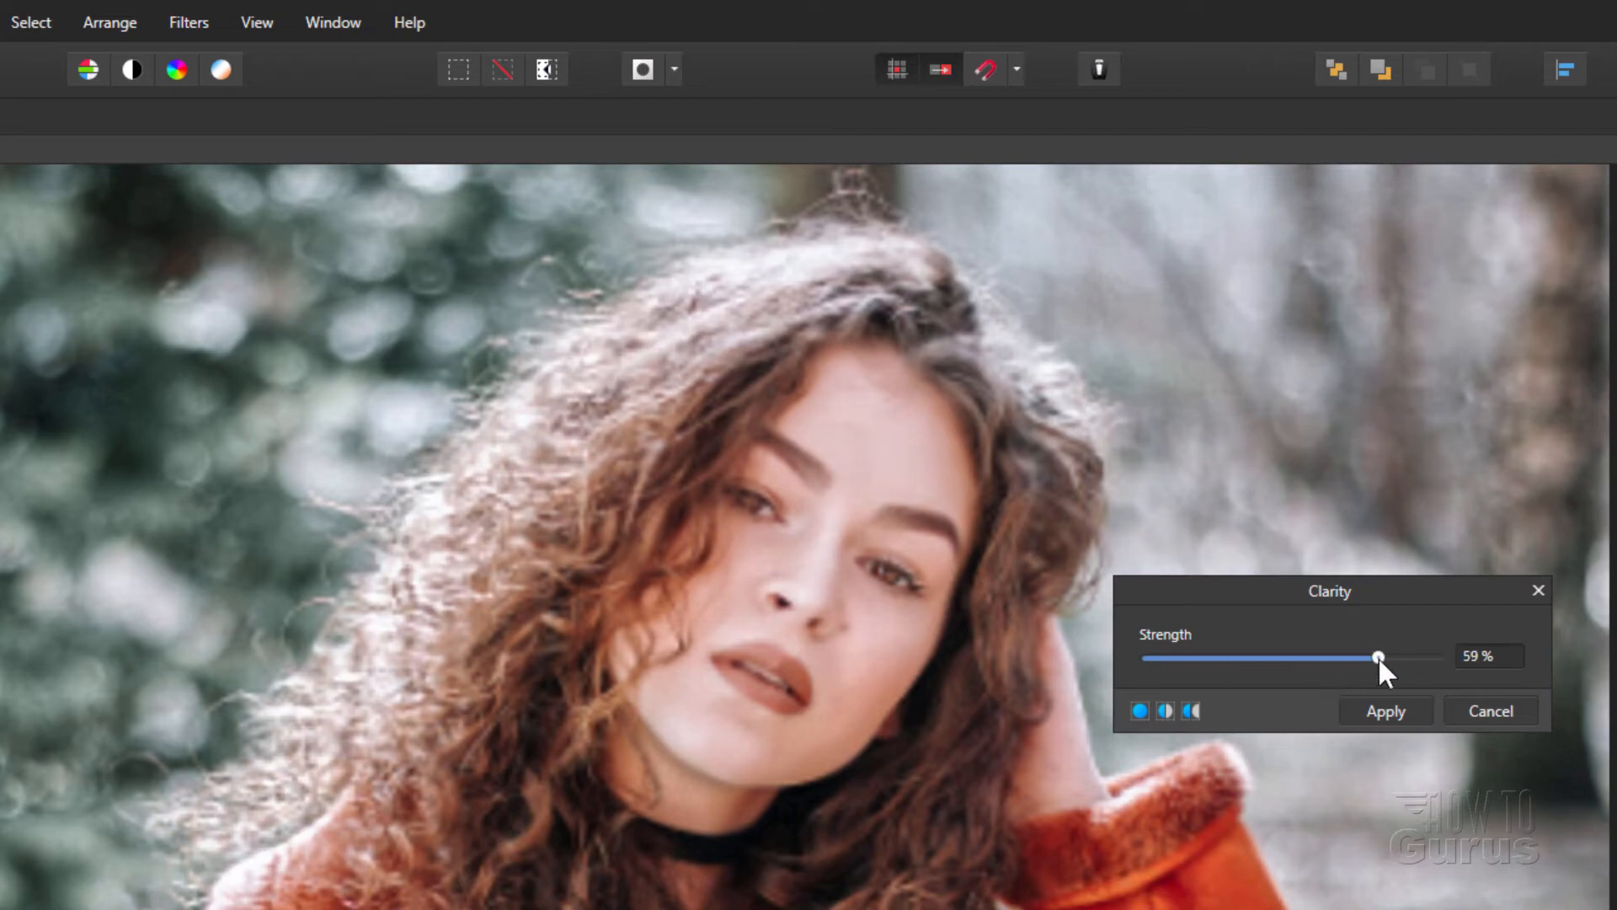
drag(1379, 658, 1327, 658)
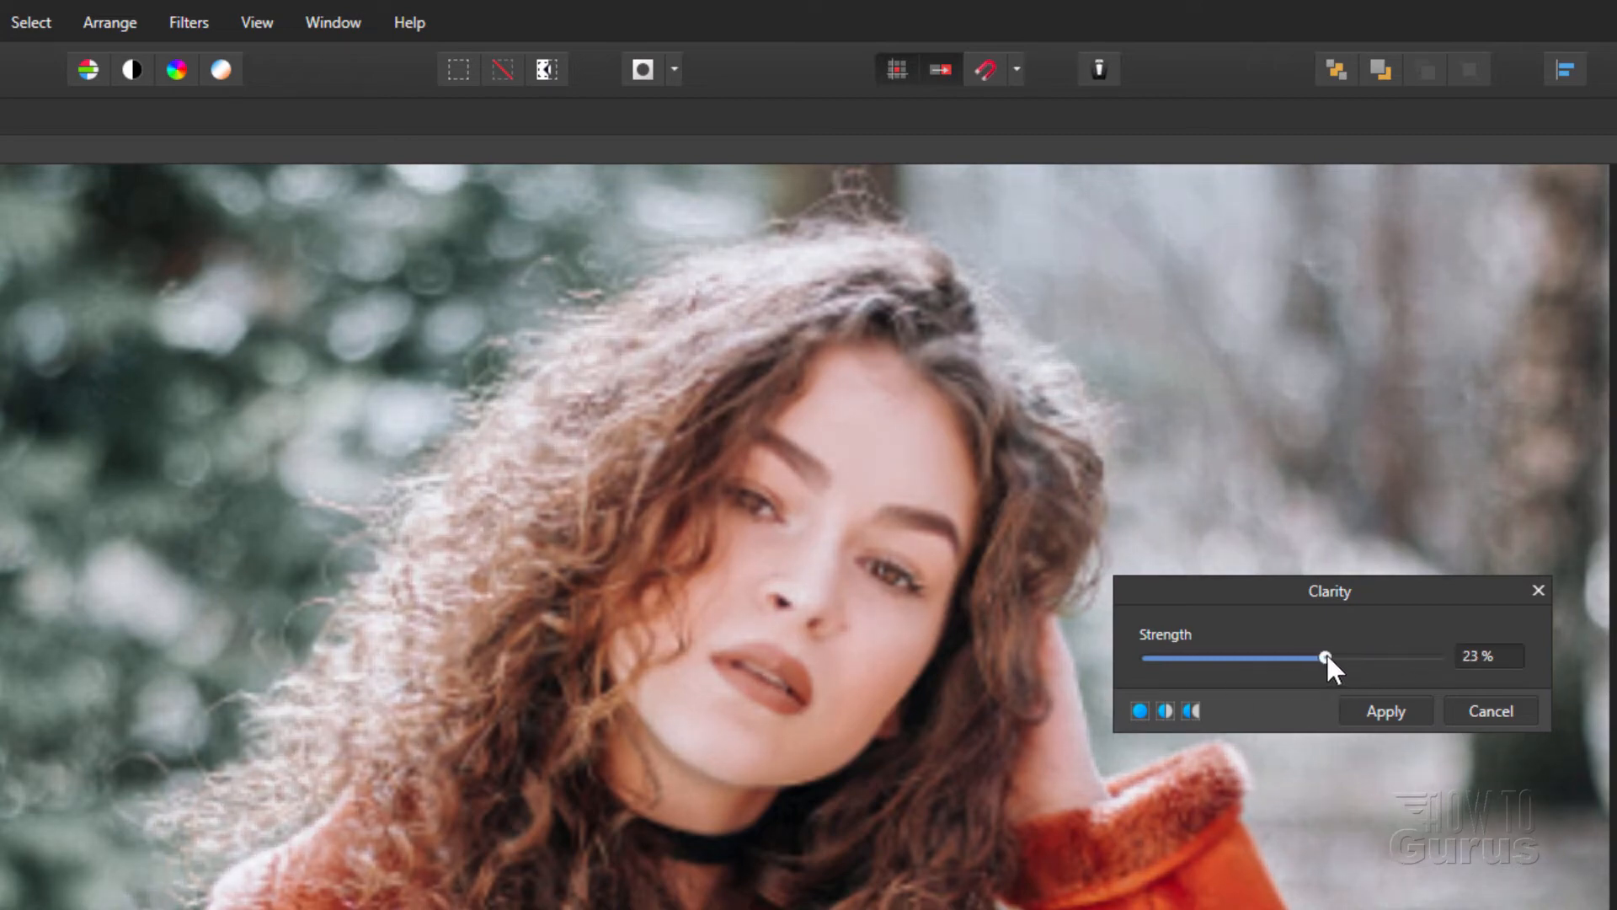
drag(1325, 658, 1332, 658)
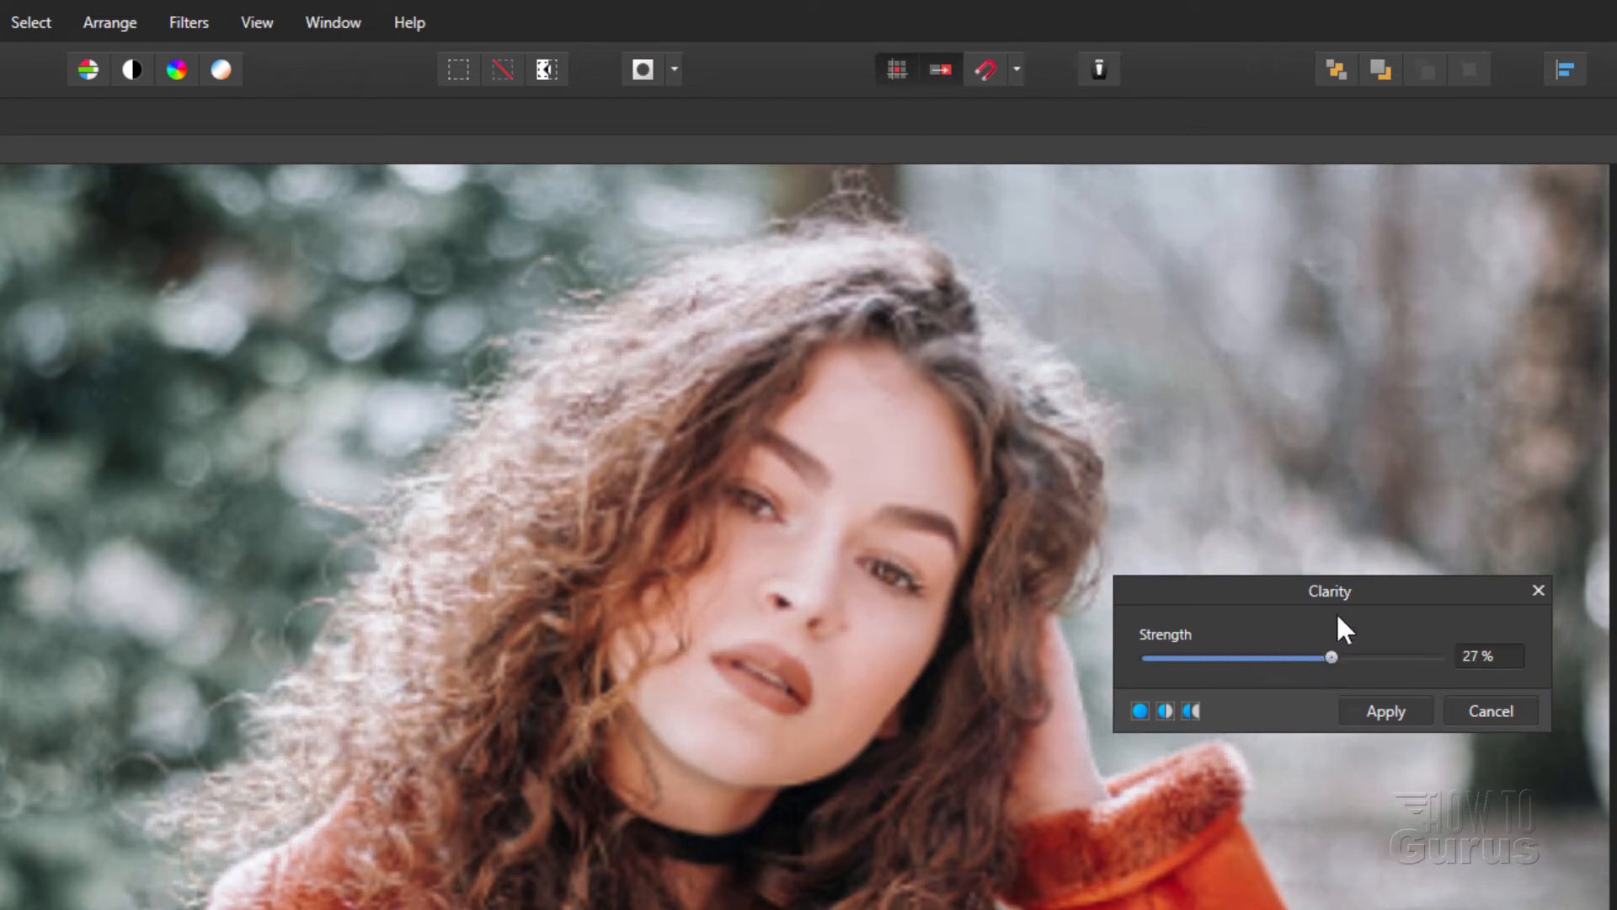
click(1385, 711)
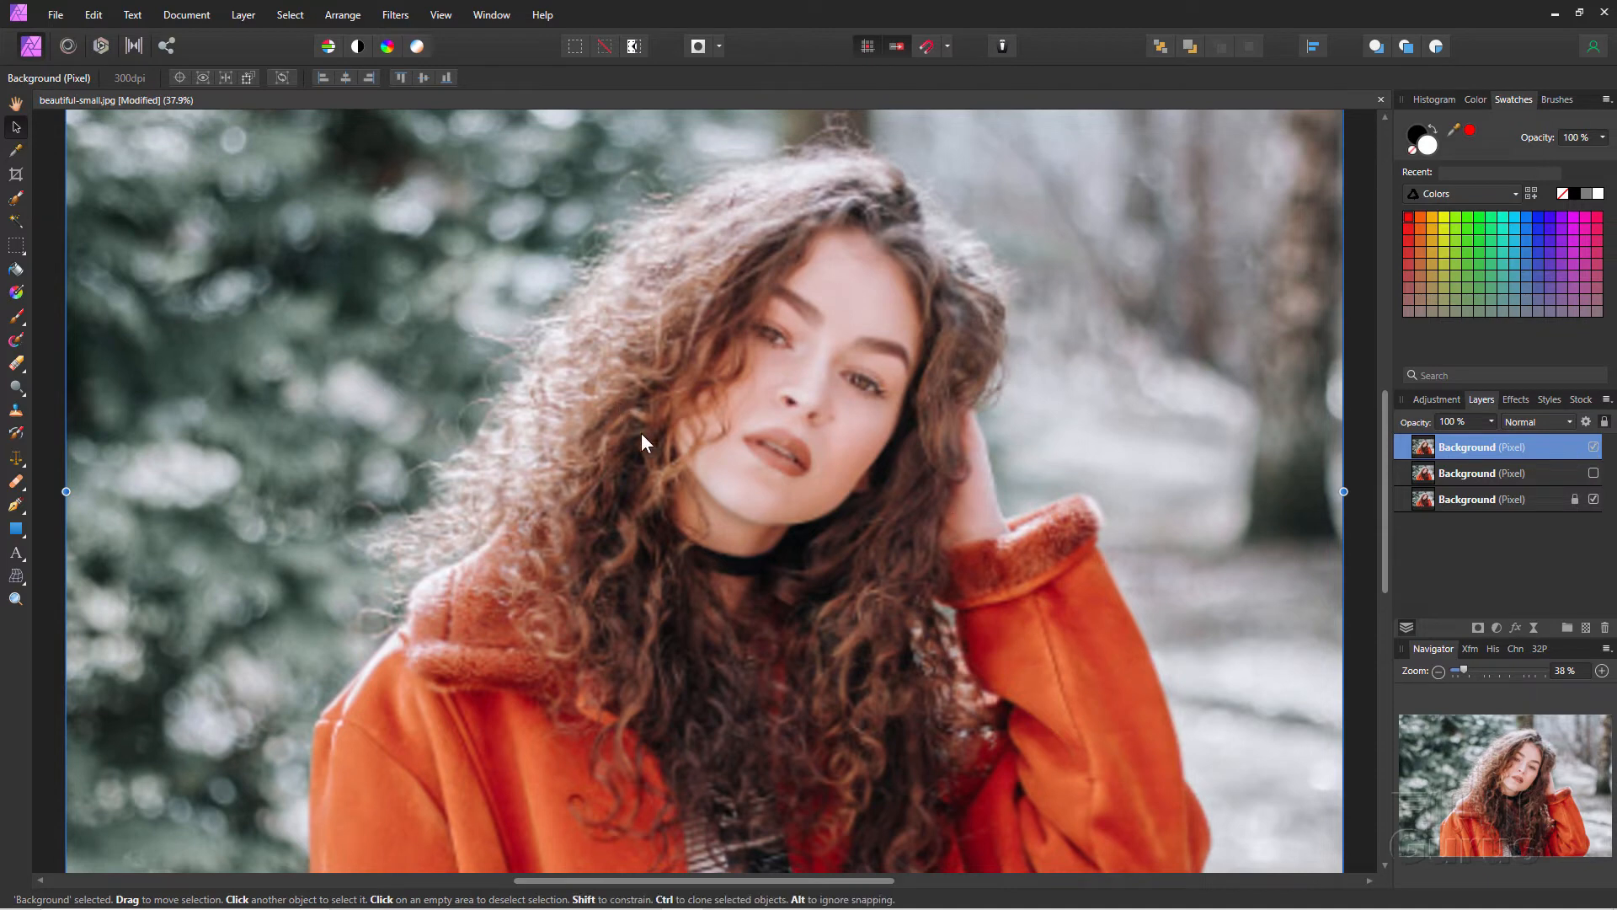
mouse_move(936, 317)
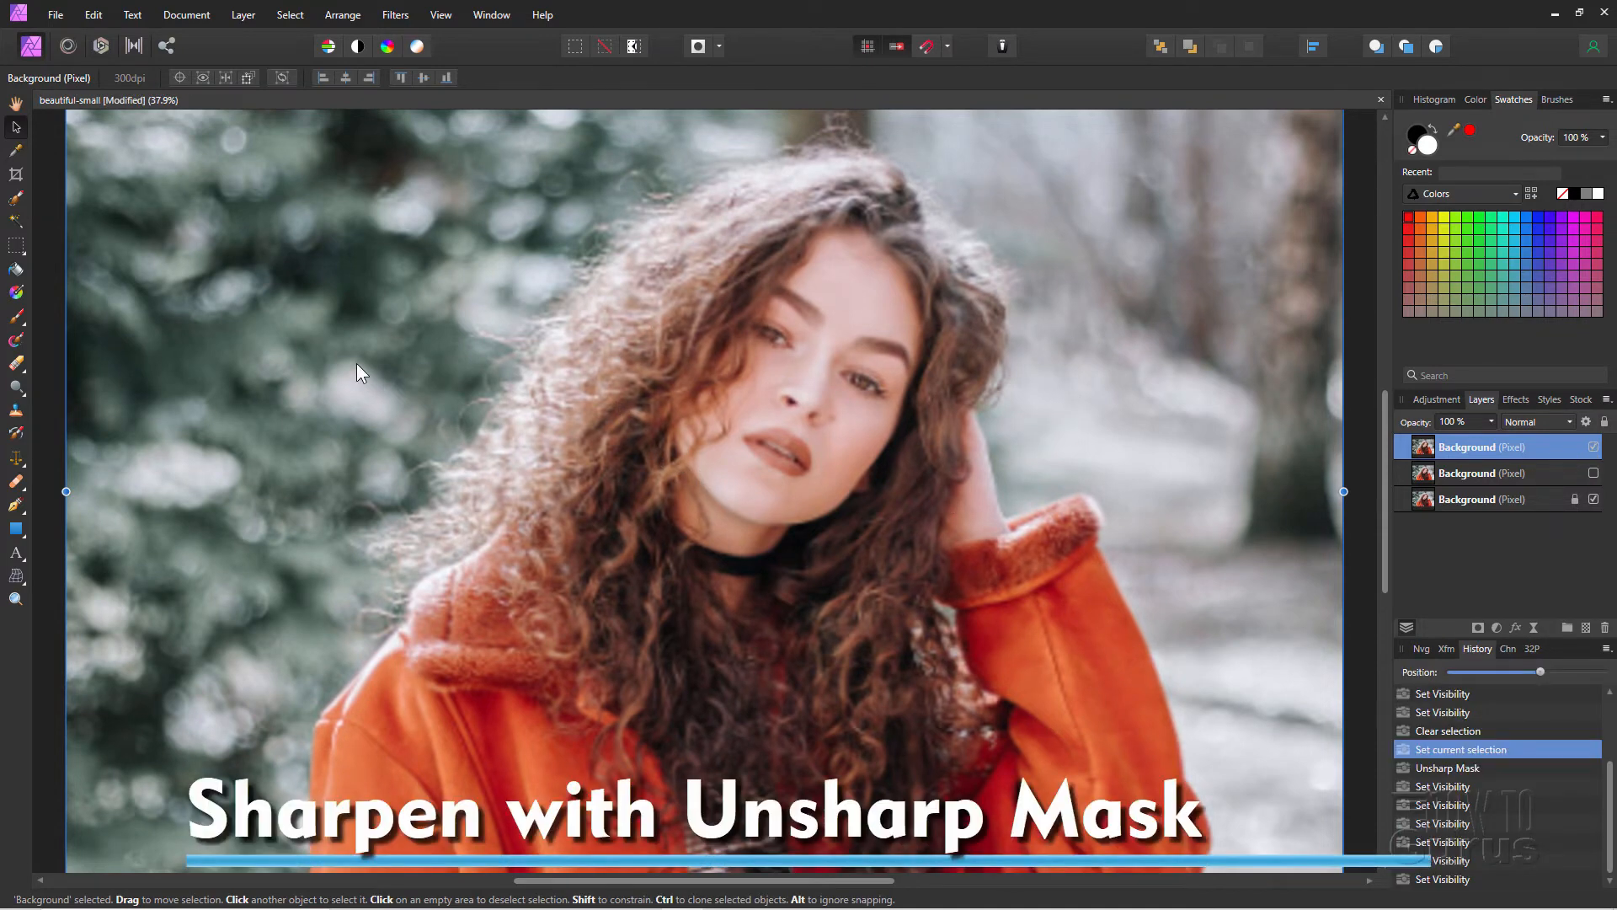
- Open Unsharp Mask, set factor near 2.28 and try radii, settling at 12.6 px
click(395, 14)
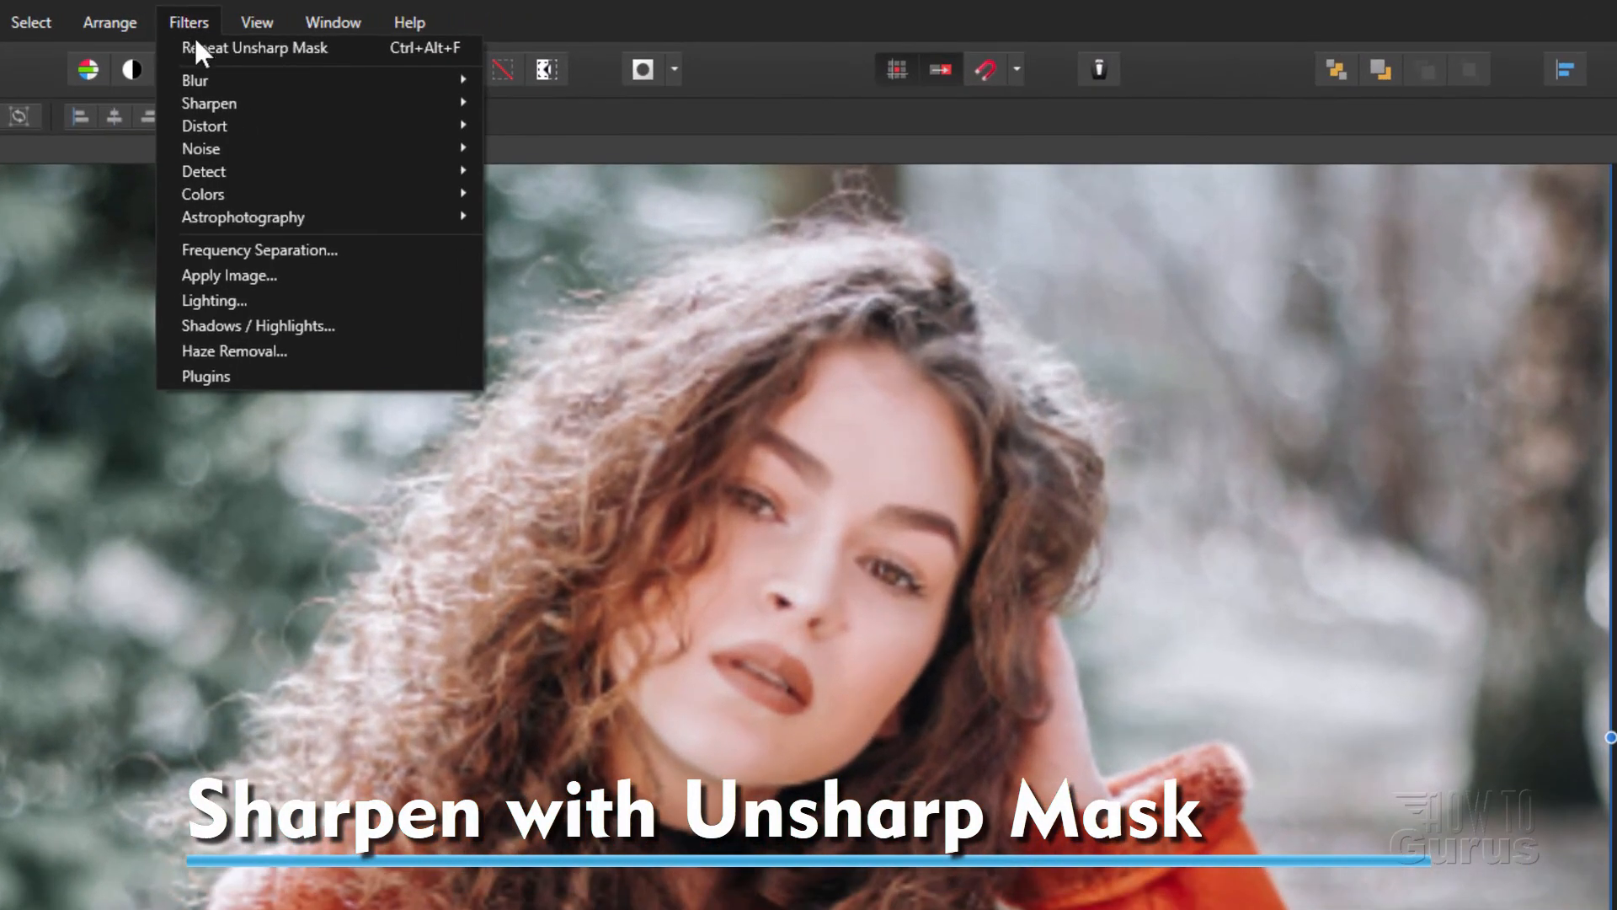
mouse_move(208, 102)
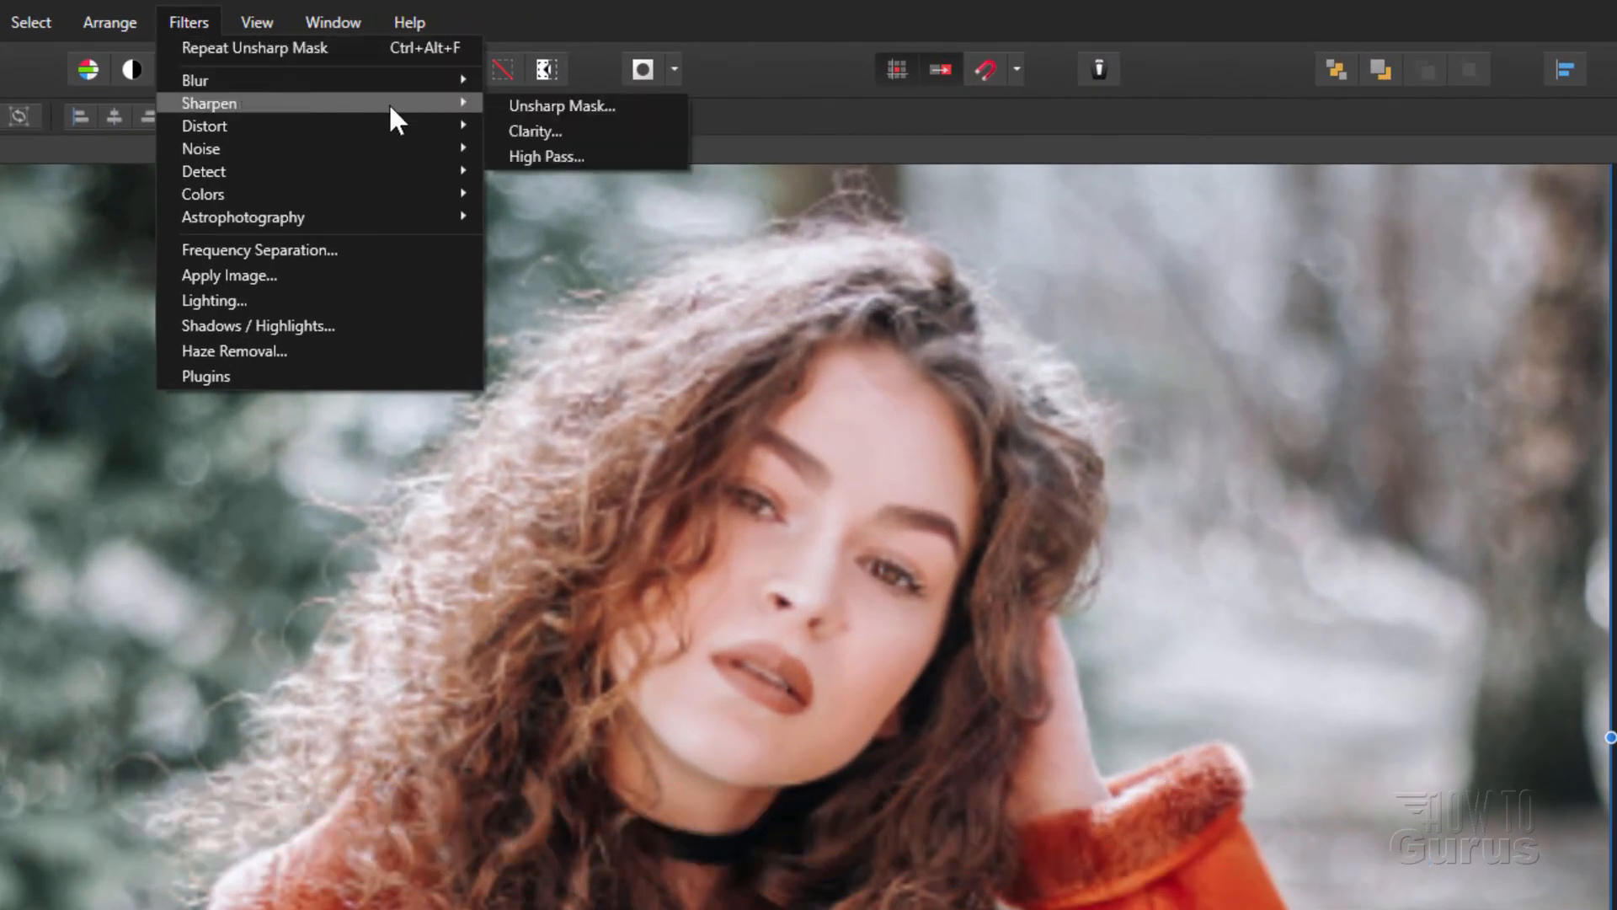
click(562, 106)
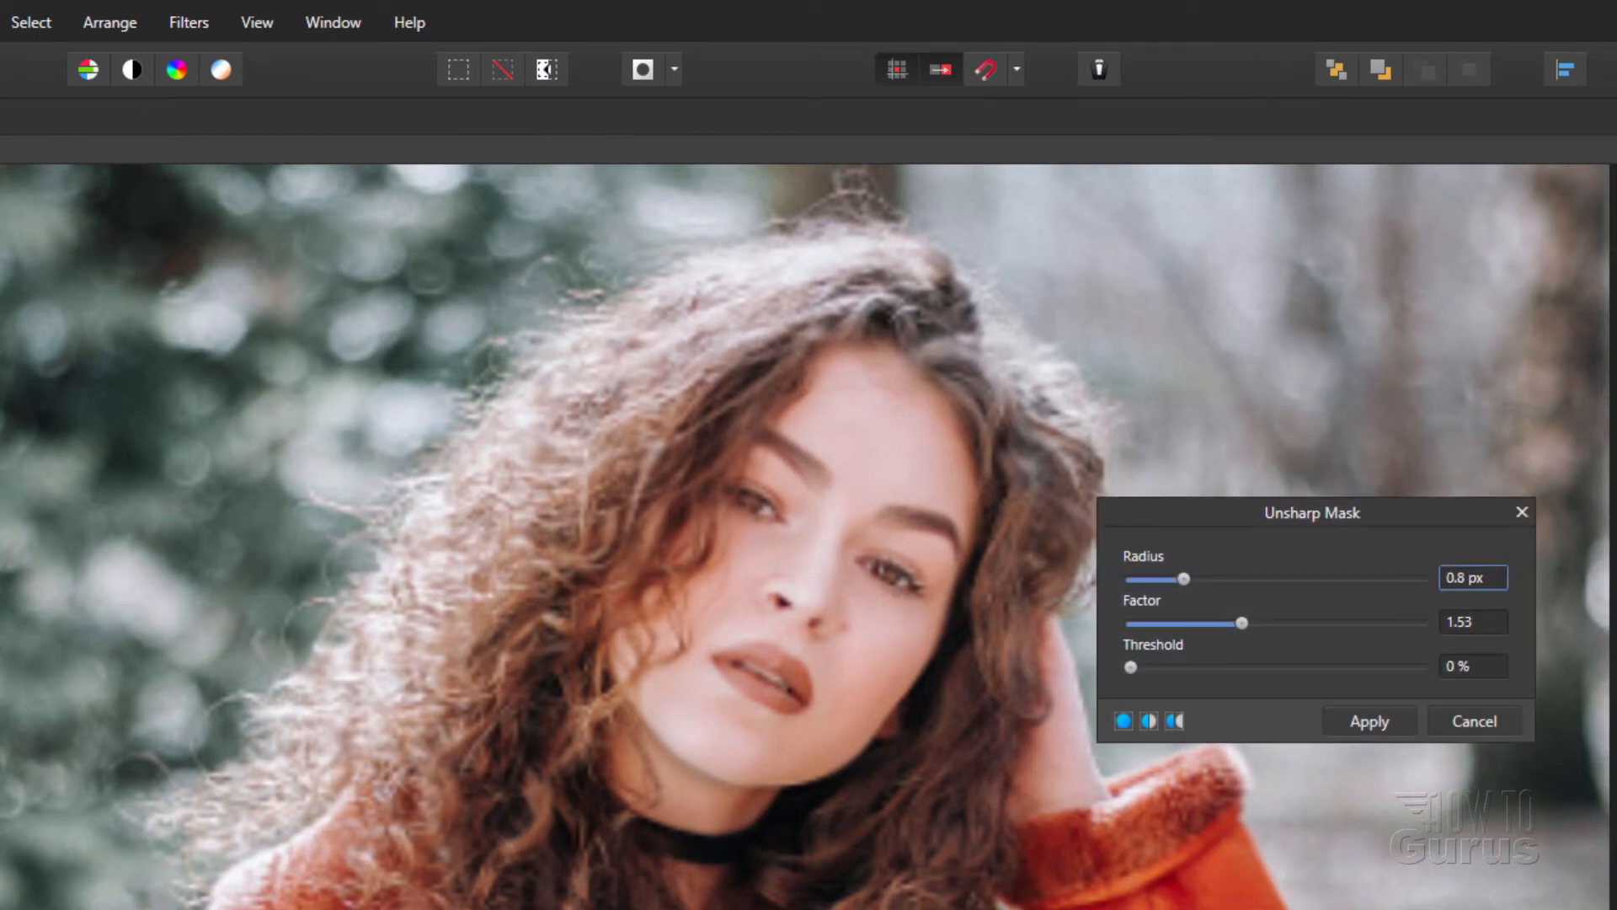
drag(1242, 623, 1305, 650)
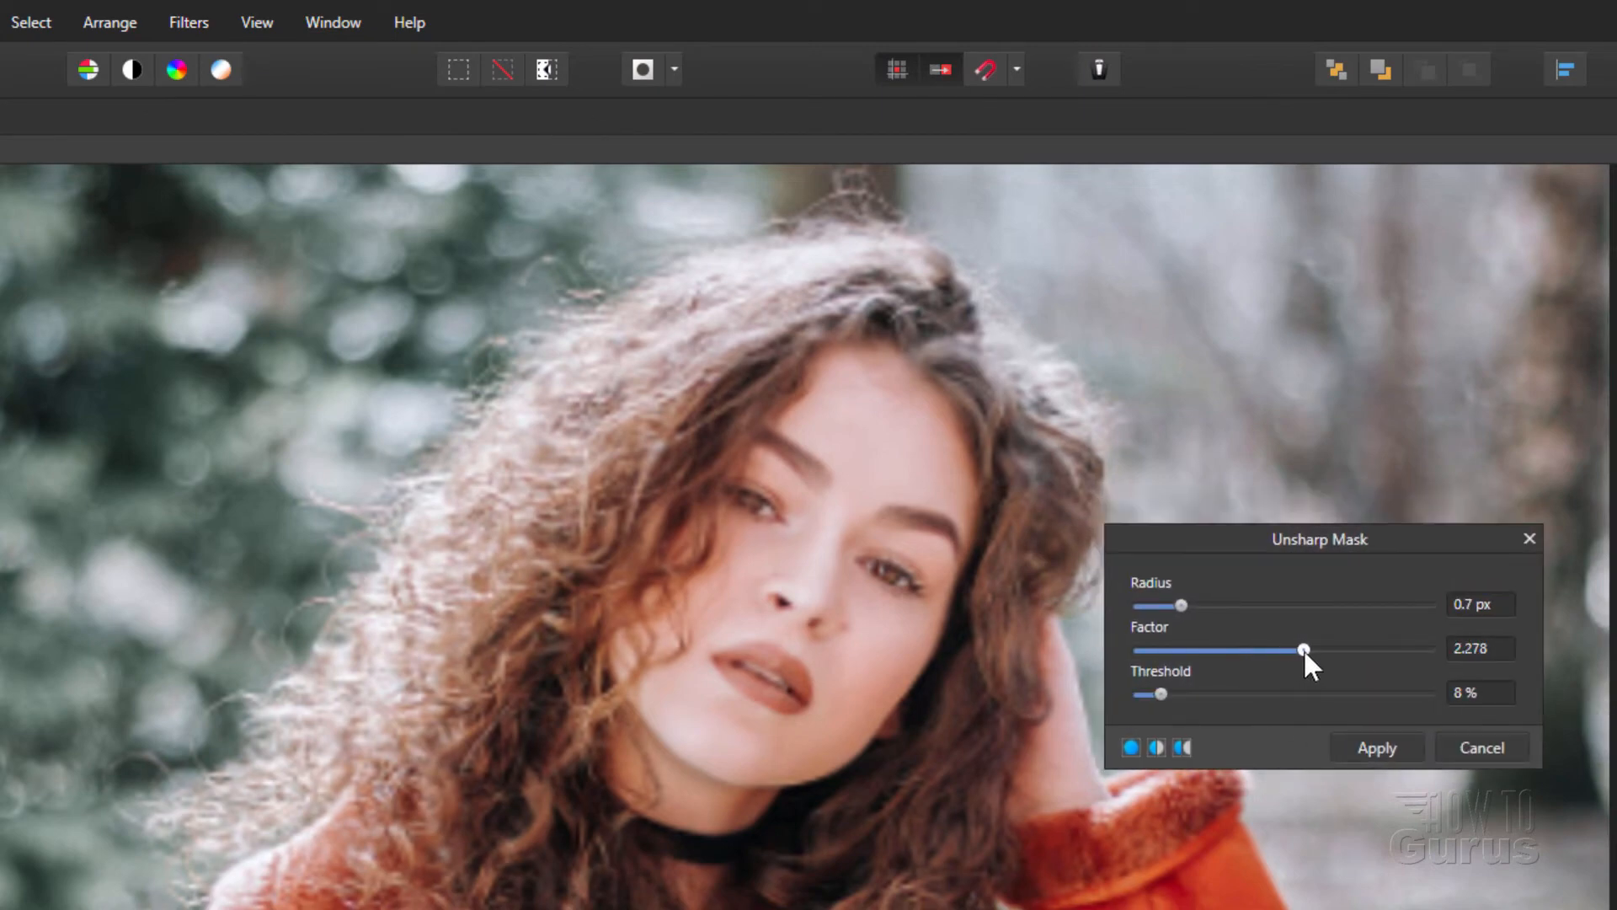
drag(1183, 606, 1227, 606)
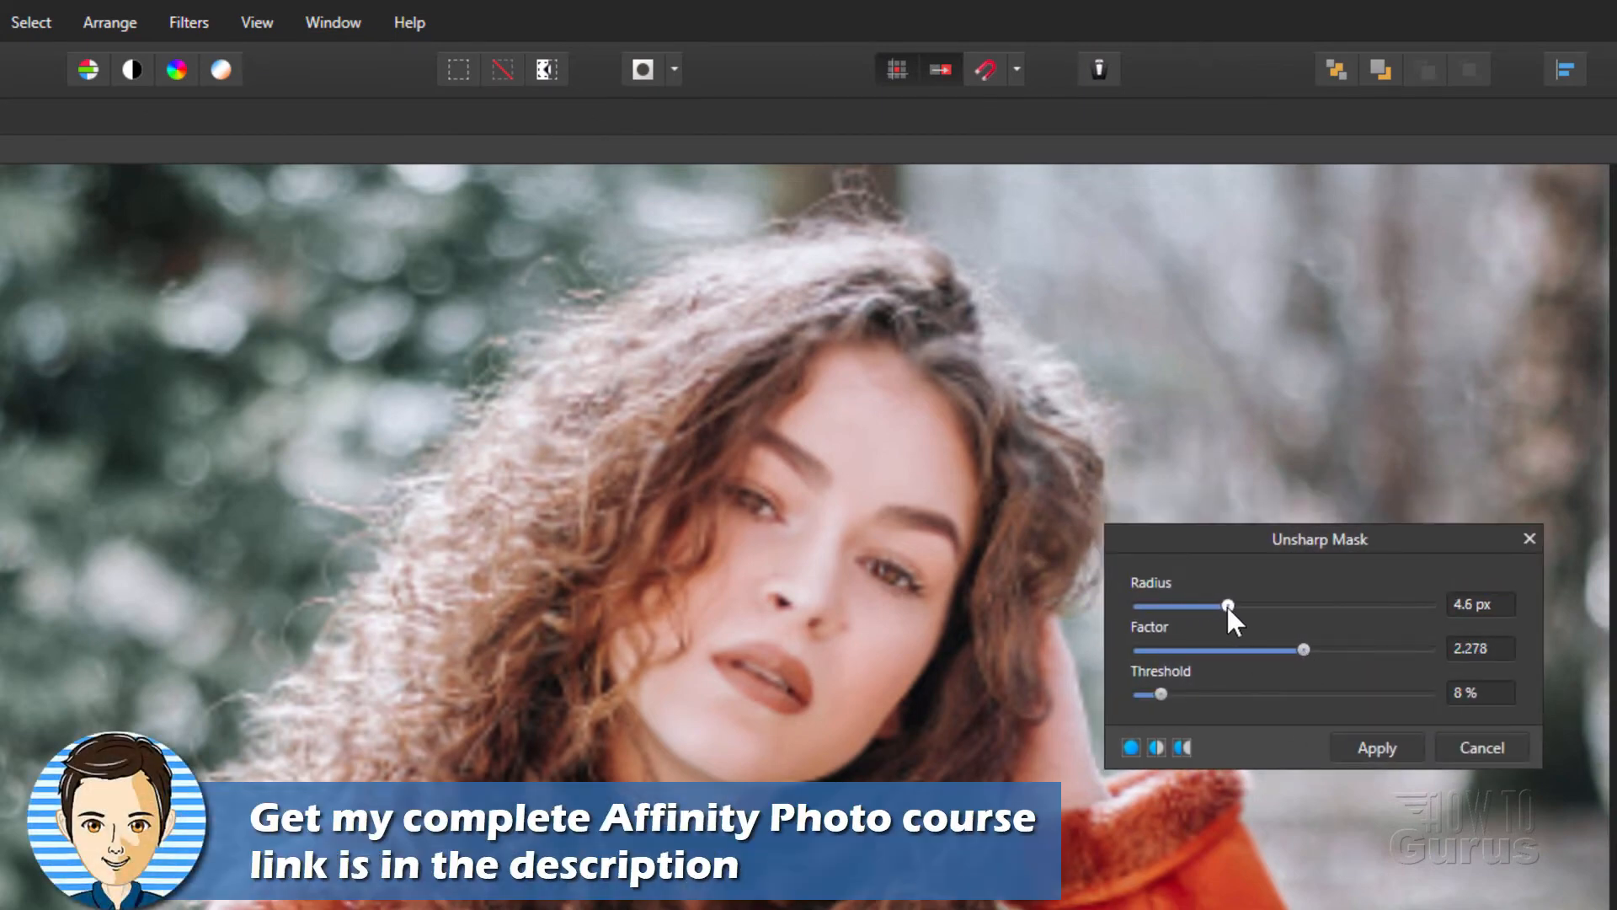
drag(1227, 606, 1287, 605)
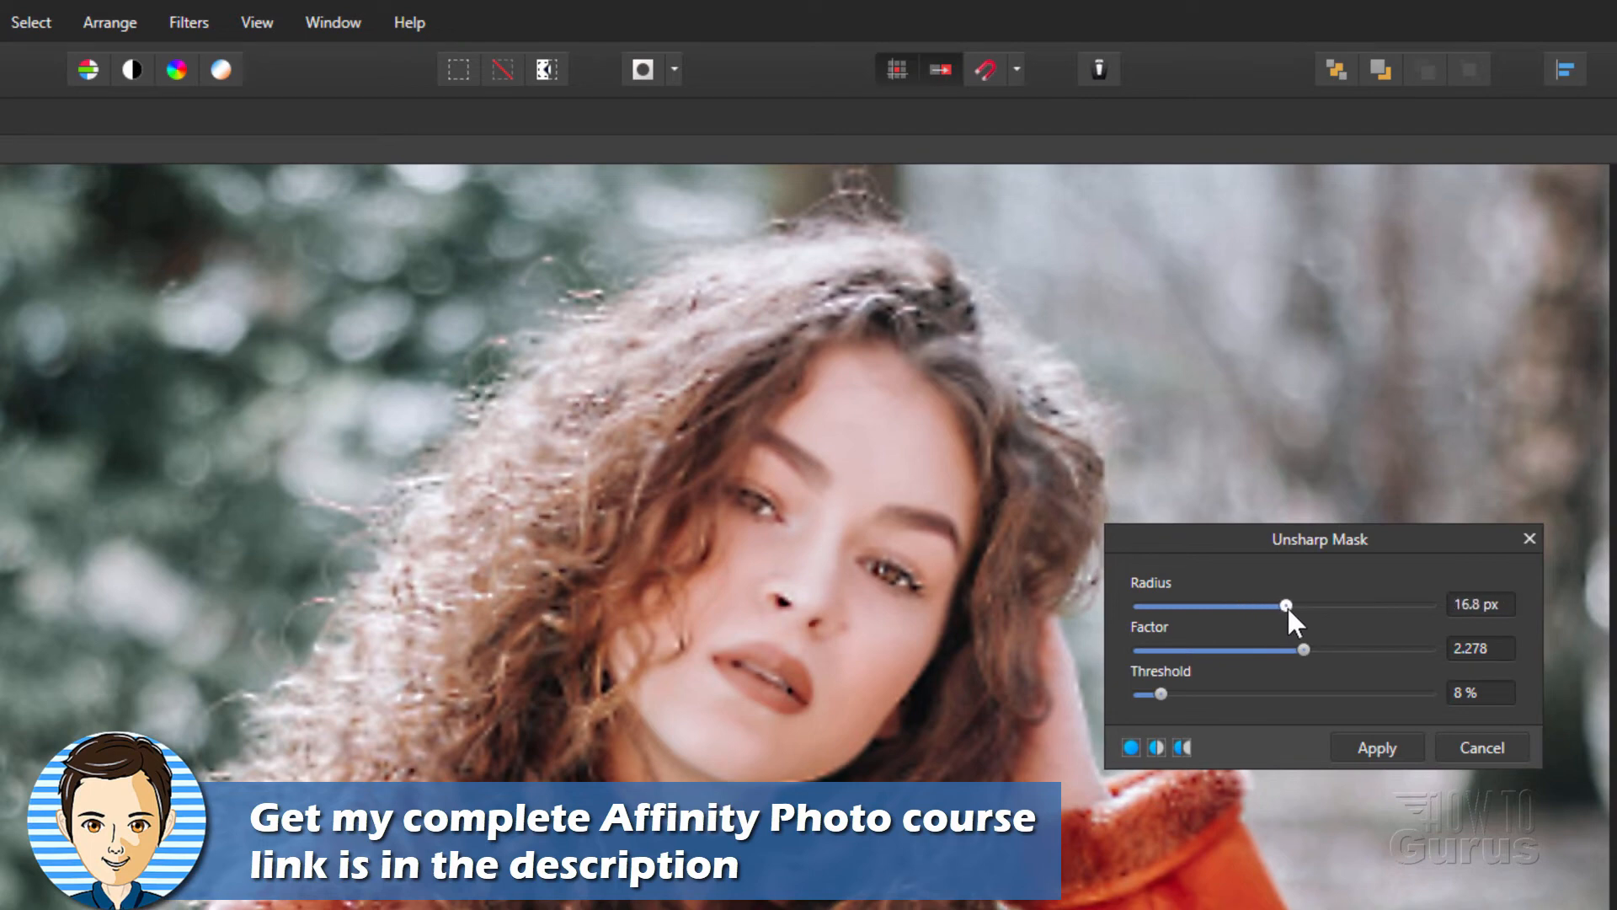
drag(1288, 606, 1311, 606)
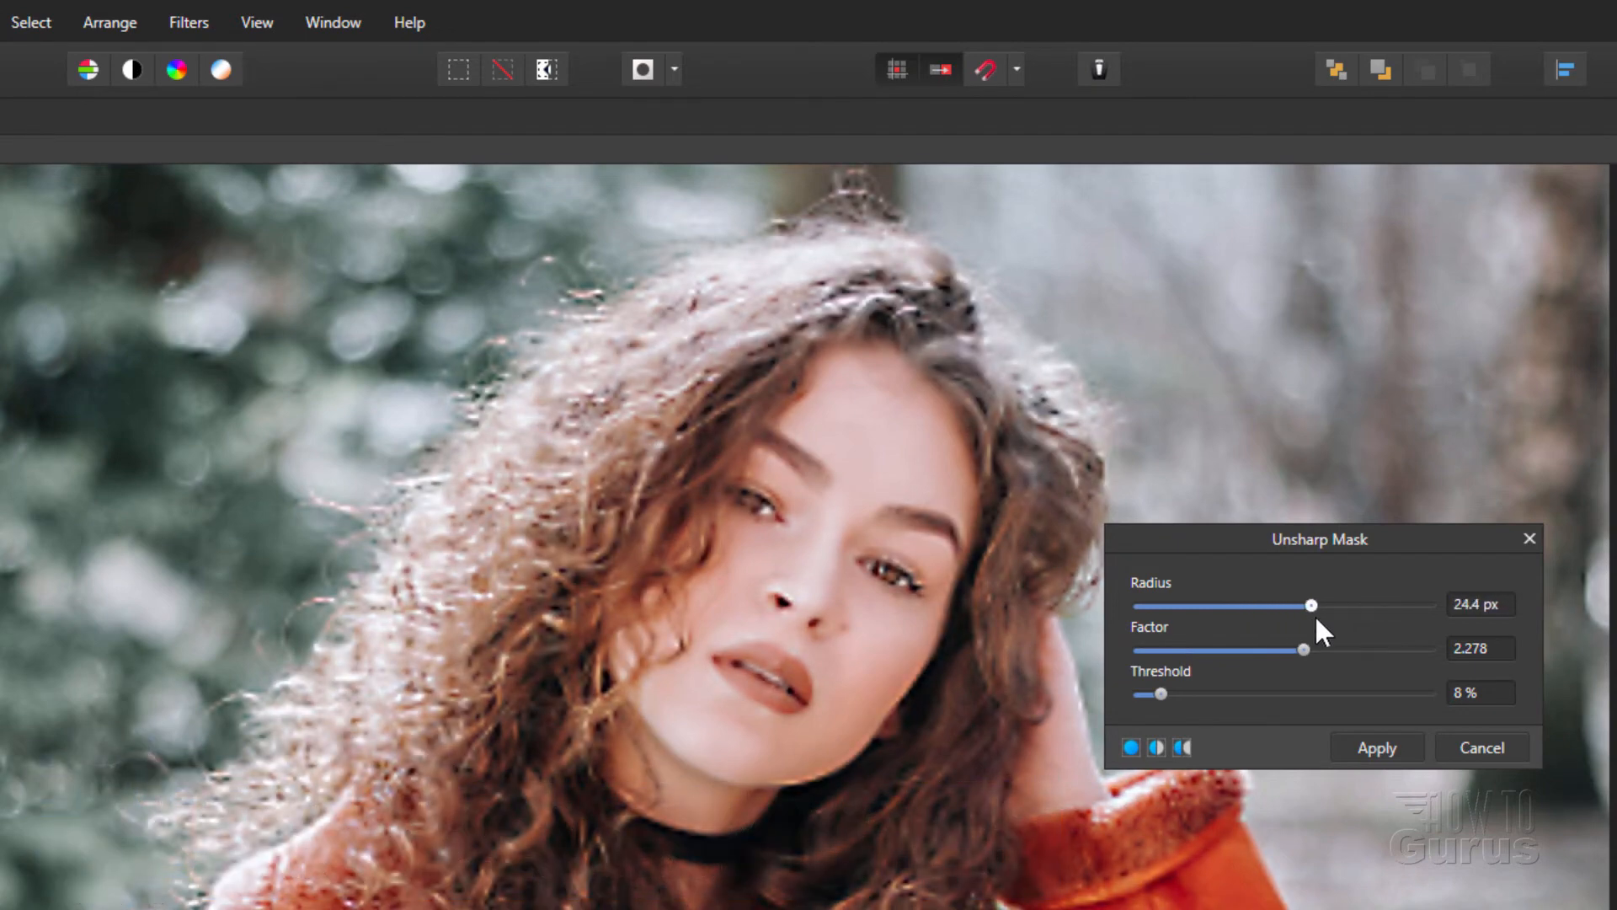
drag(1310, 606, 1364, 605)
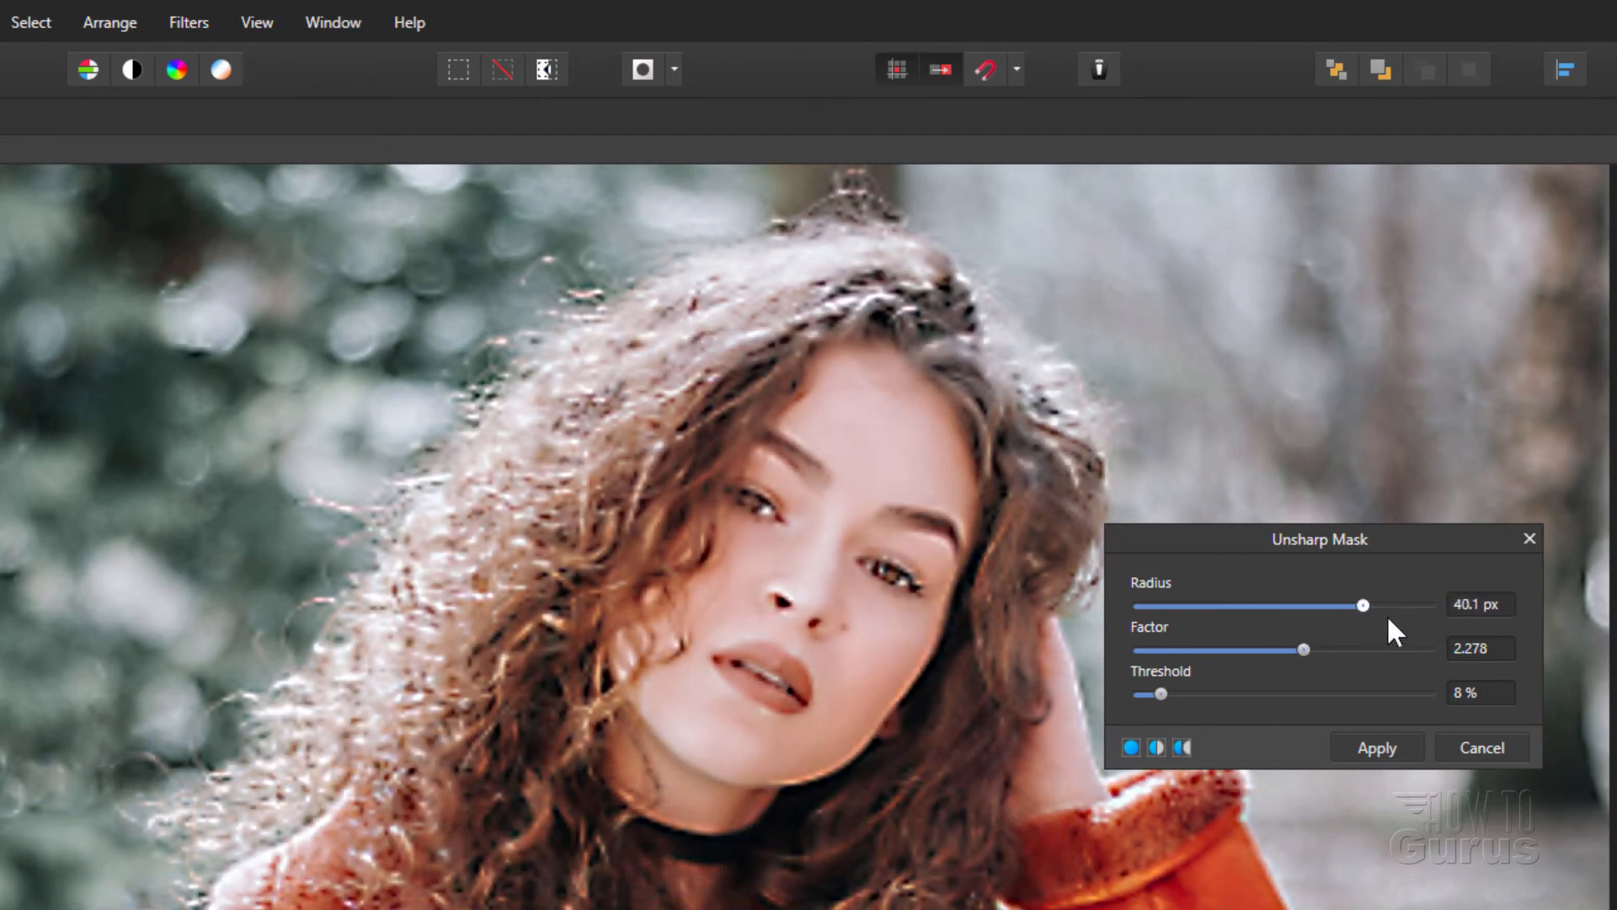
drag(1363, 606, 1258, 605)
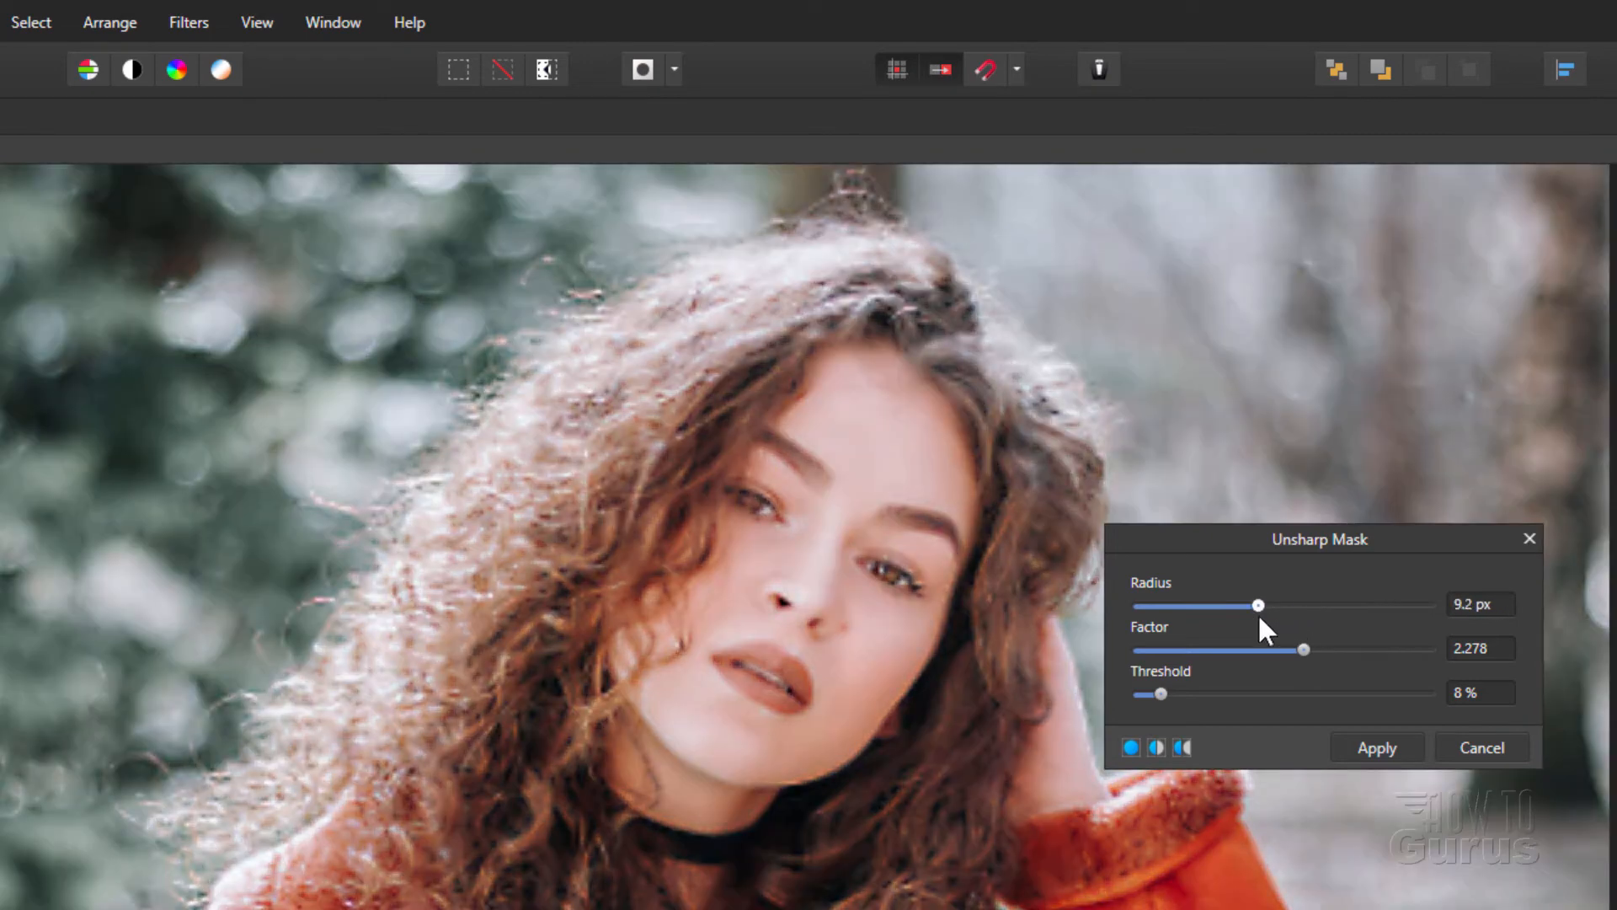
drag(1258, 606, 1267, 605)
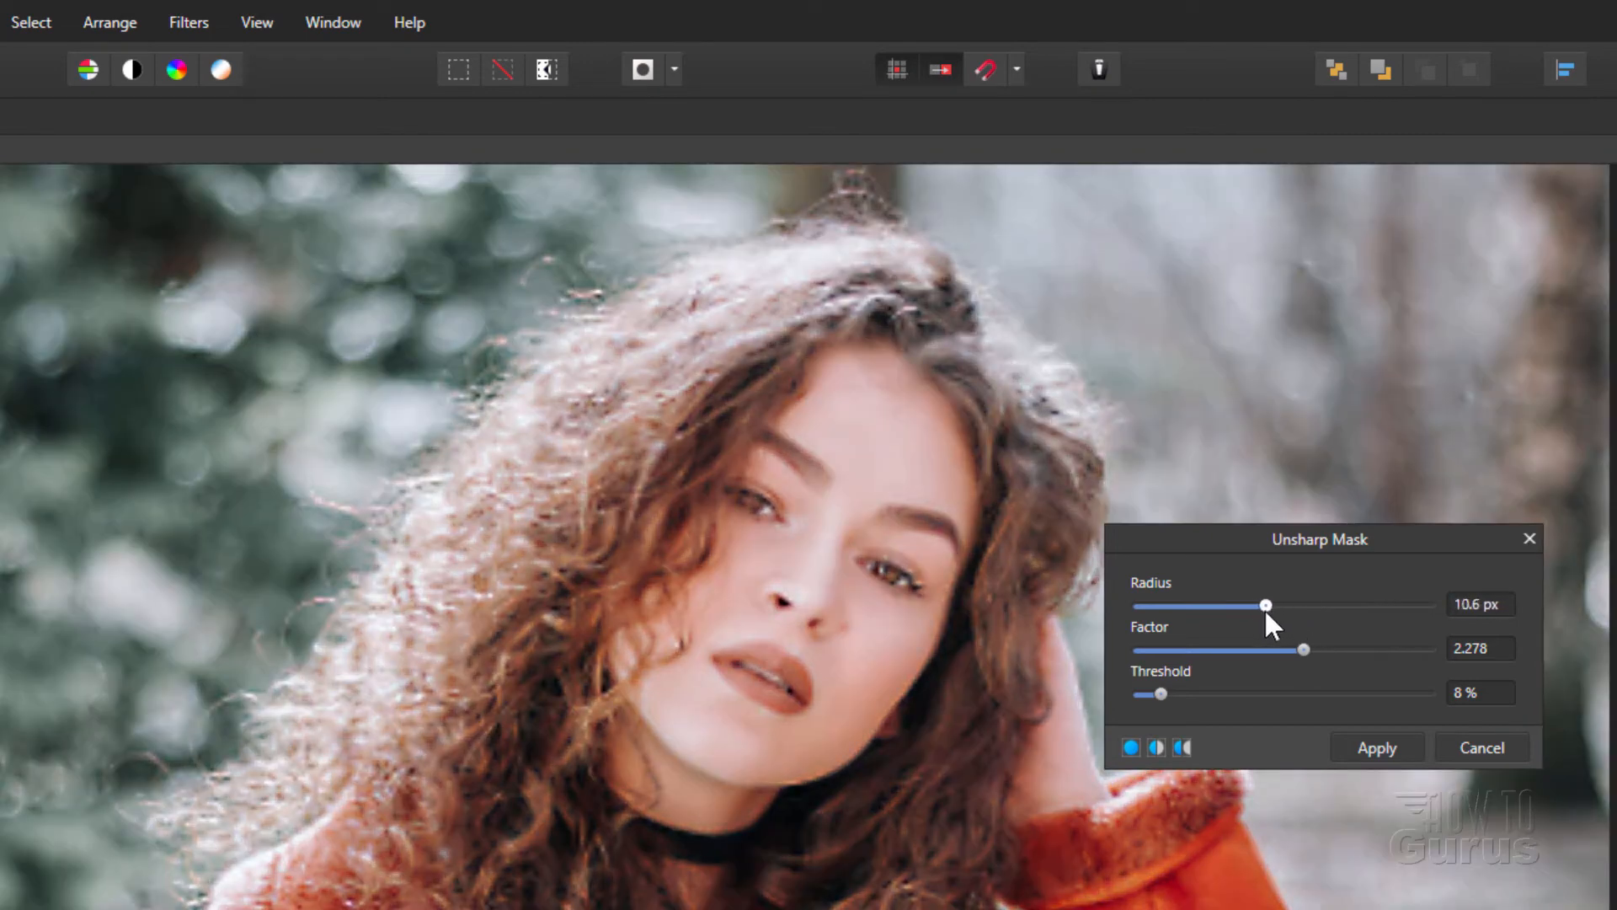
drag(1267, 605, 1273, 605)
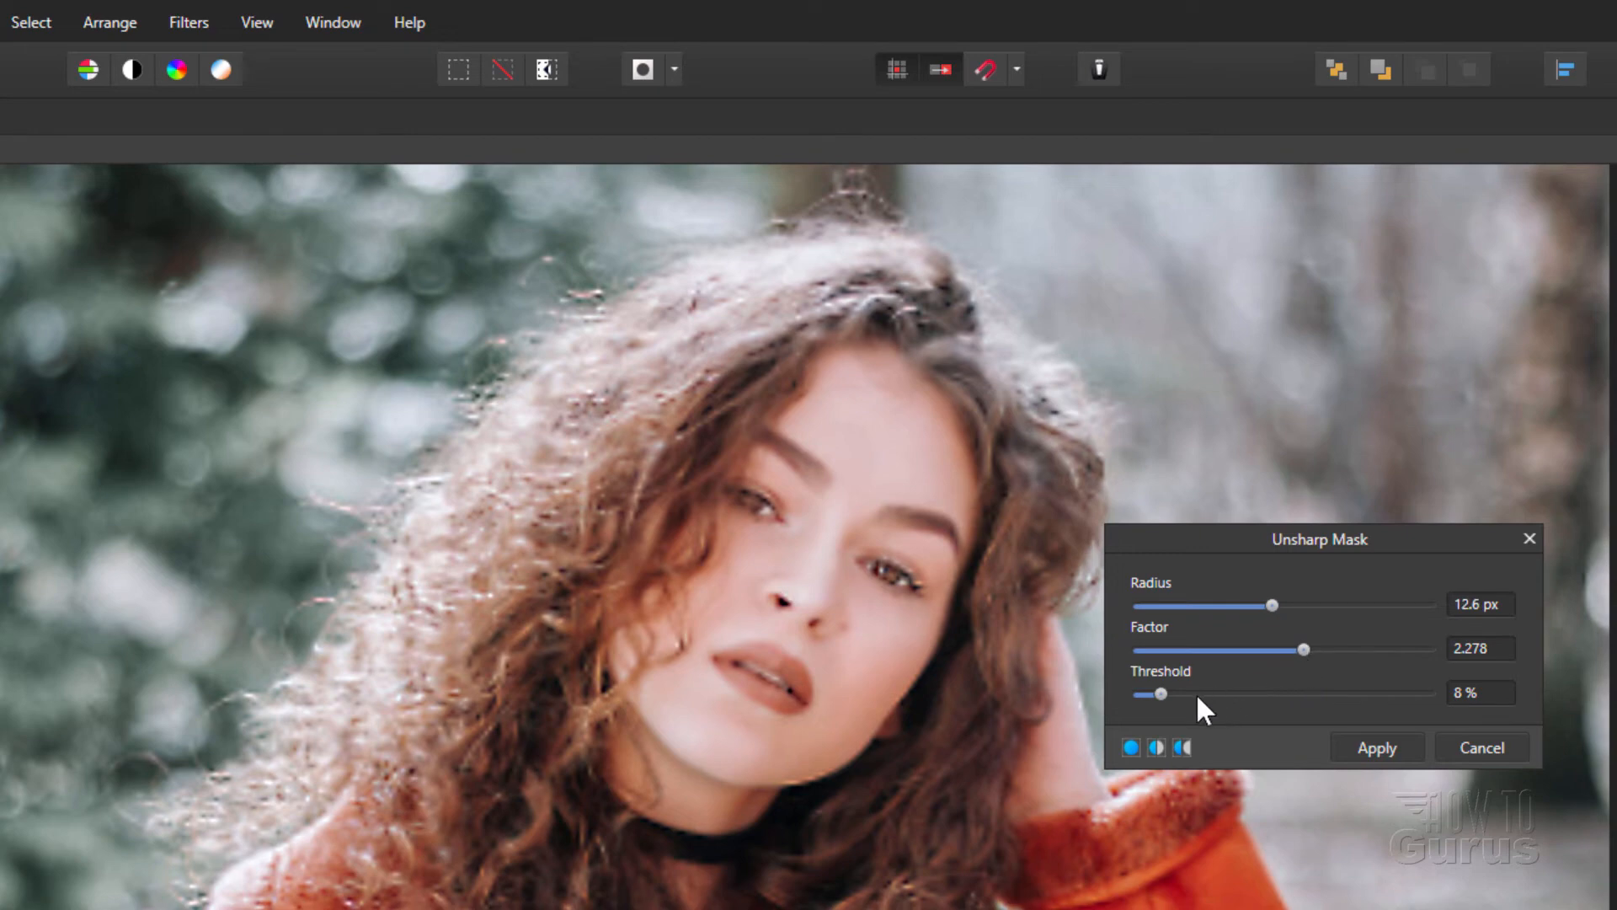
- Try Unsharp Mask thresholds of 4-9% and bring the factor to about 2.3
drag(1162, 694, 1154, 695)
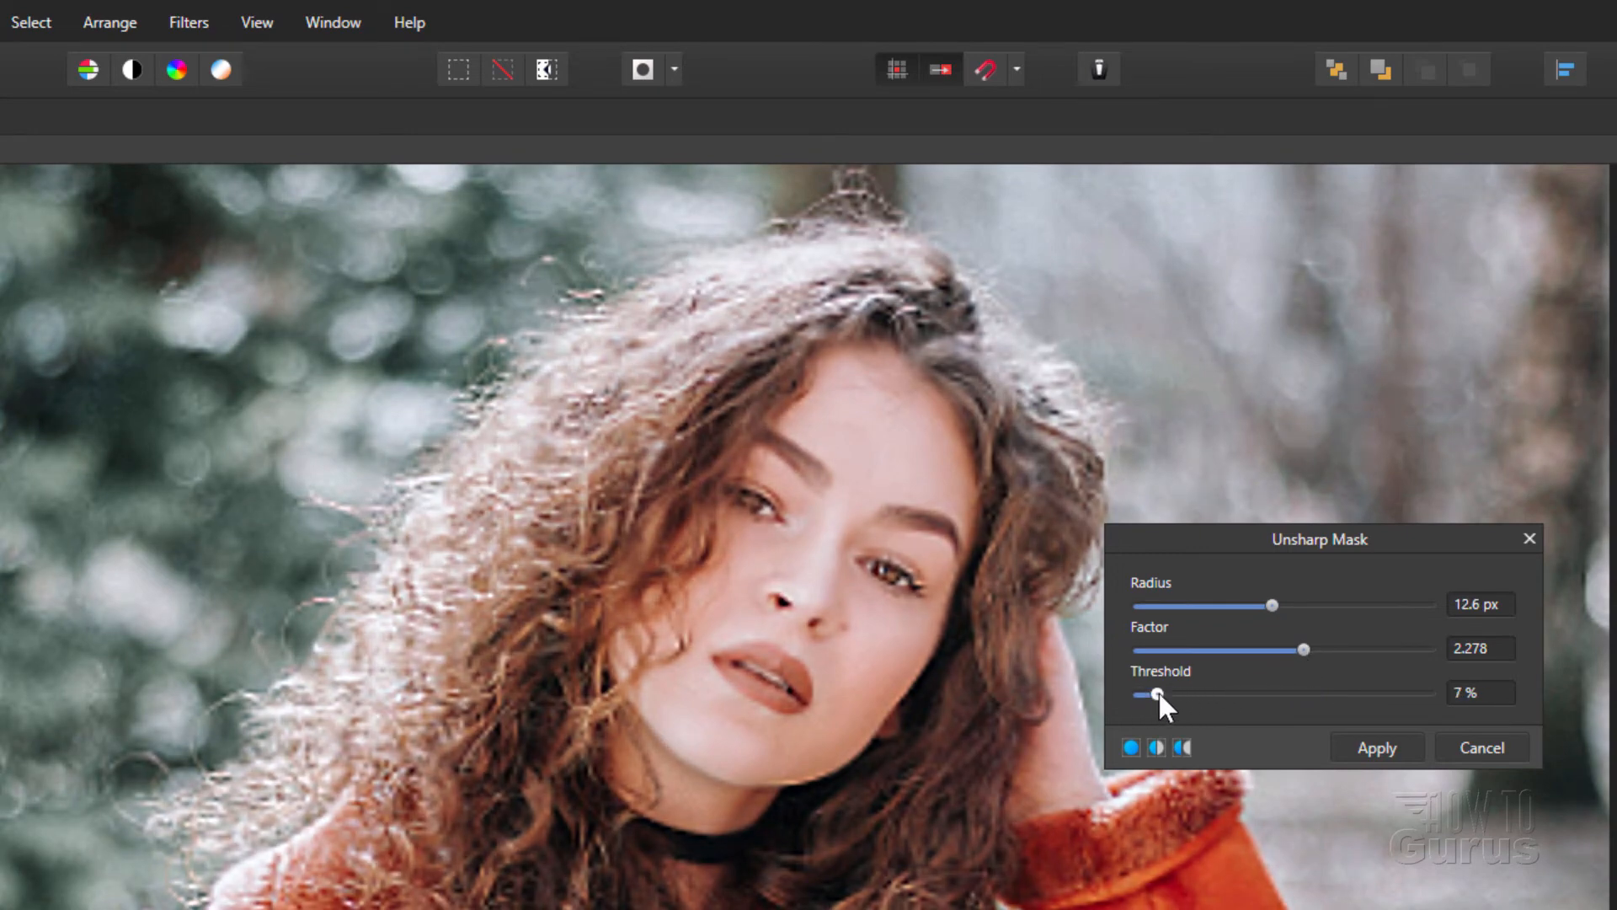
drag(1158, 695, 1150, 695)
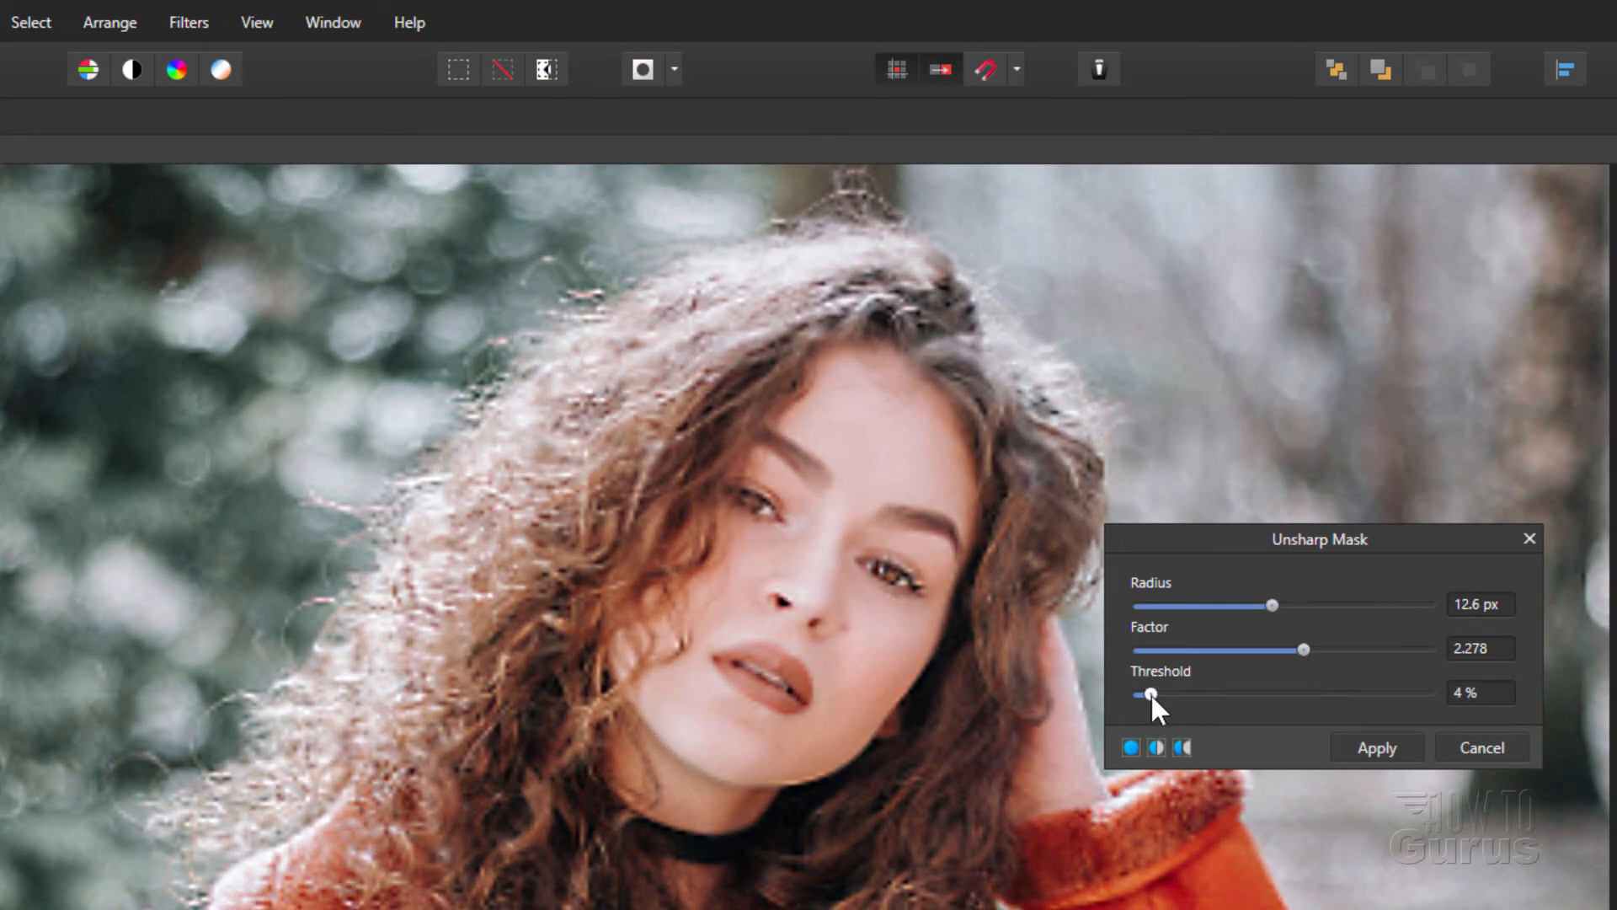
drag(1152, 694, 1166, 694)
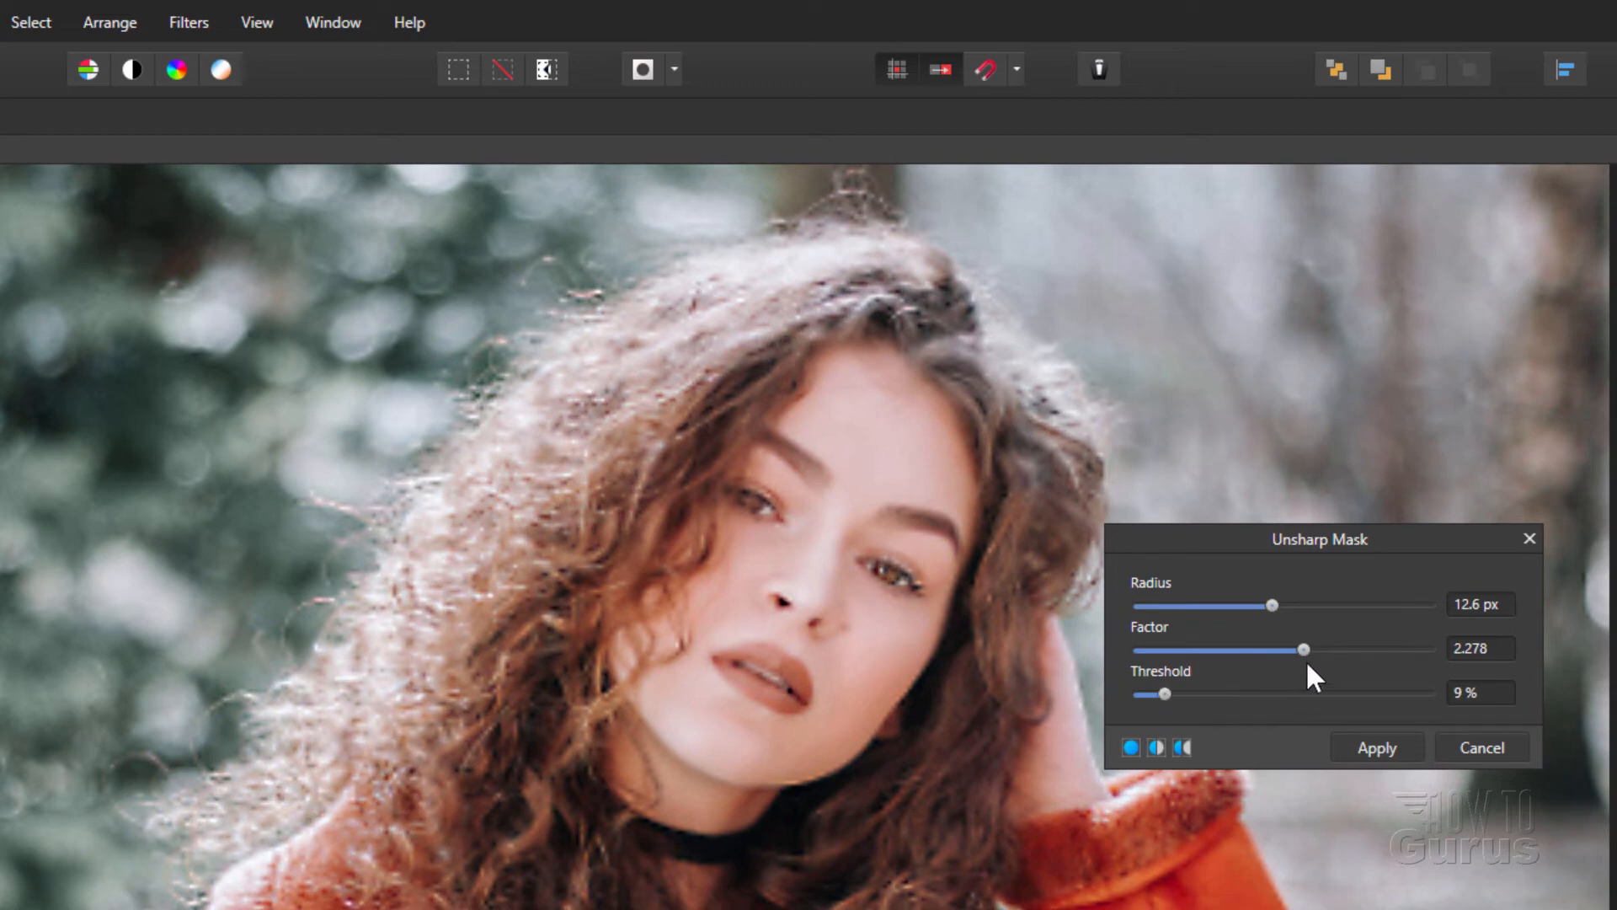
drag(1303, 649, 1357, 648)
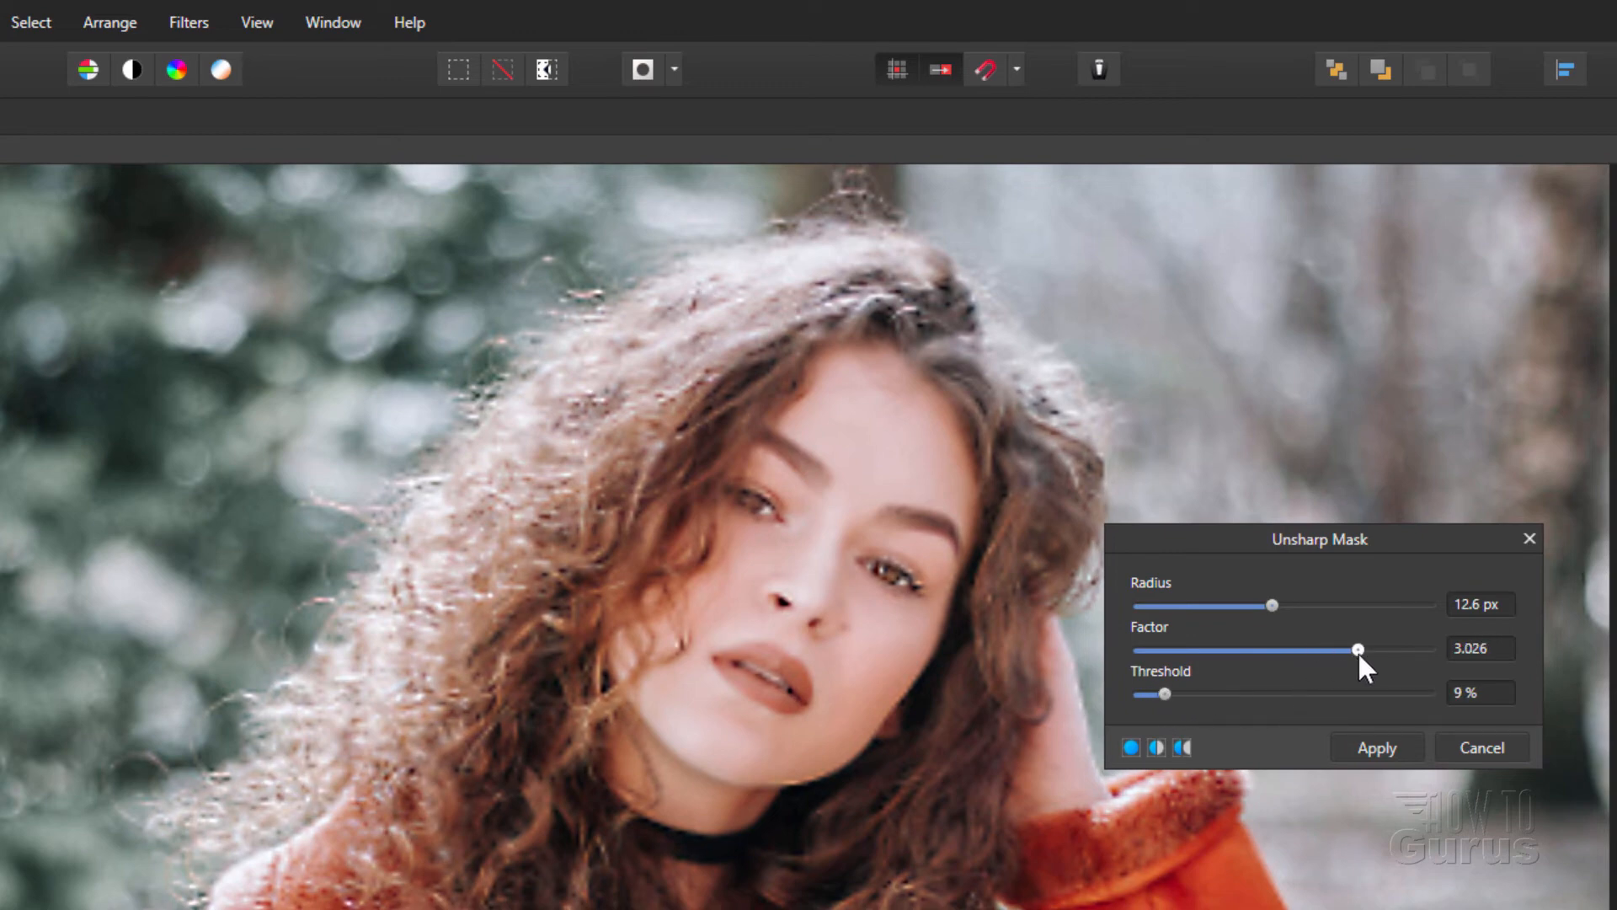
drag(1359, 649, 1323, 648)
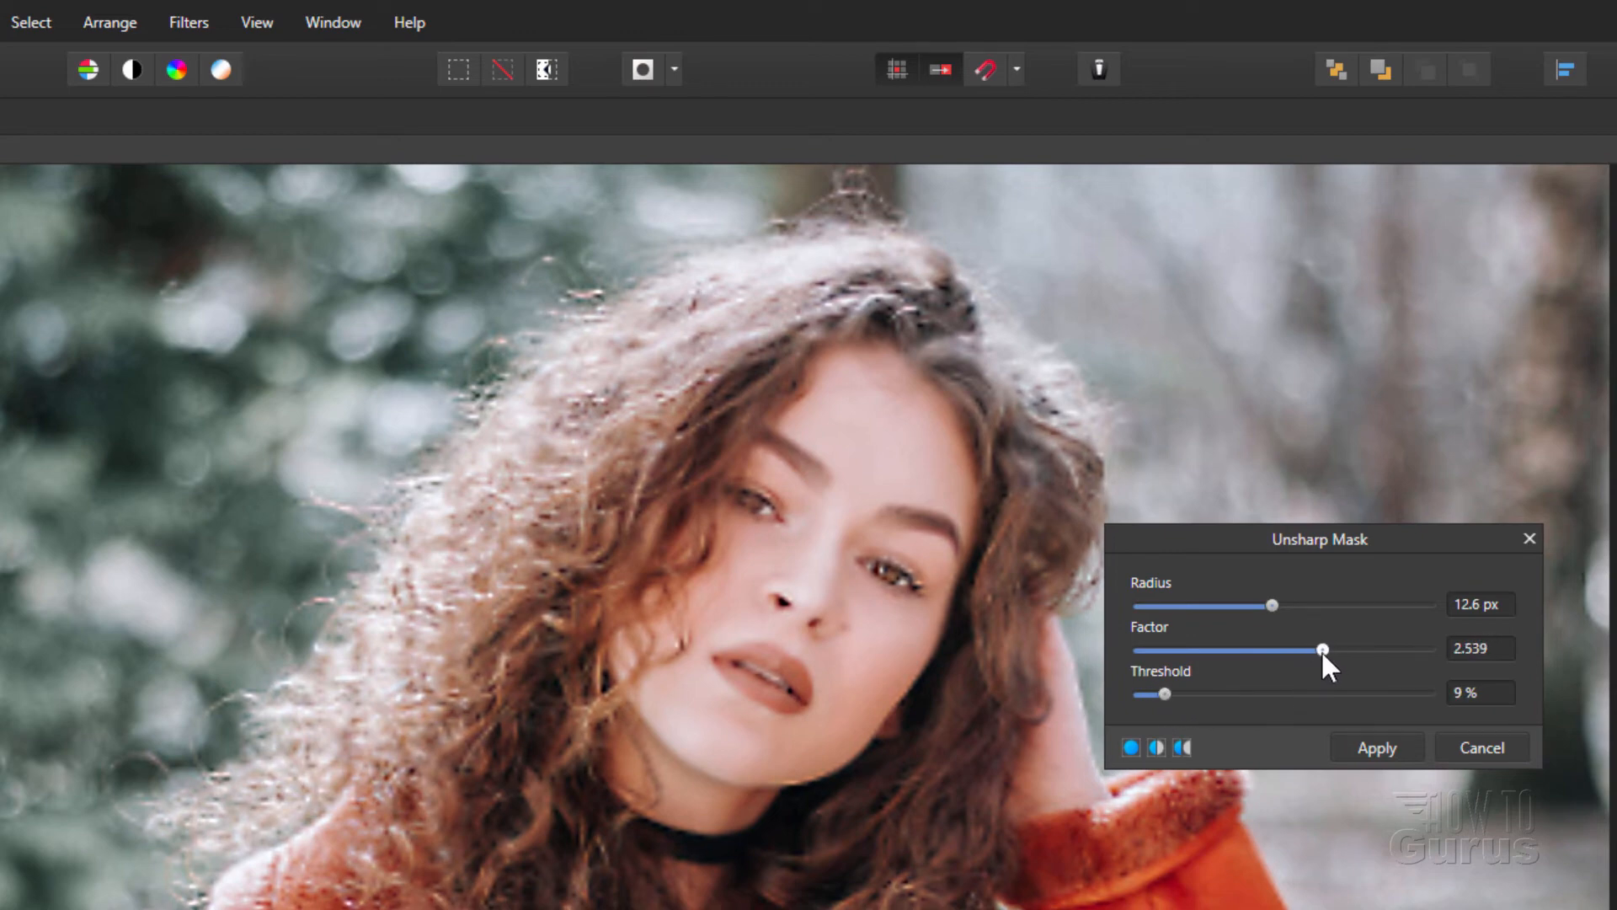
drag(1324, 649, 1305, 650)
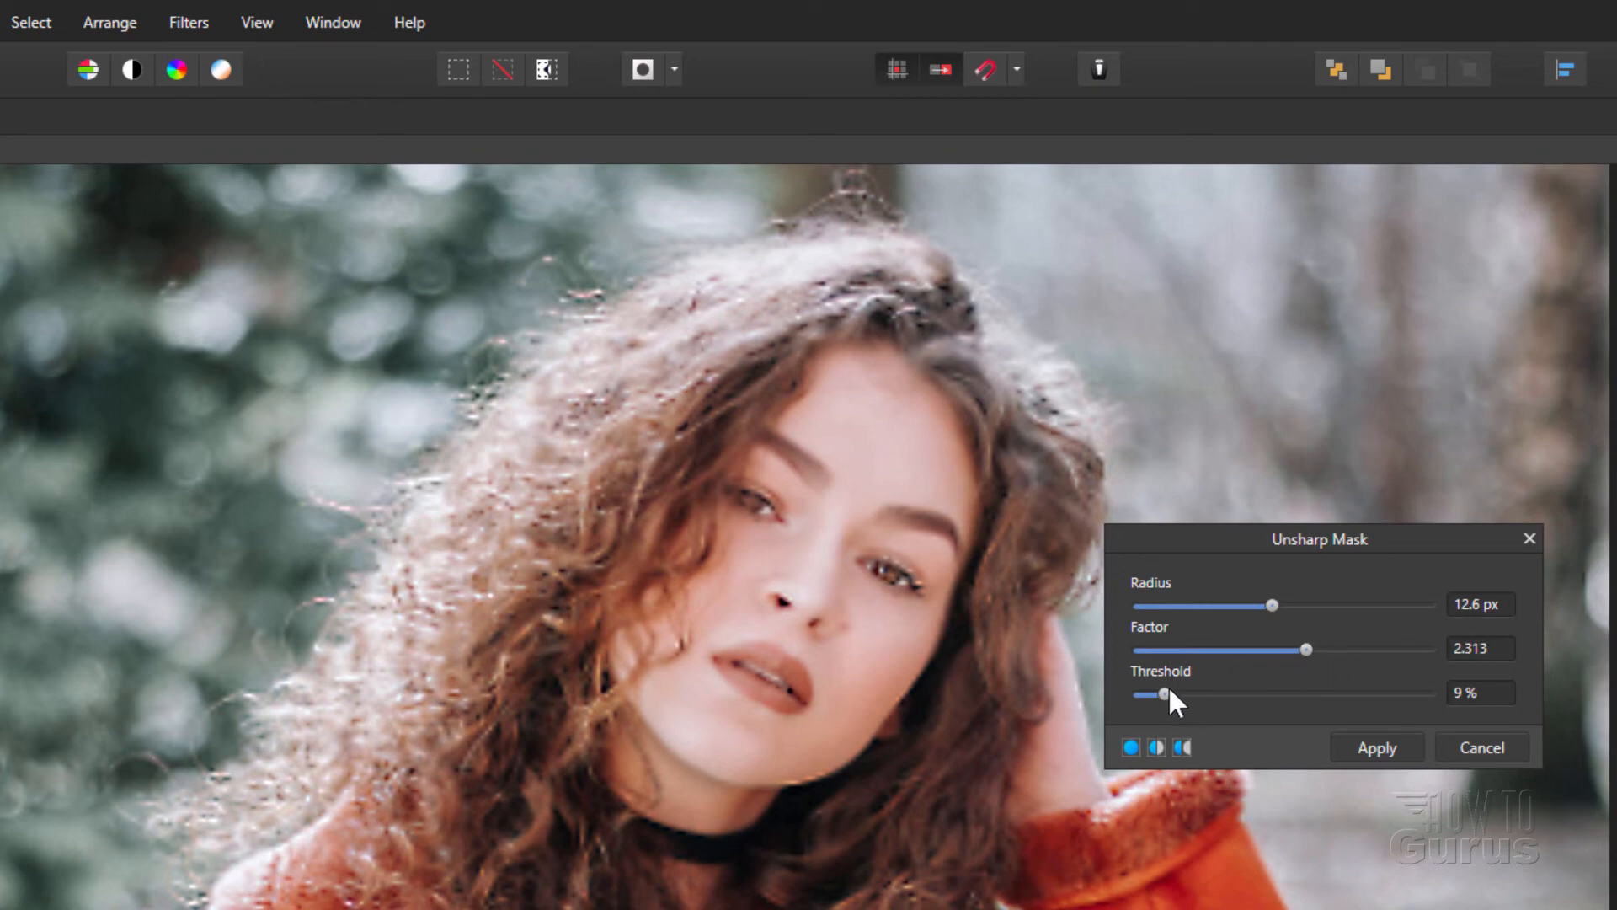
- Finalize Unsharp Mask at 8.6 px radius, 2.296 factor and 3% threshold
drag(1273, 606, 1297, 606)
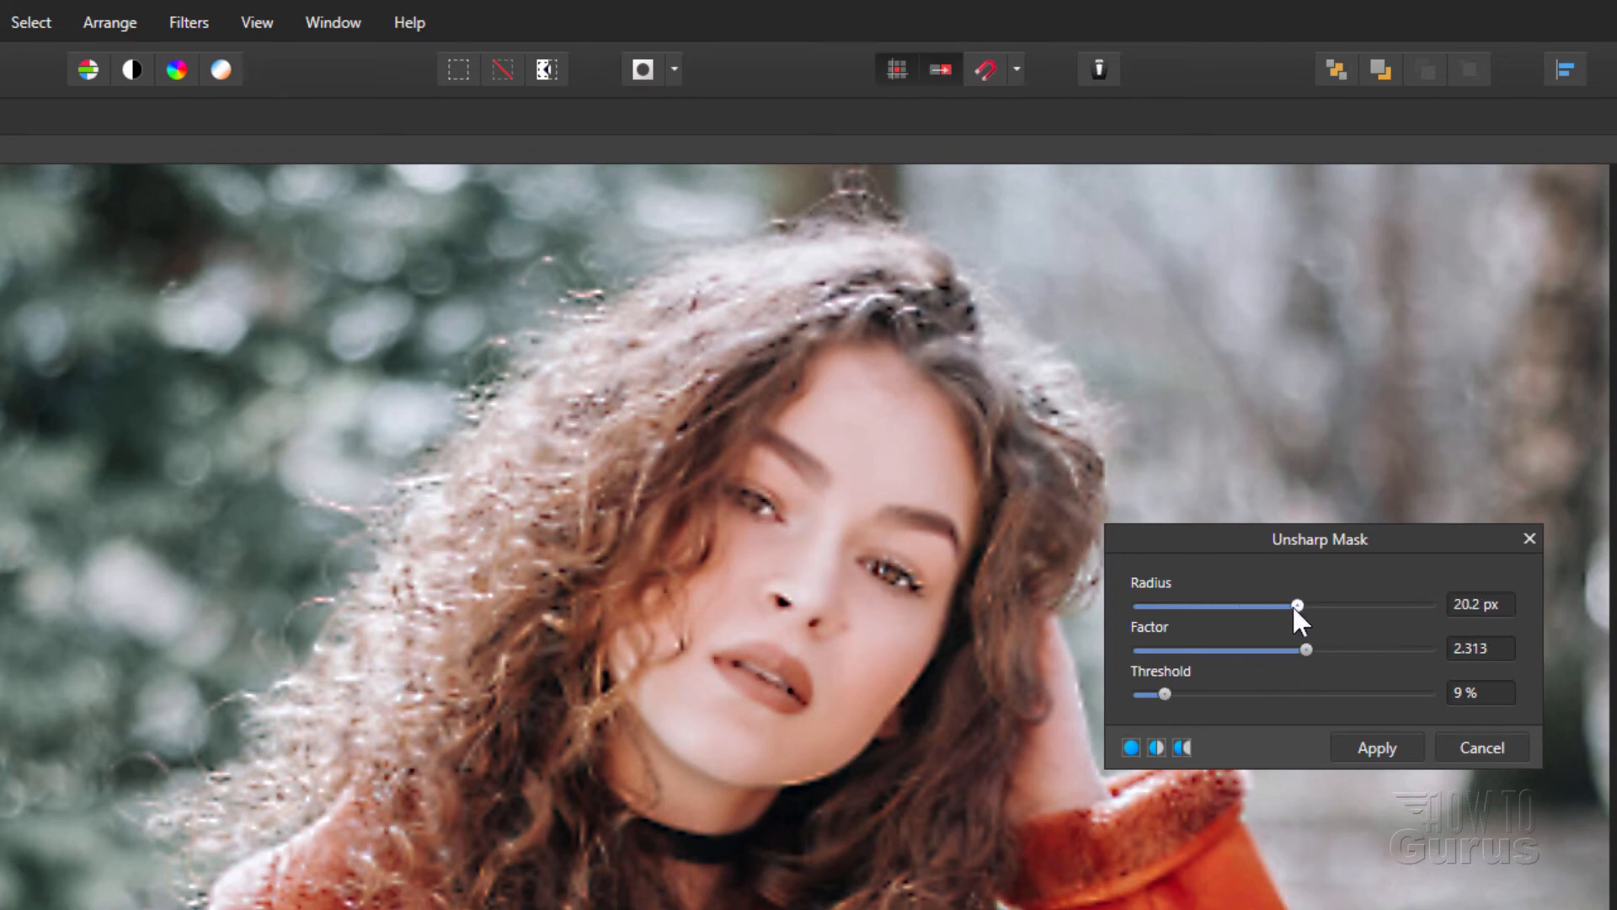
drag(1297, 606, 1265, 607)
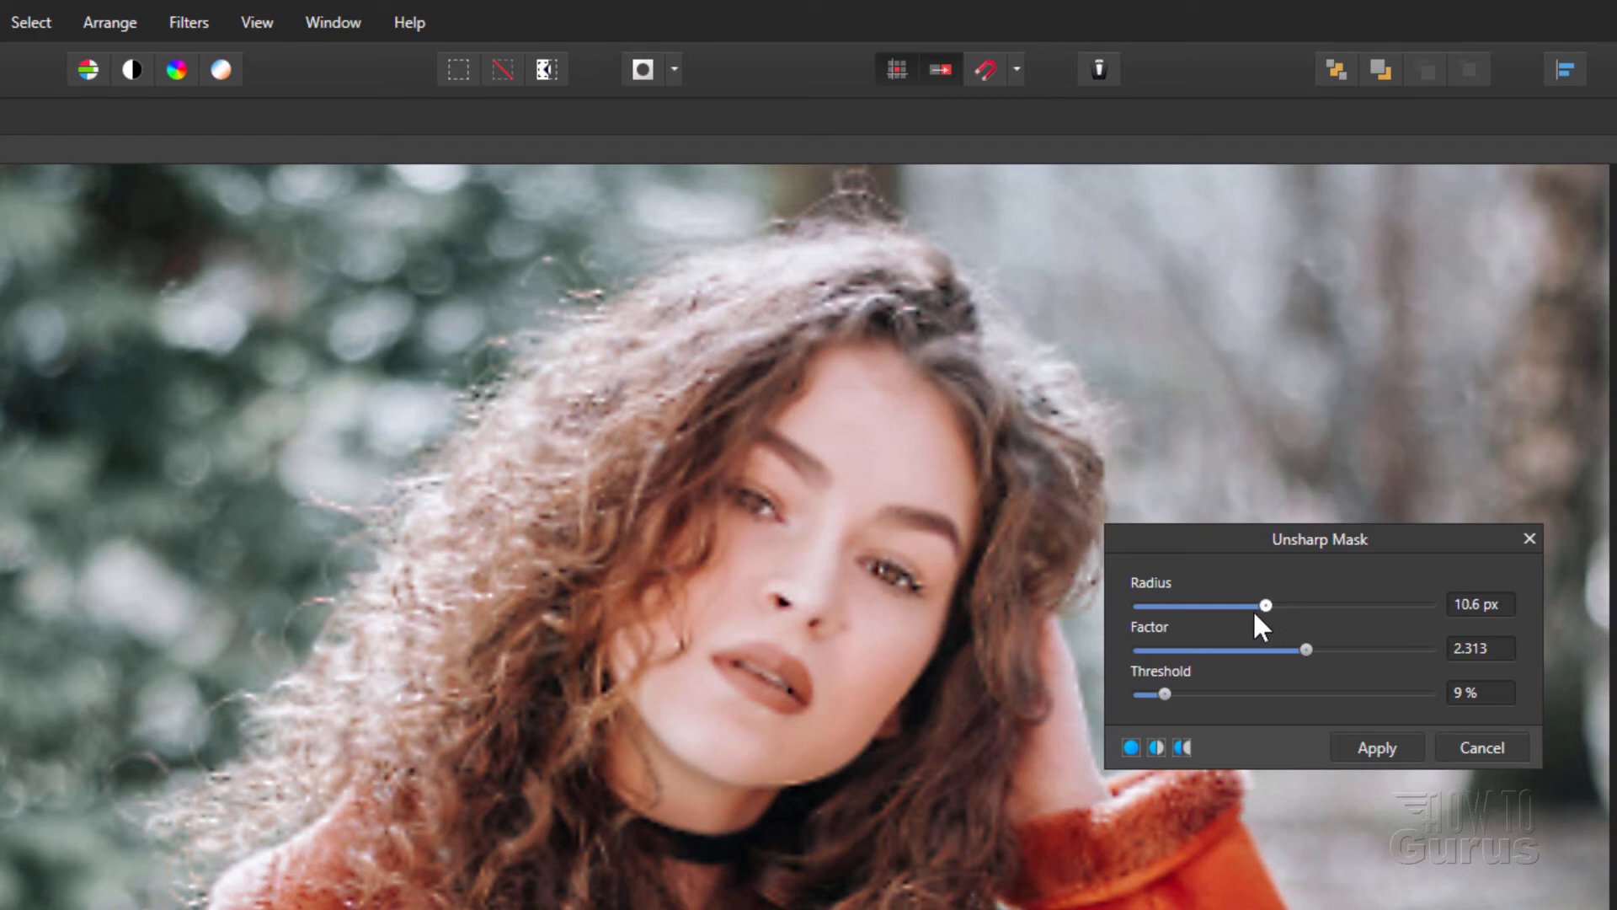
drag(1265, 606, 1271, 606)
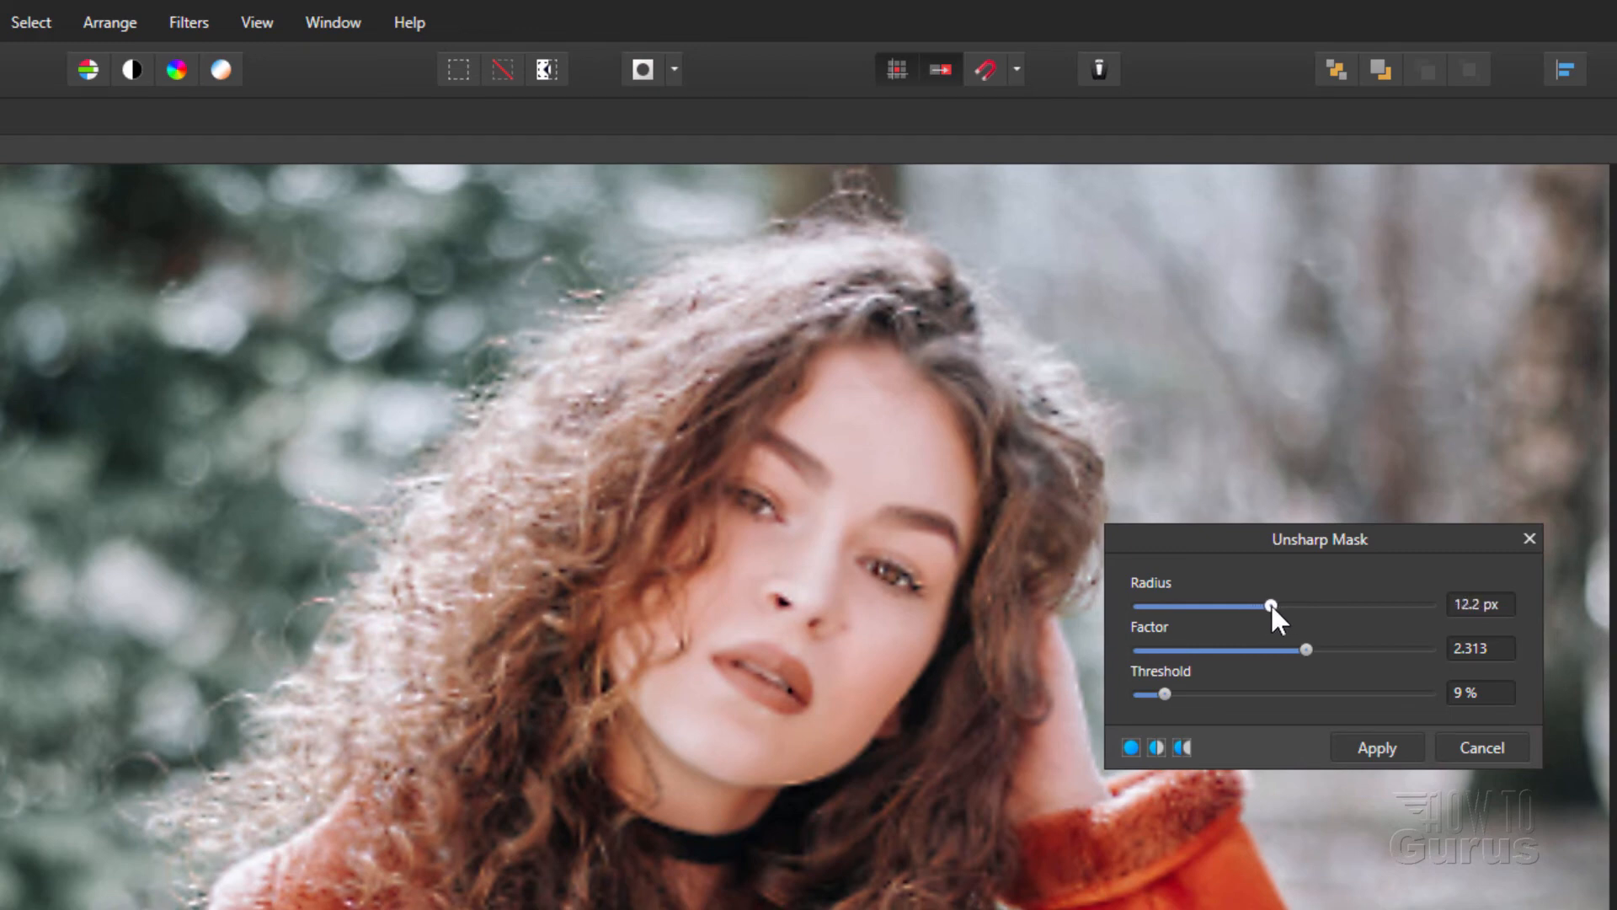
drag(1305, 649, 1325, 650)
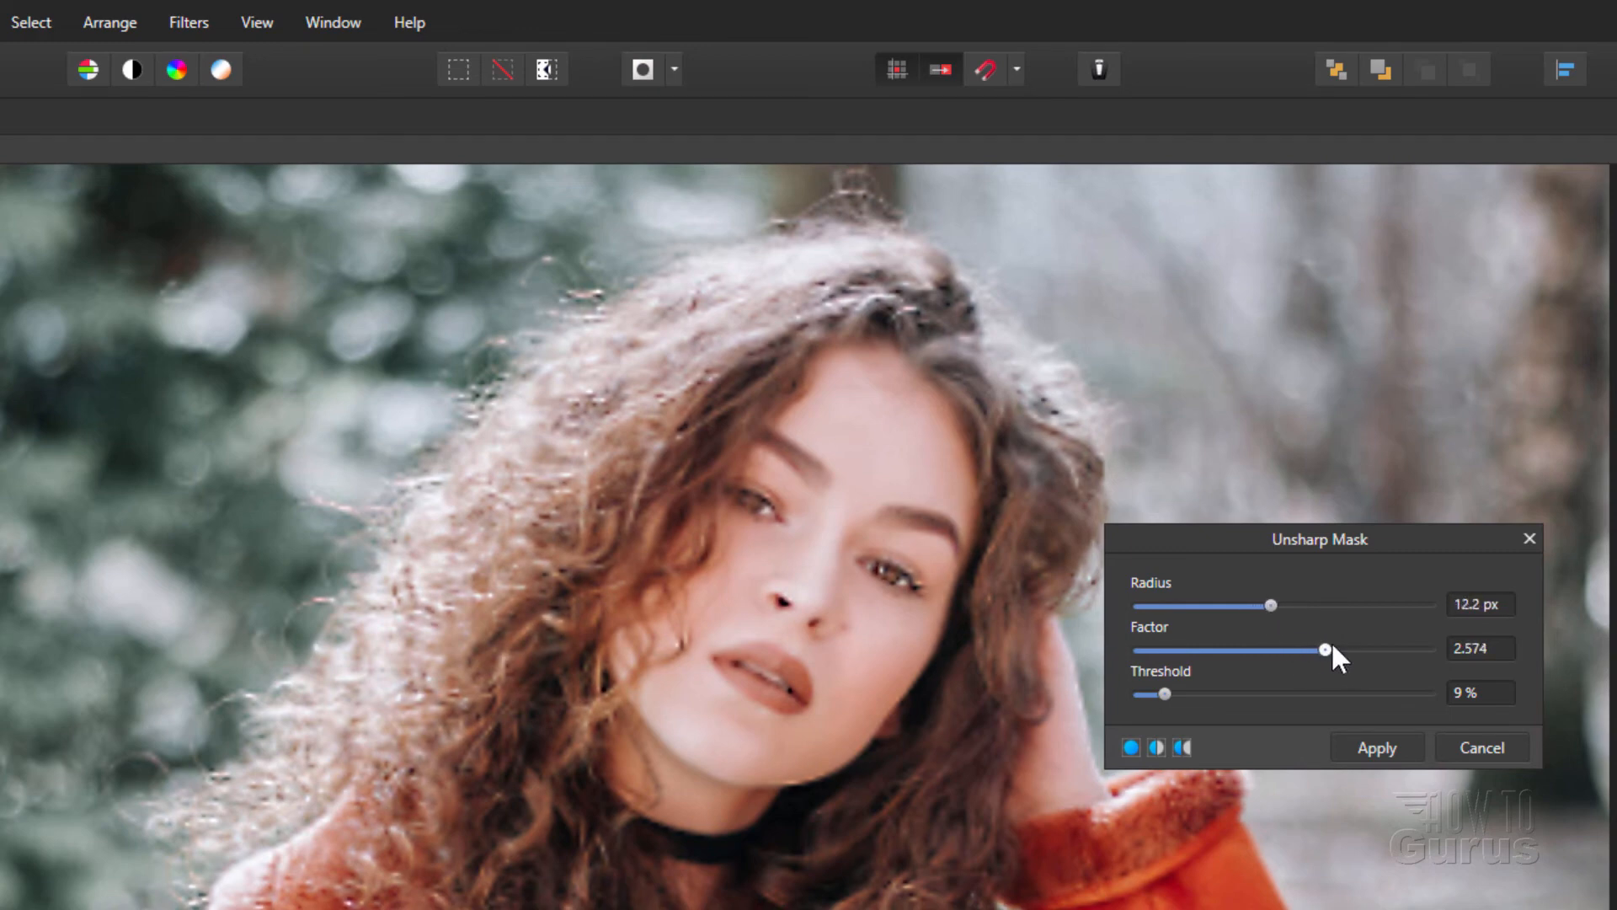
drag(1325, 649, 1429, 650)
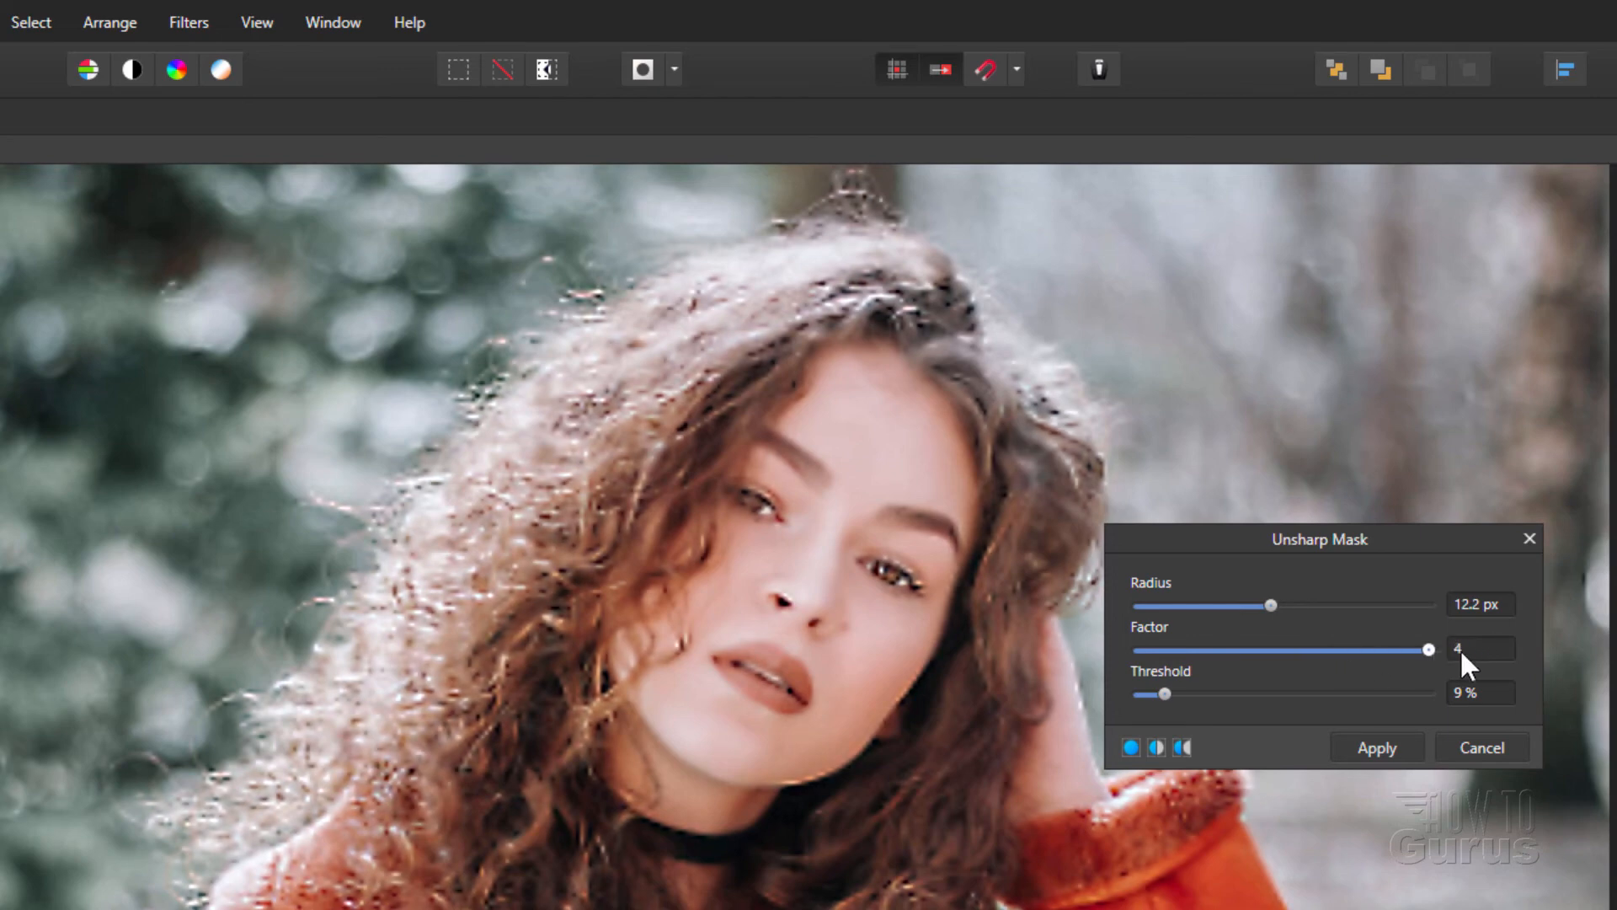
drag(1430, 650, 1288, 650)
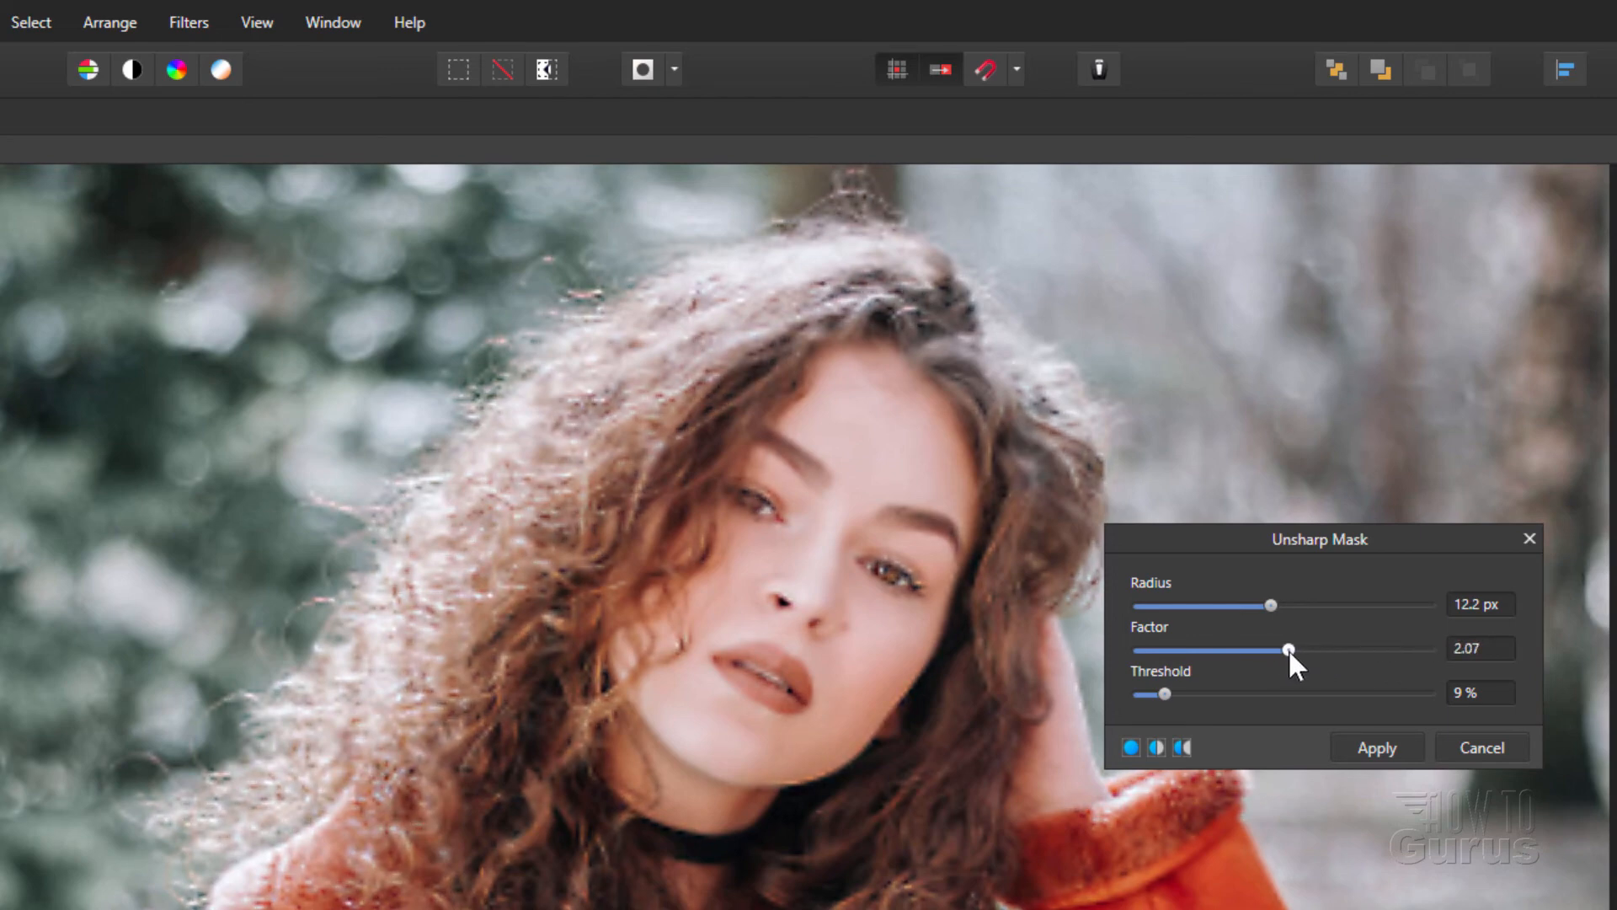
drag(1290, 649, 1306, 649)
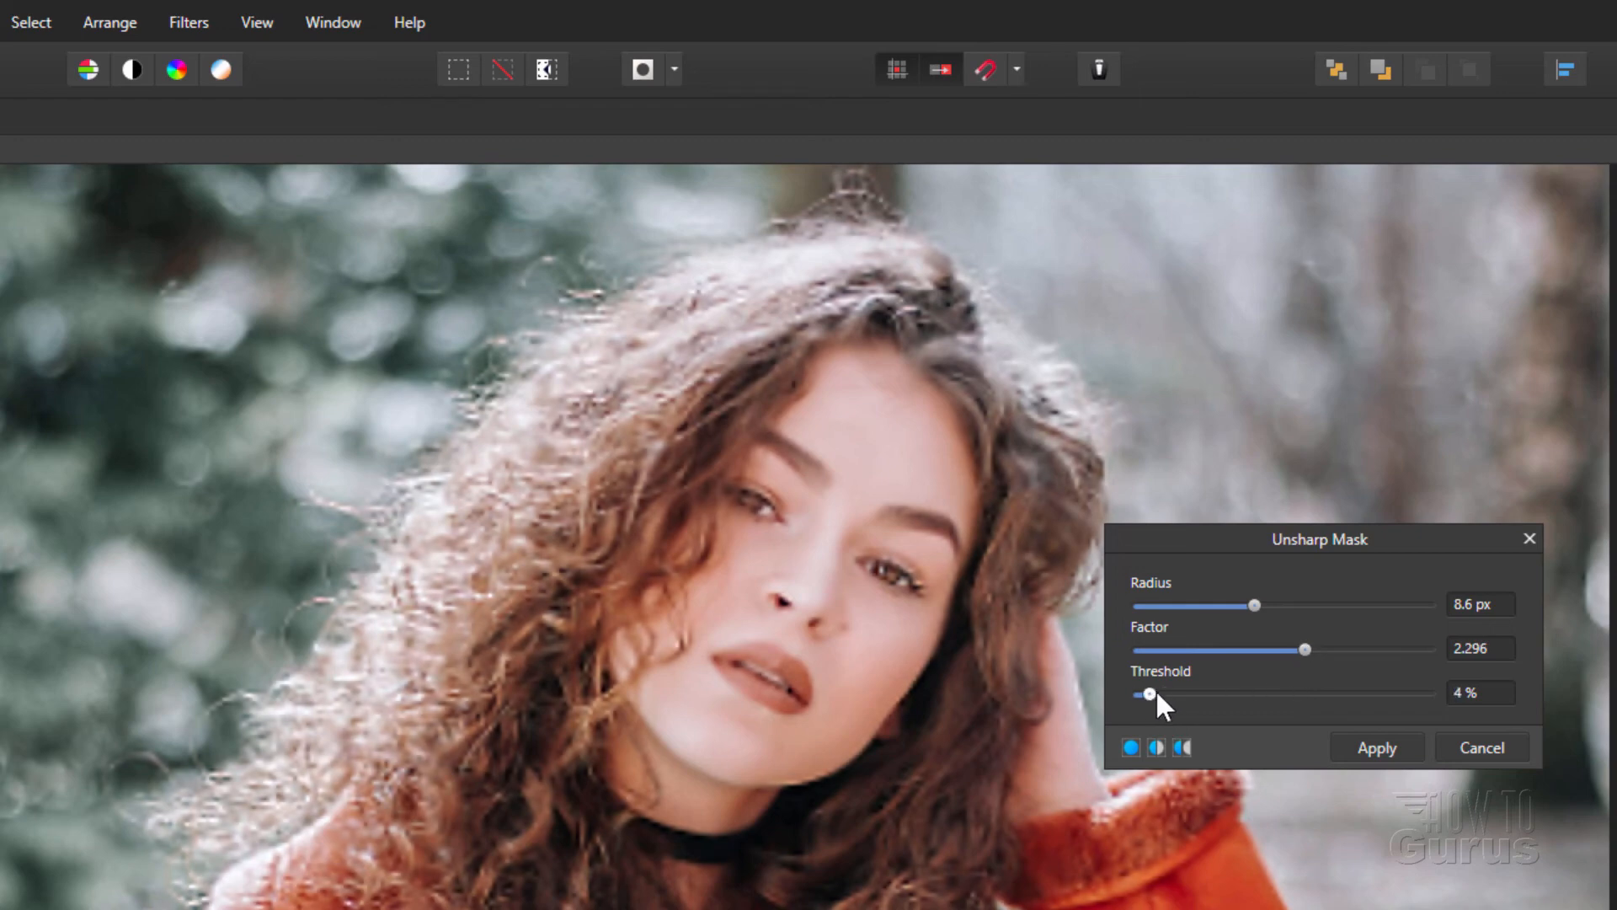
drag(1150, 693, 1143, 693)
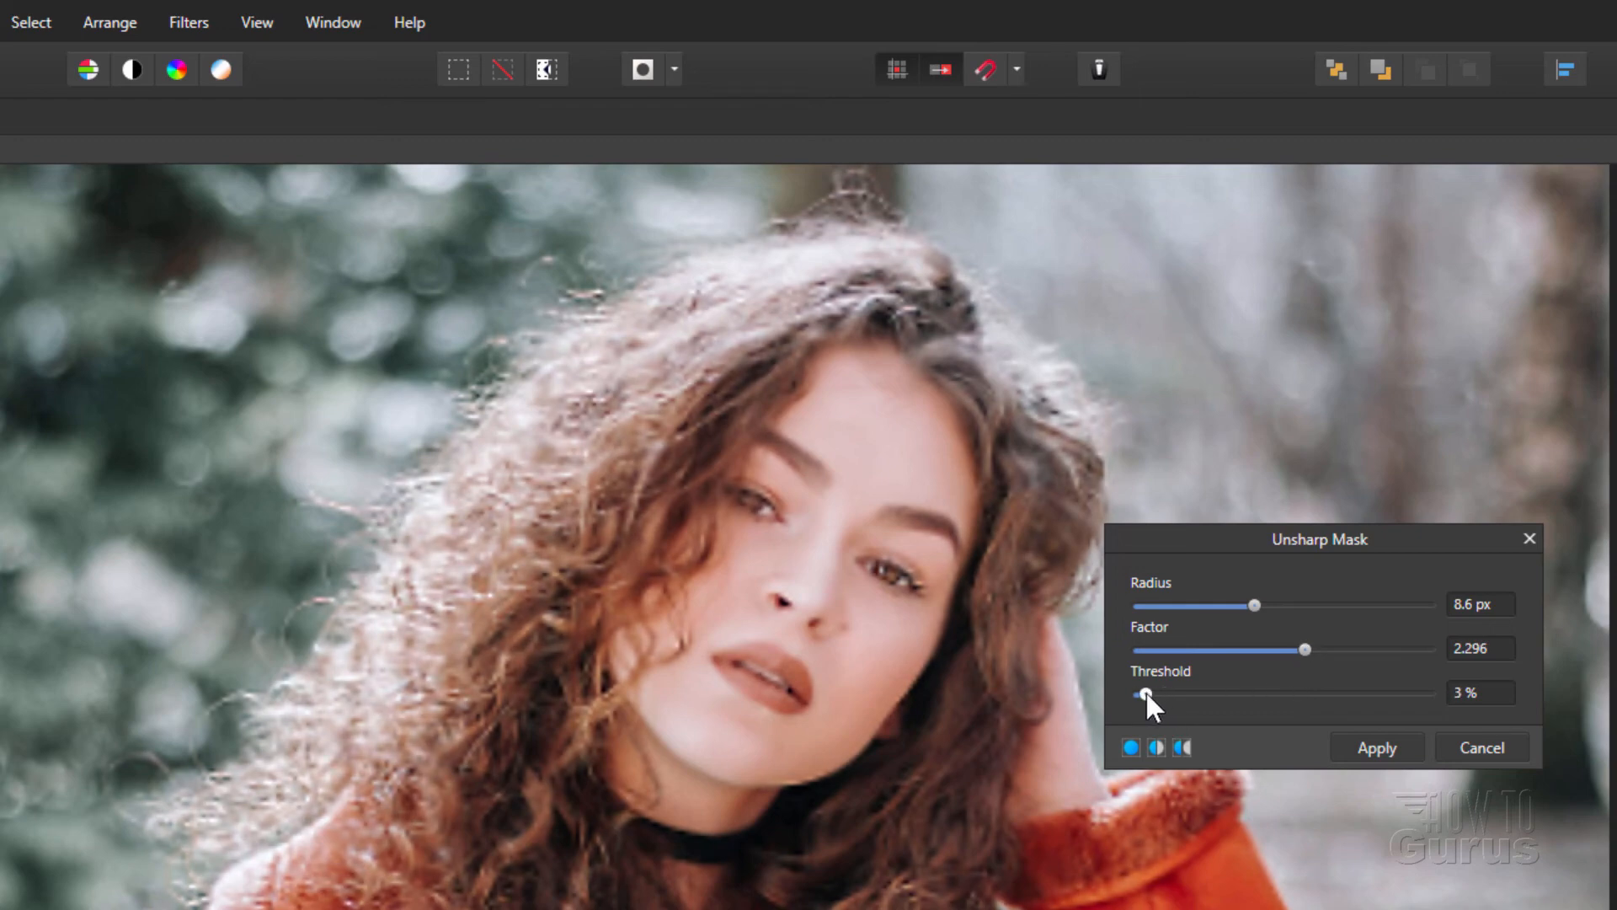
mouse_move(1244, 663)
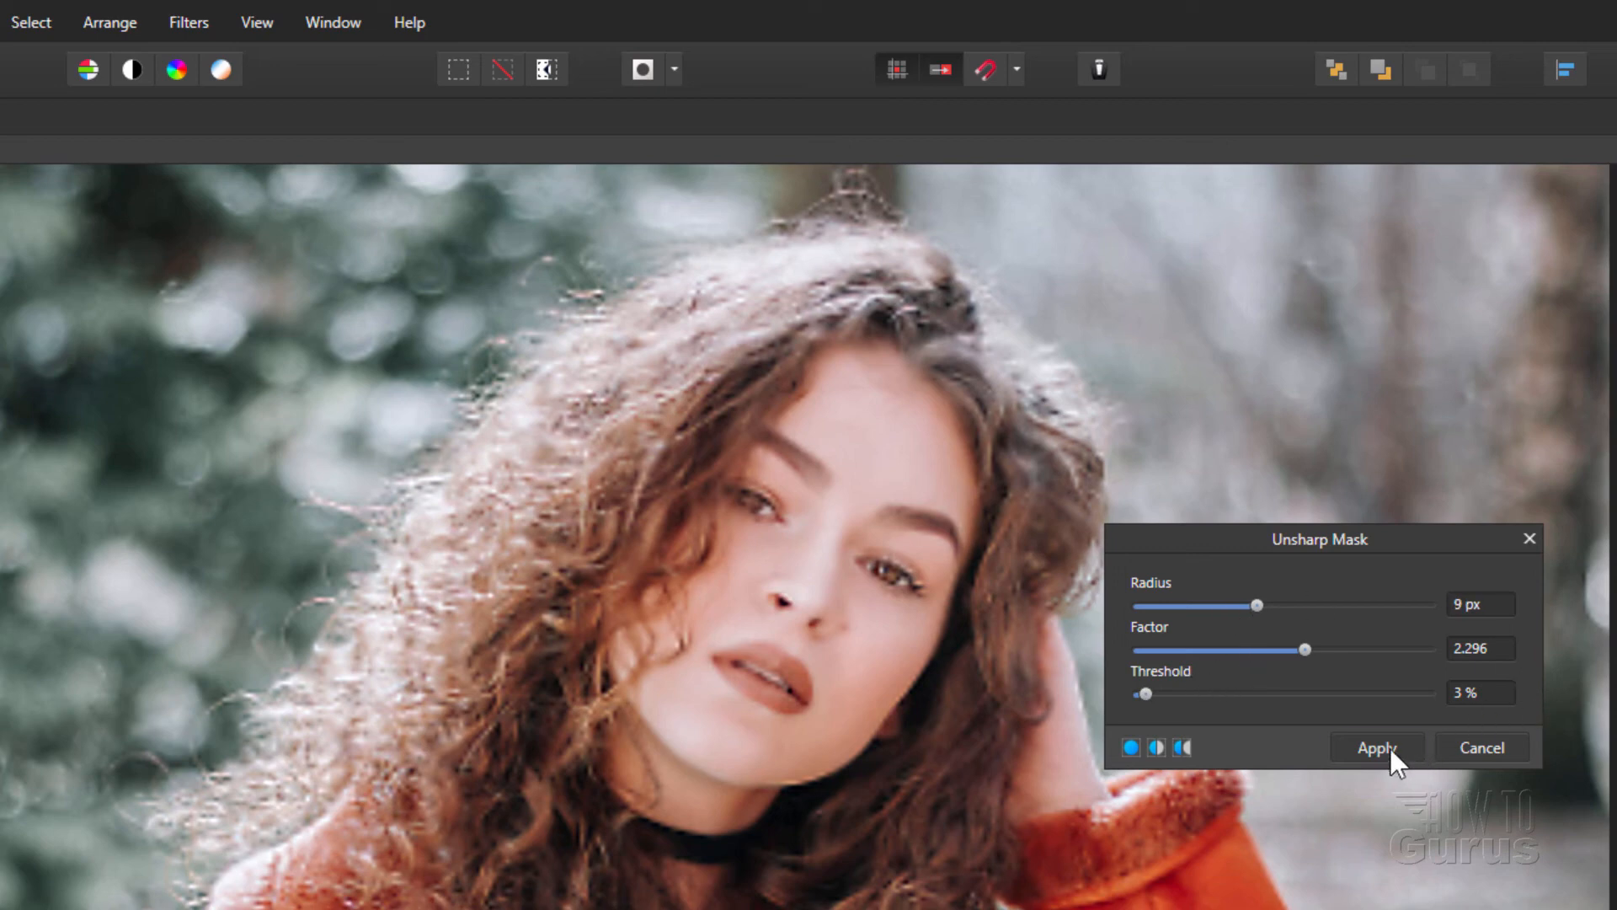
- Apply the Unsharp Mask and open the original small JPEG in a second document
click(1376, 747)
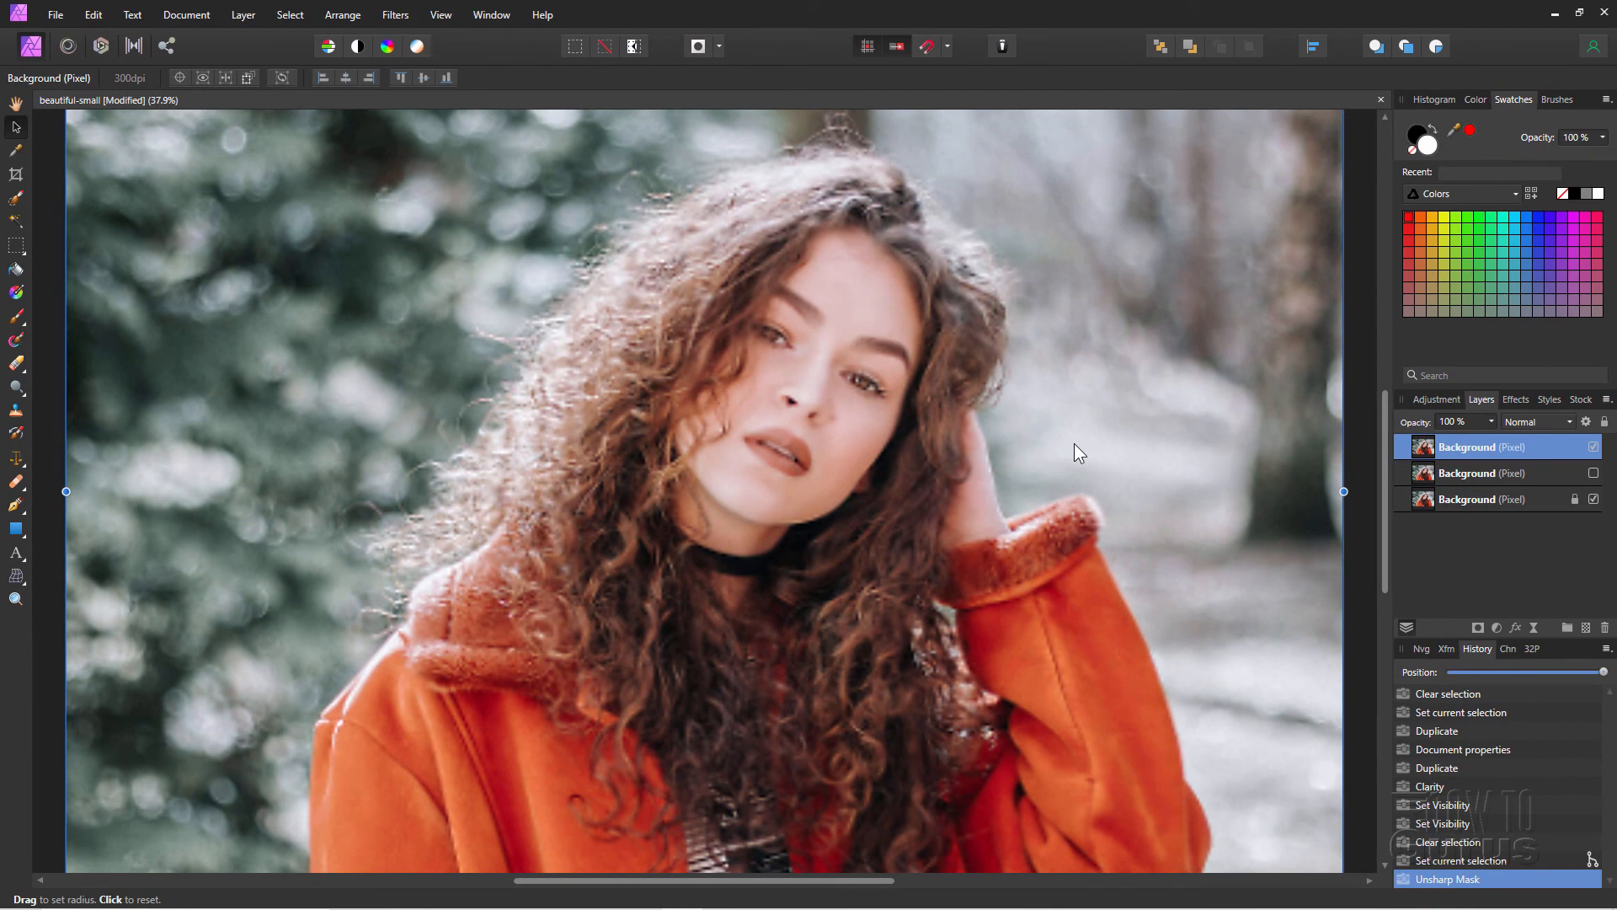
click(441, 15)
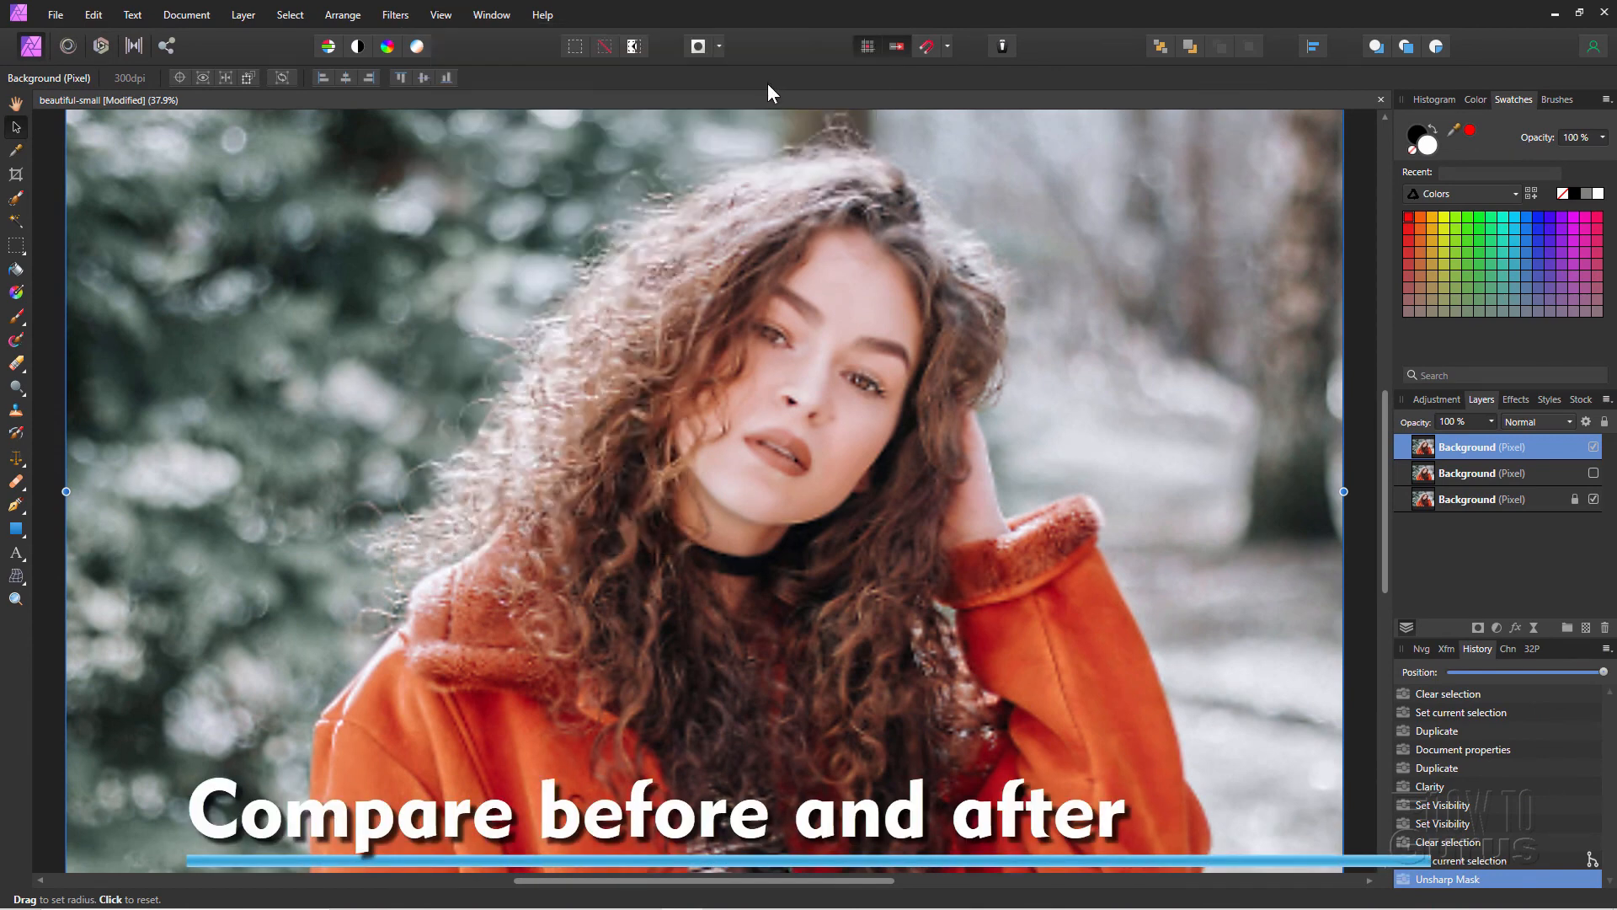
click(55, 14)
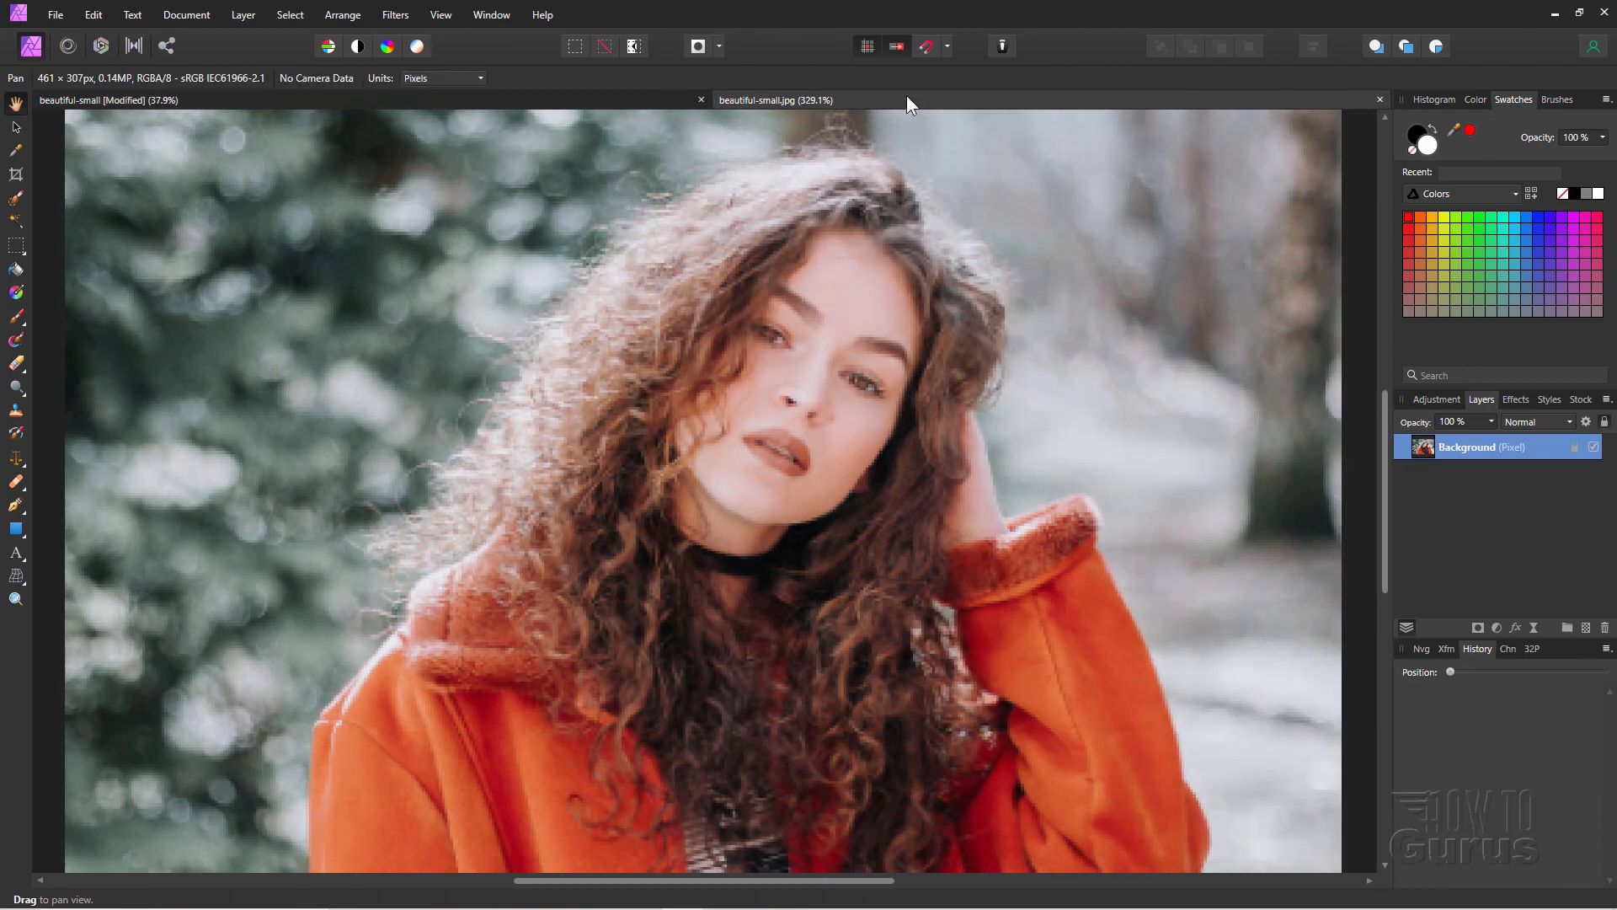
mouse_move(912, 373)
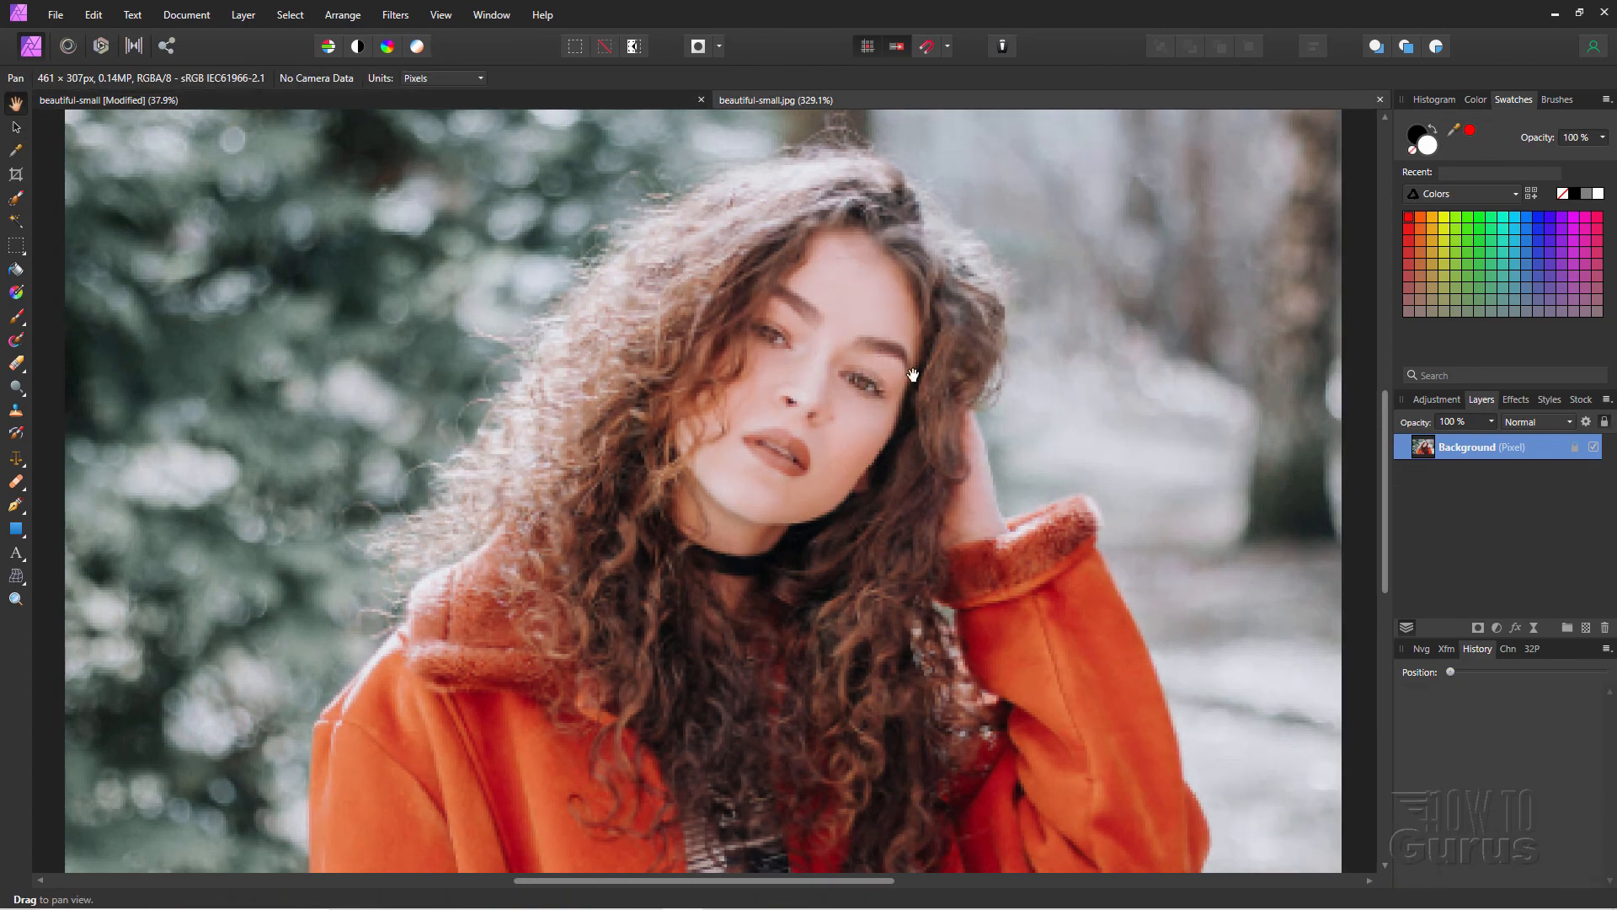